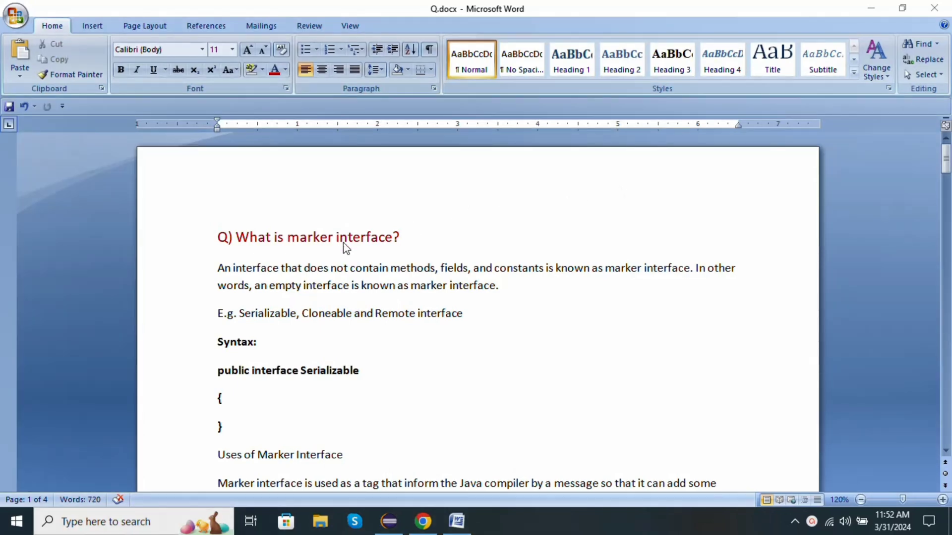
mouse_move(239, 273)
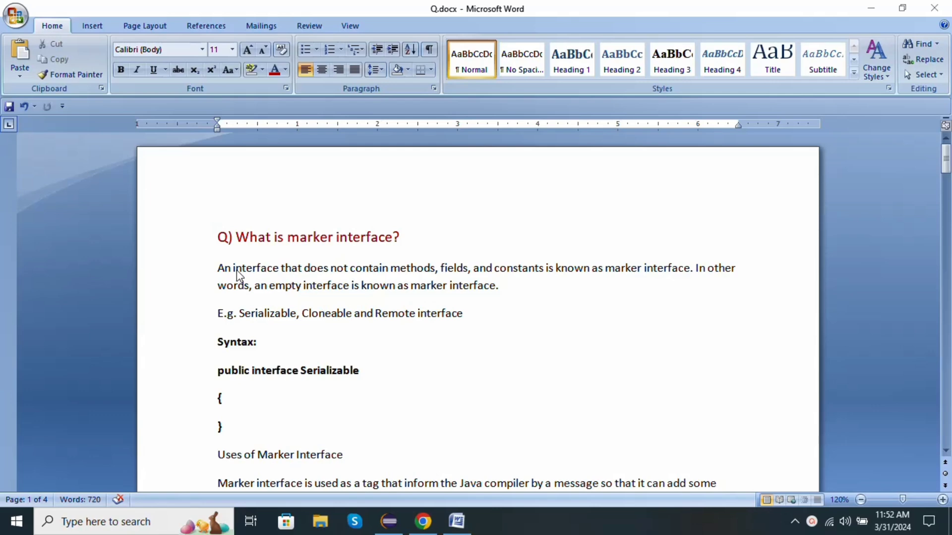
mouse_move(602, 285)
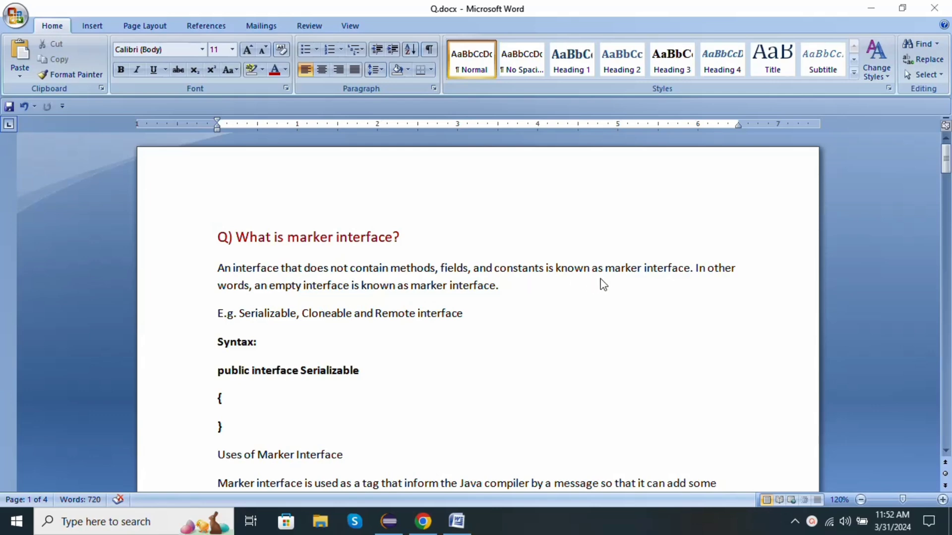
mouse_move(306, 296)
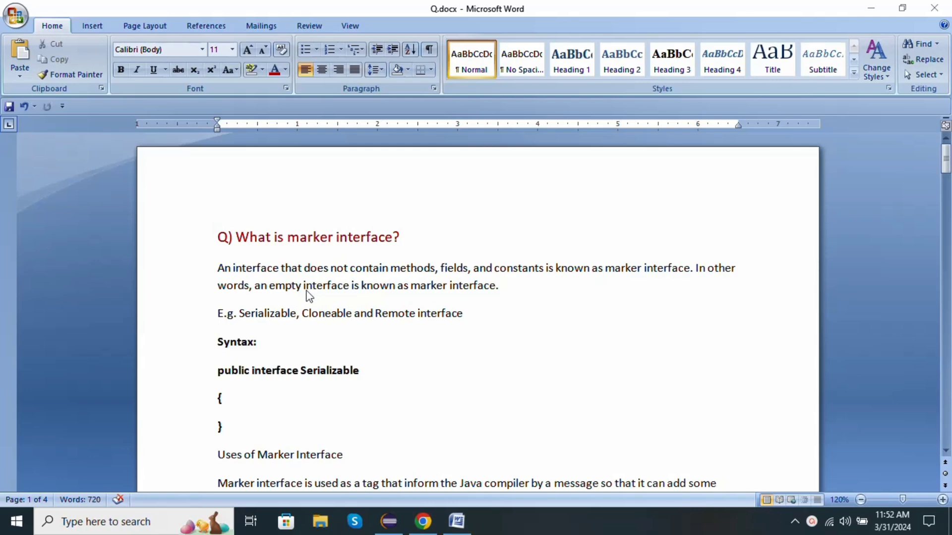
mouse_move(296, 304)
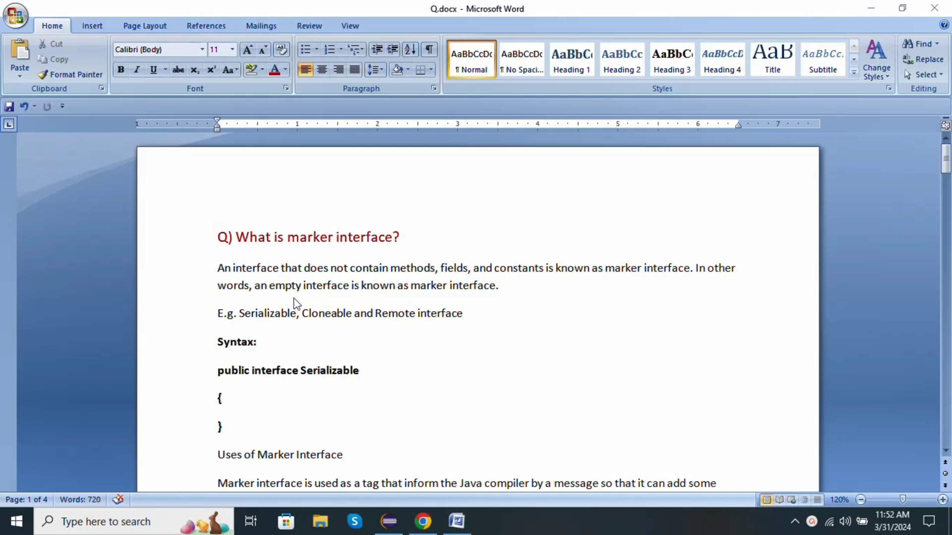
mouse_move(375, 303)
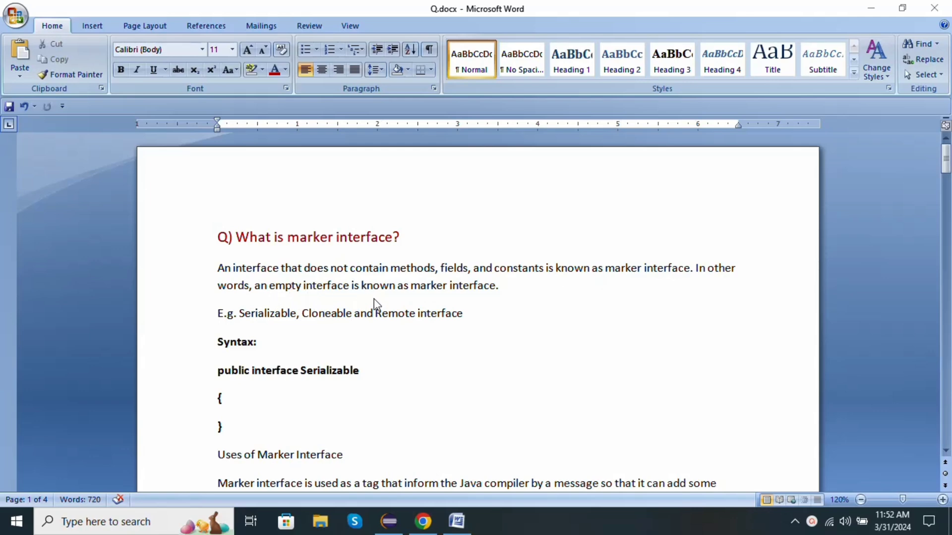
mouse_move(270, 329)
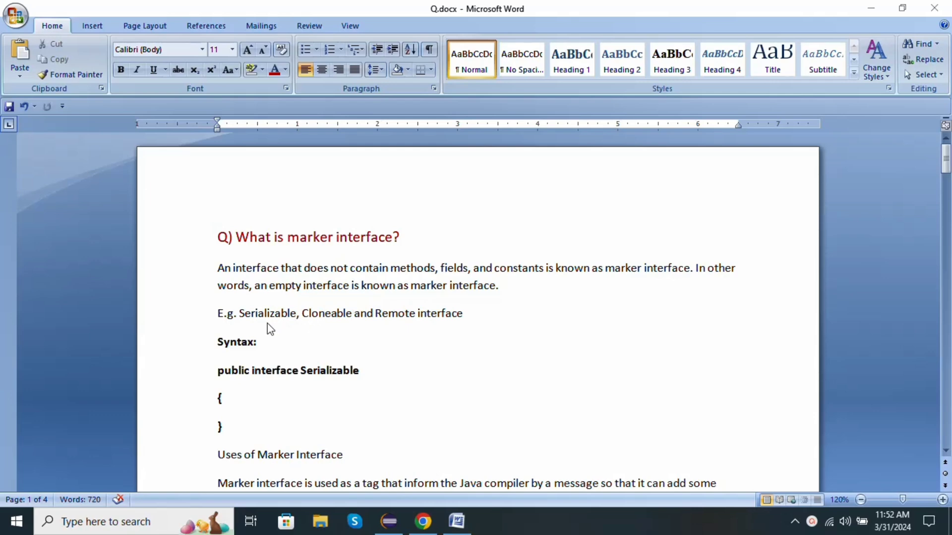
mouse_move(347, 332)
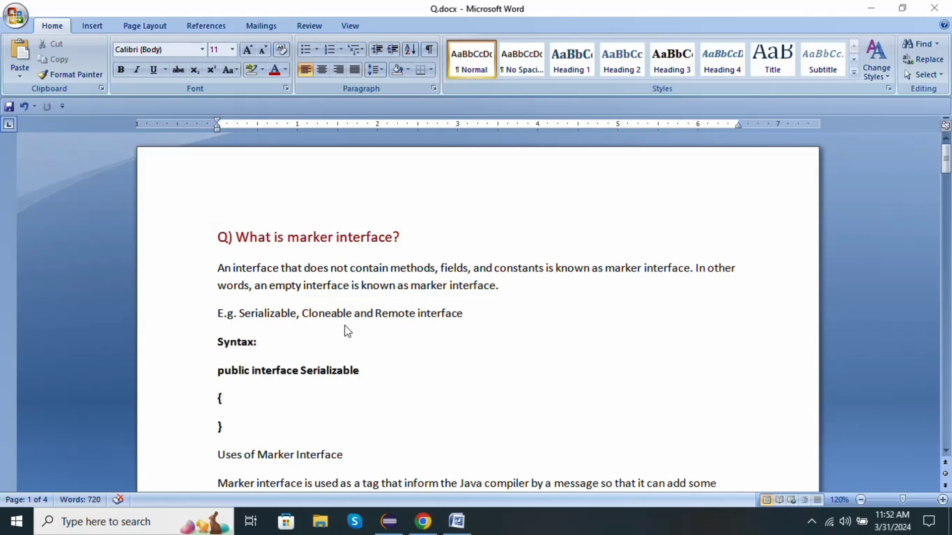
mouse_move(358, 370)
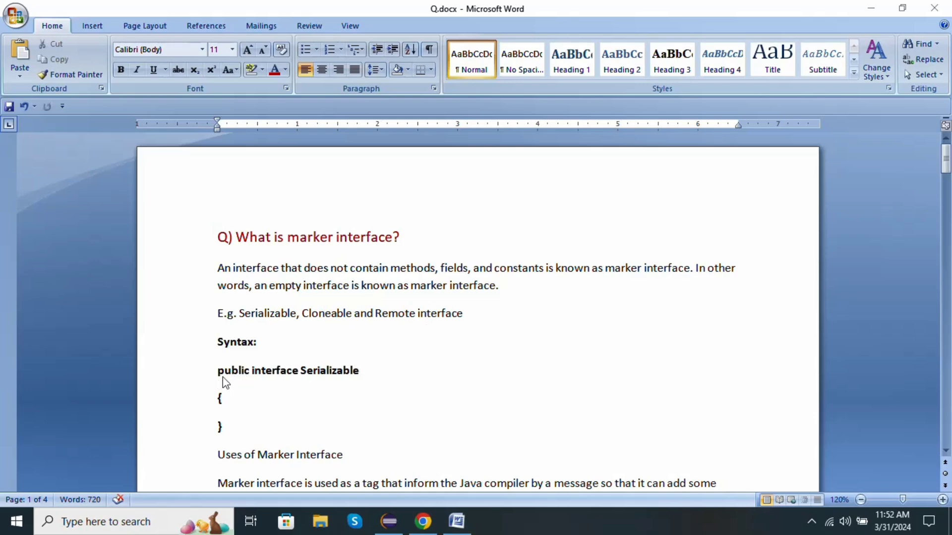
mouse_move(342, 382)
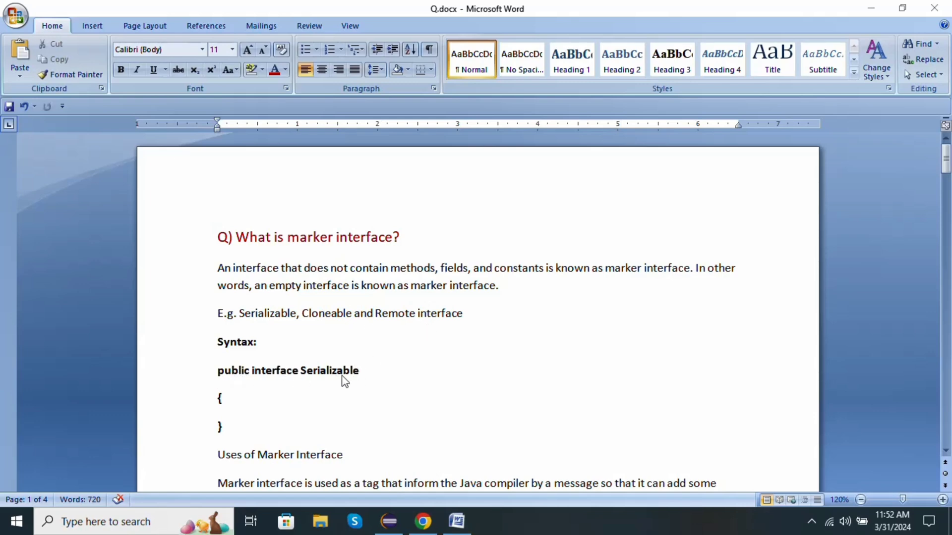
mouse_move(747, 315)
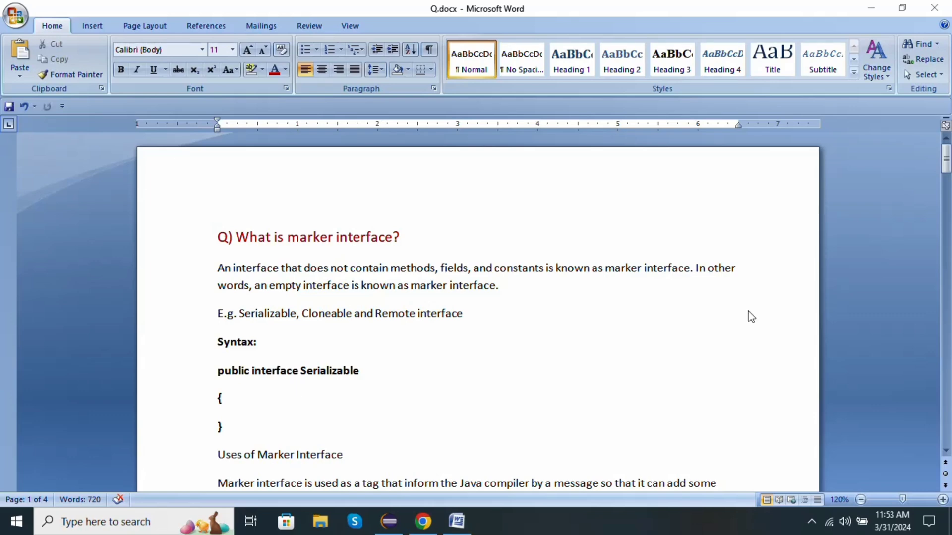
Step: Scroll down past the marker interface answer to the 'Volatile Keyword in Java' heading
scroll(down, 3)
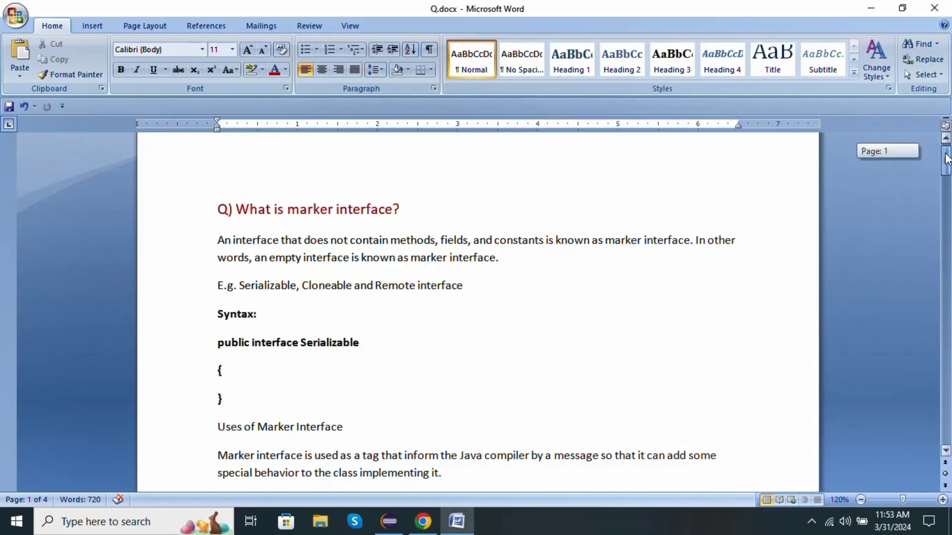
scroll(down, 3)
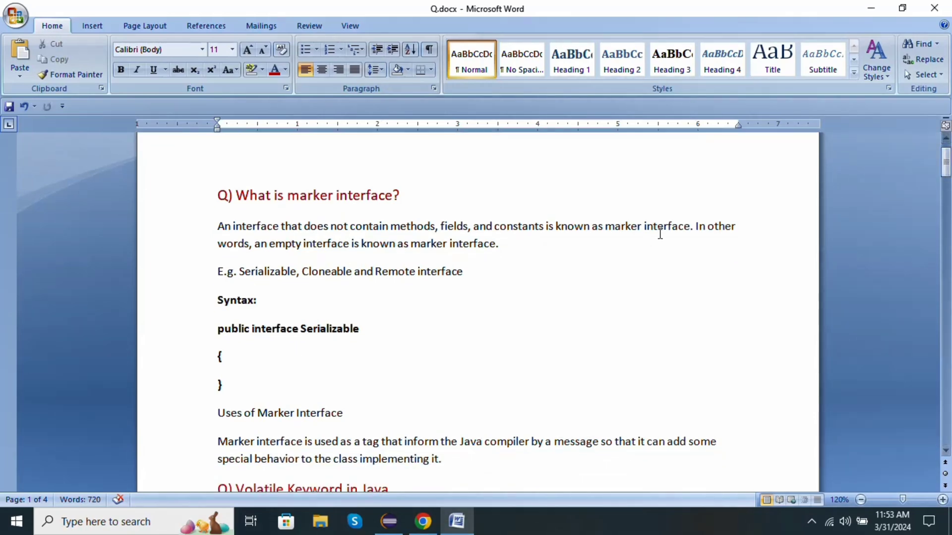
mouse_move(286, 447)
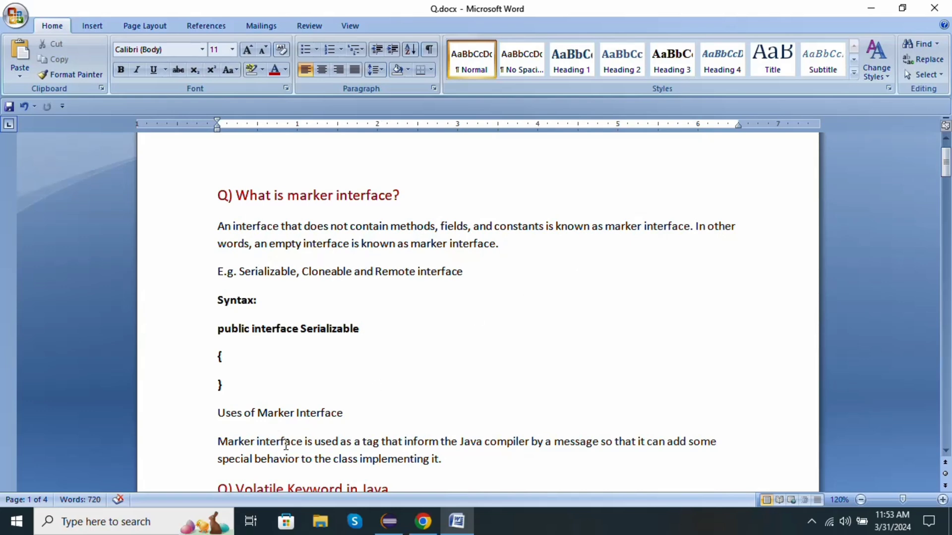
mouse_move(323, 448)
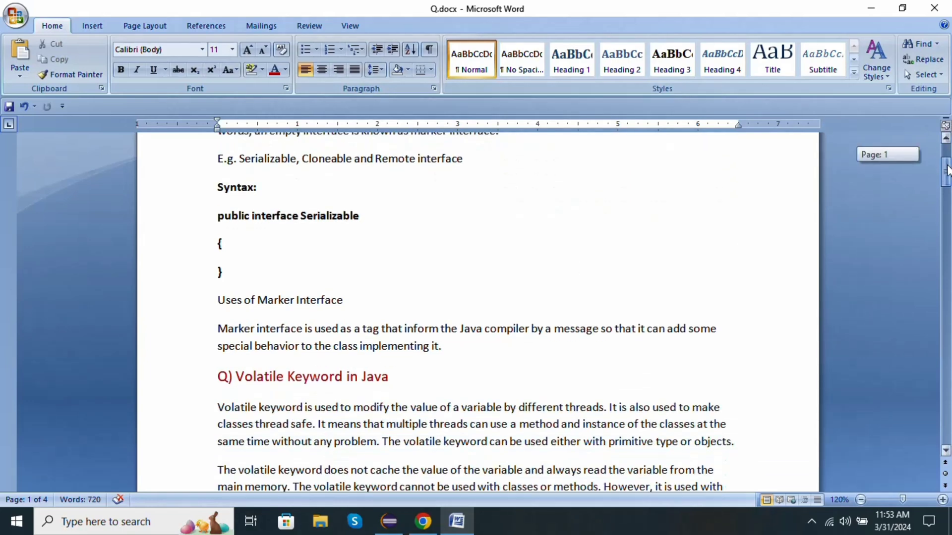
Step: Scroll to show the whole volatile answer and the 'Thread class vs Runnable interface' heading
scroll(down, 3)
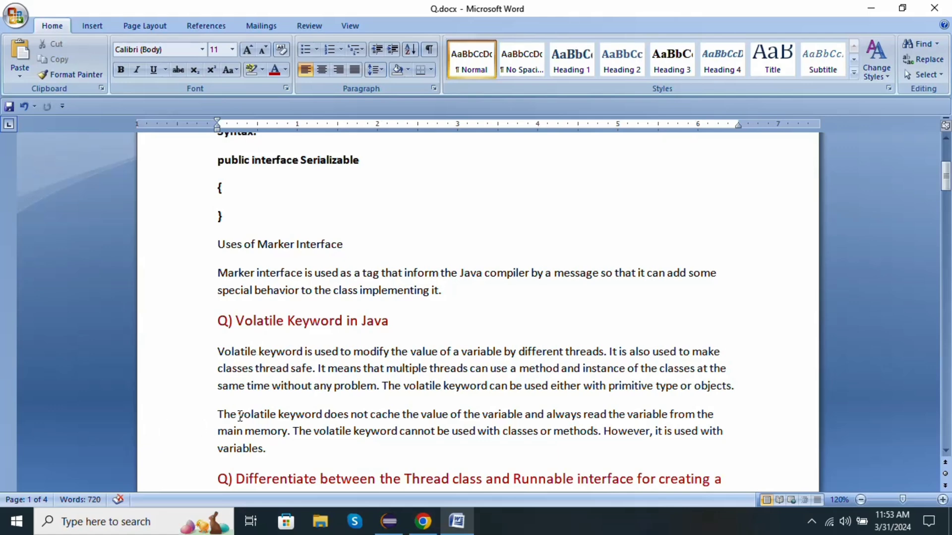
mouse_move(372, 419)
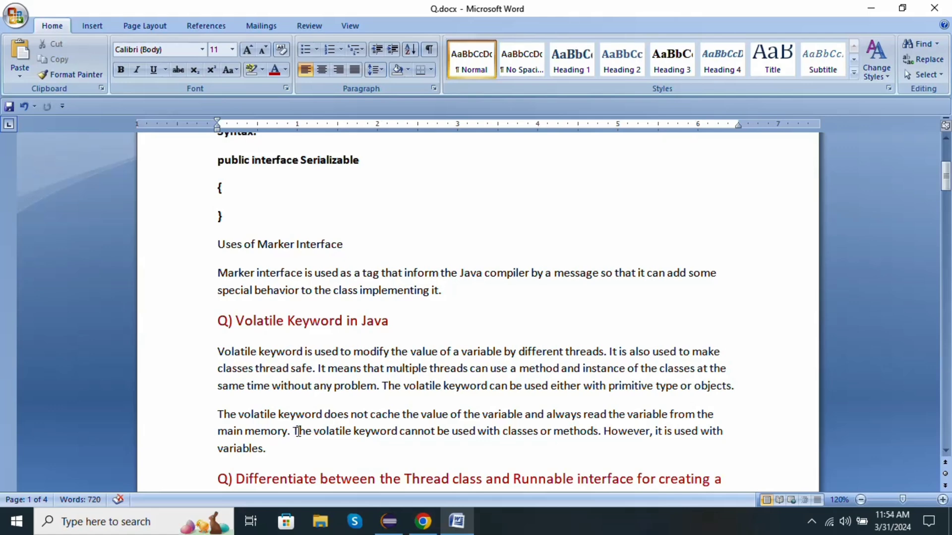
mouse_move(478, 435)
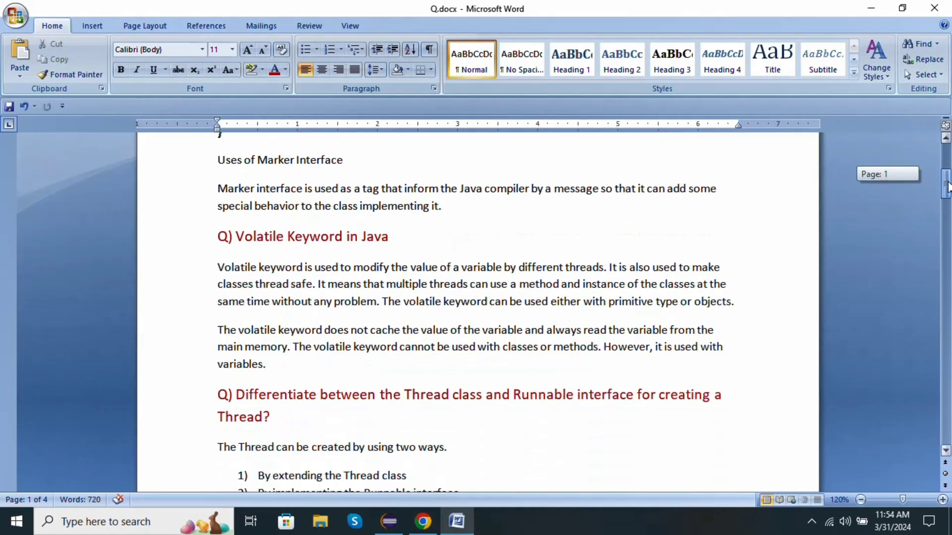
Step: Scroll through the Thread vs Runnable answer's numbered creation methods and difference bullets
scroll(down, 3)
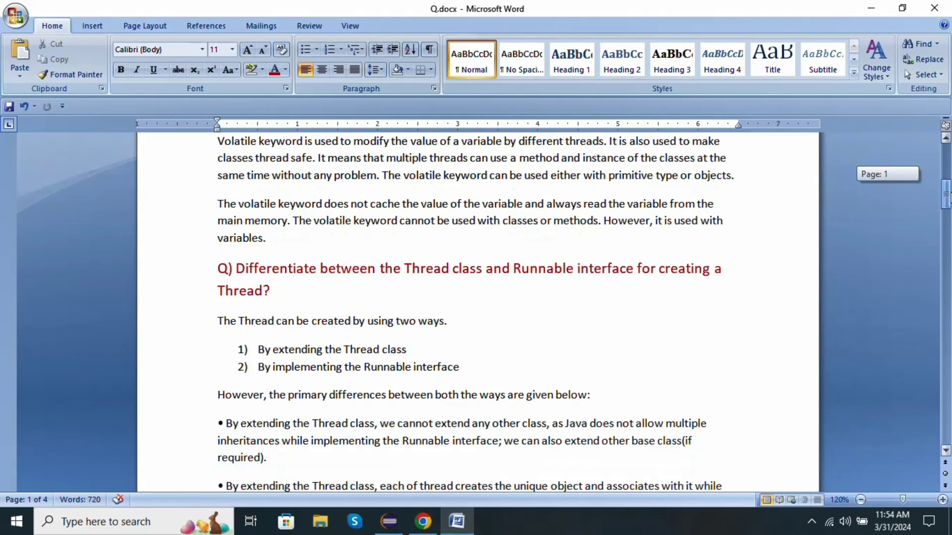
scroll(down, 3)
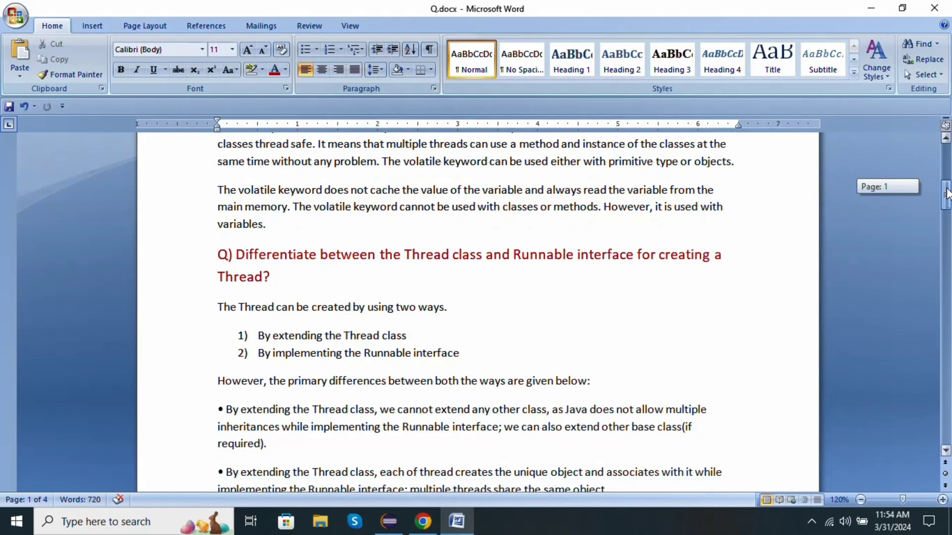
scroll(down, 3)
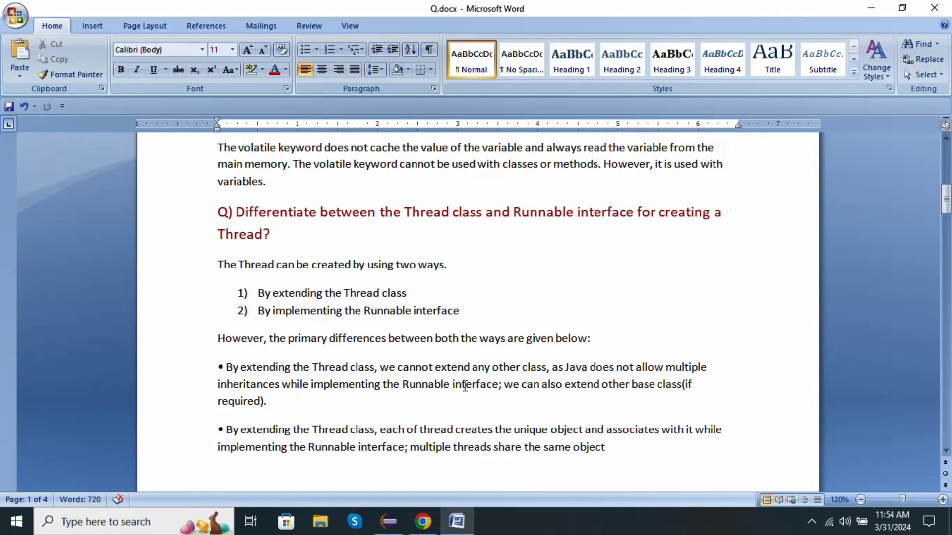
mouse_move(541, 387)
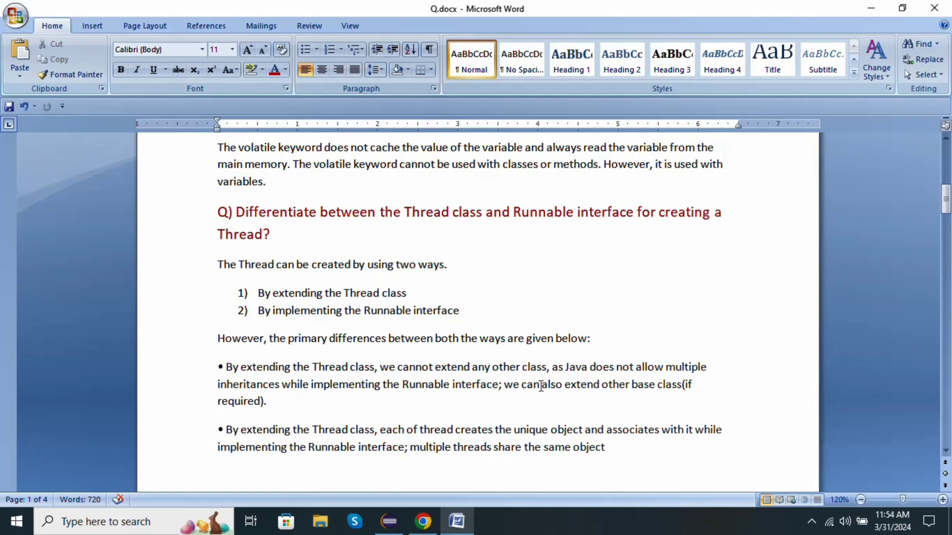
mouse_move(272, 425)
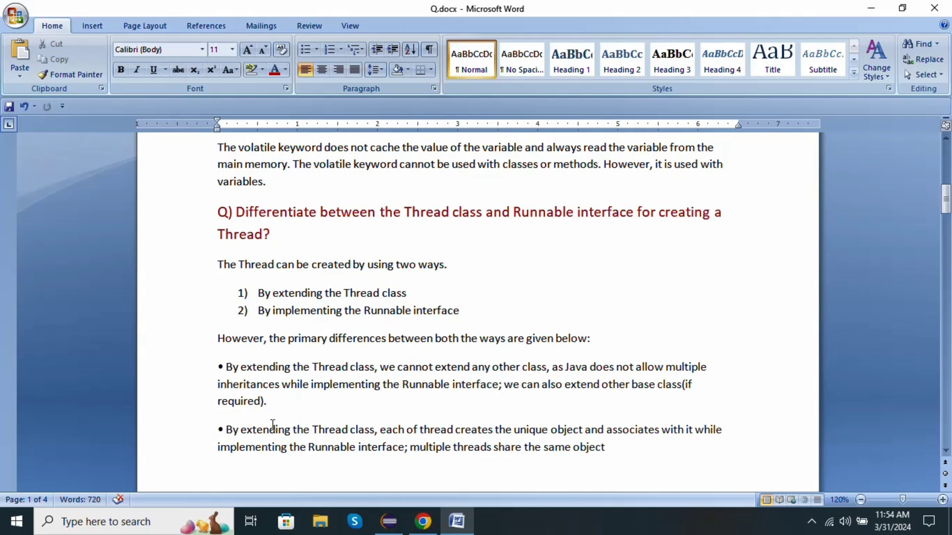
mouse_move(363, 429)
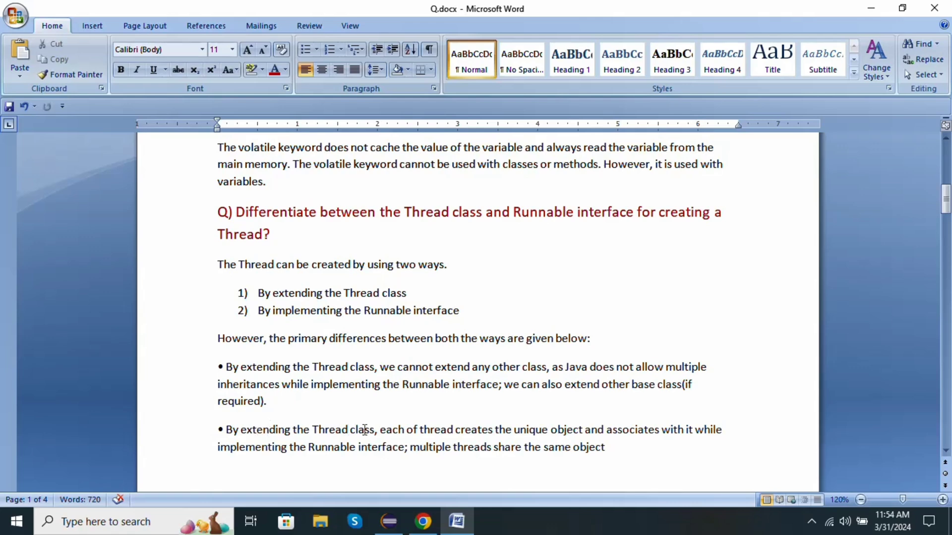
mouse_move(397, 417)
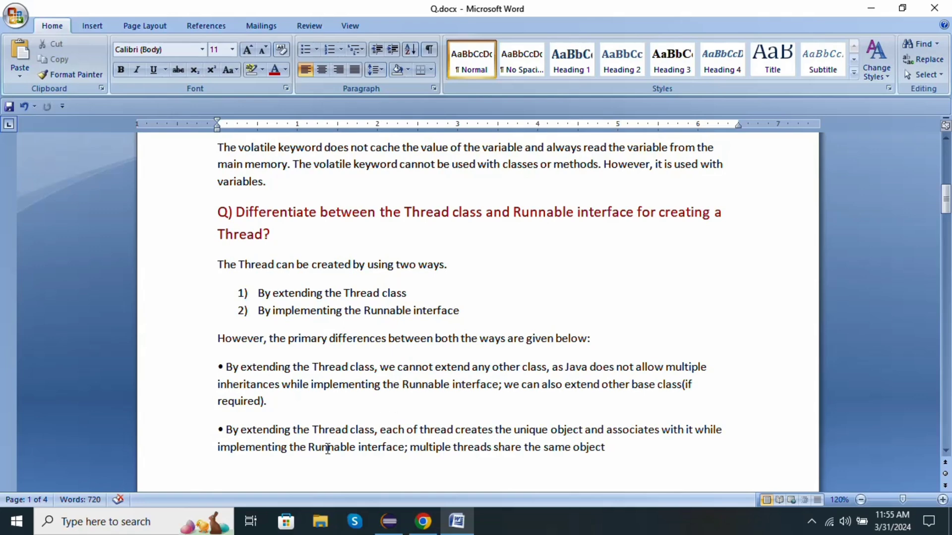
mouse_move(367, 447)
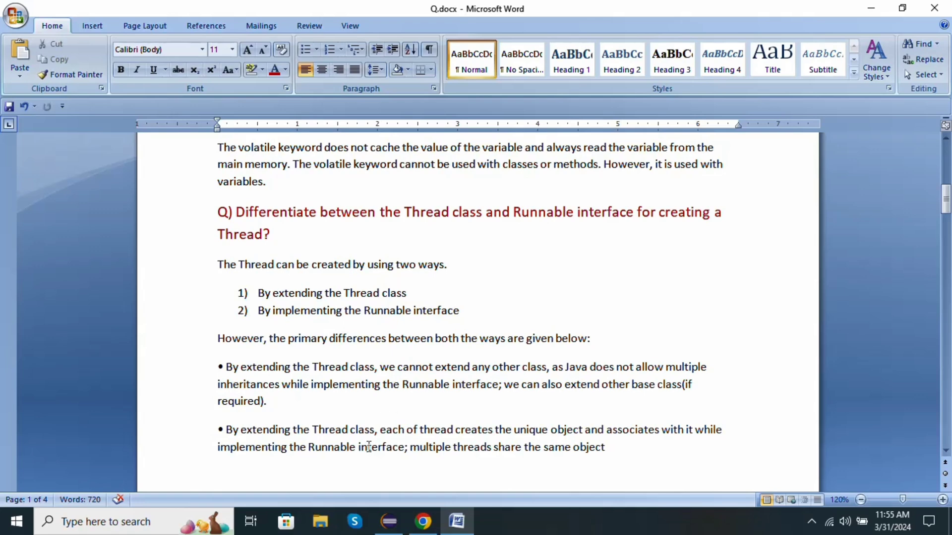
mouse_move(466, 447)
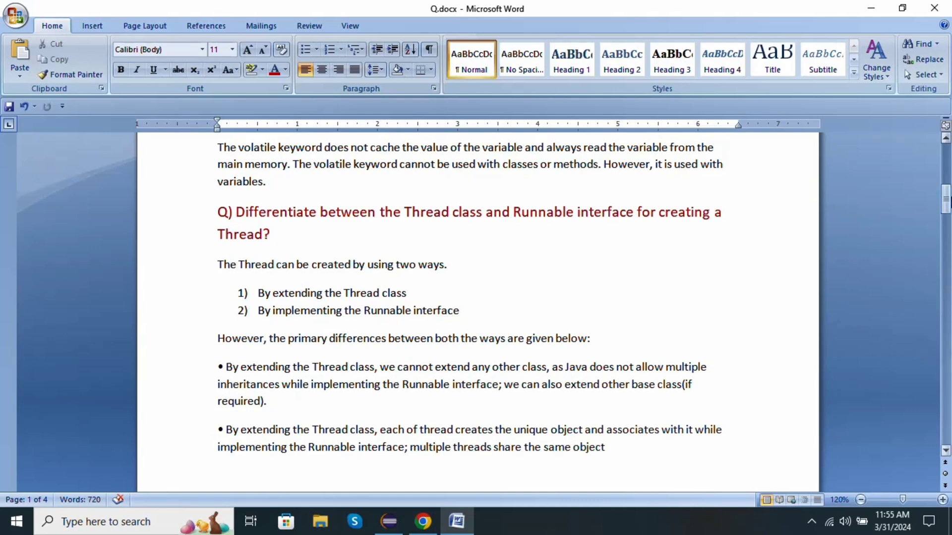
scroll(down, 3)
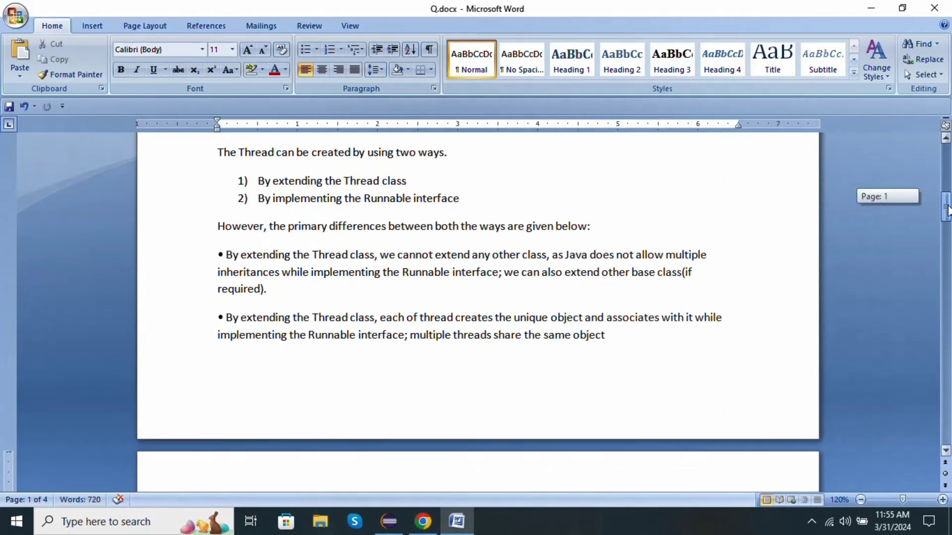
scroll(down, 3)
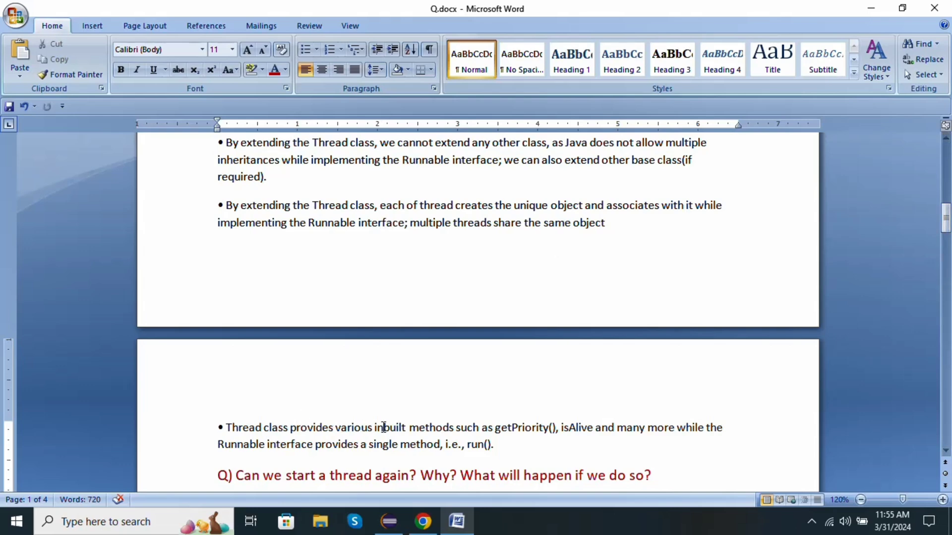
mouse_move(508, 428)
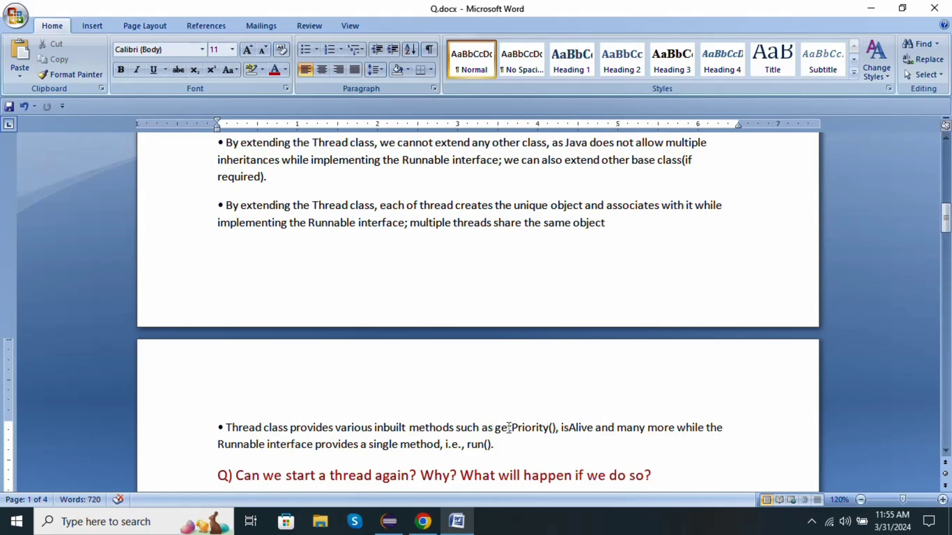
mouse_move(576, 427)
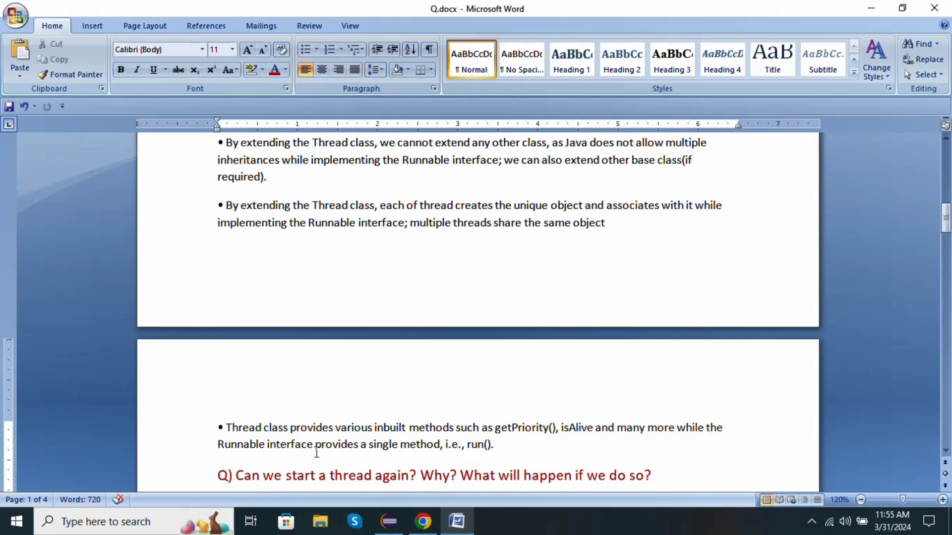
mouse_move(378, 452)
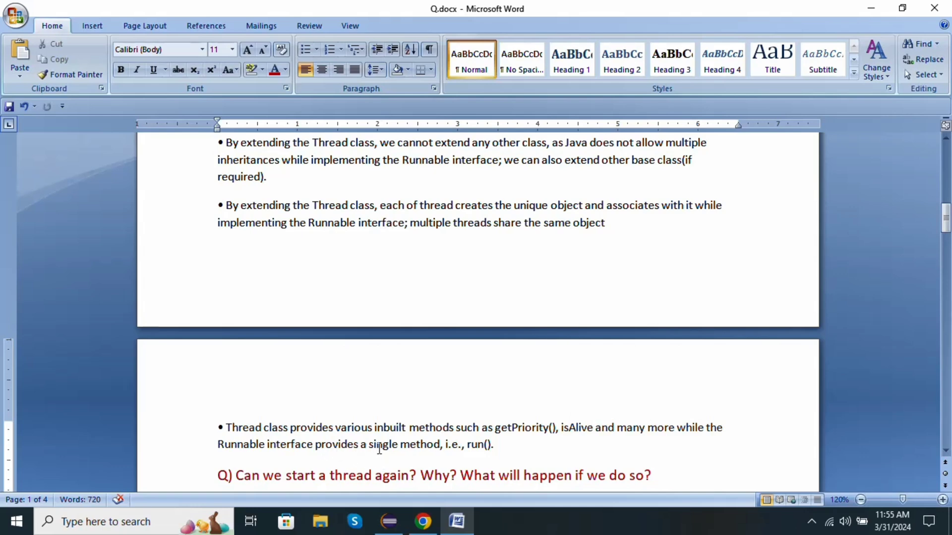
mouse_move(692, 381)
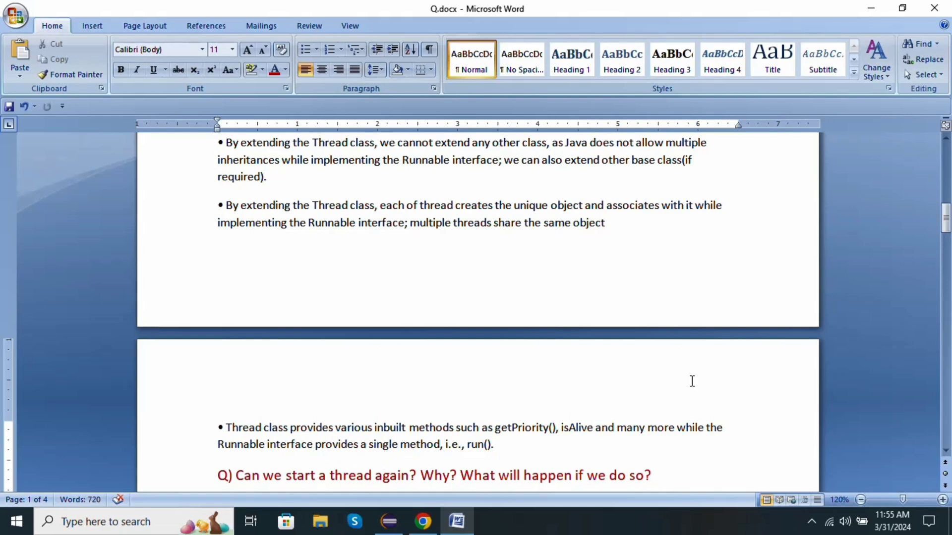
Step: Scroll to the 'Can we start a thread again?' answer about IllegalThreadStateException
scroll(down, 3)
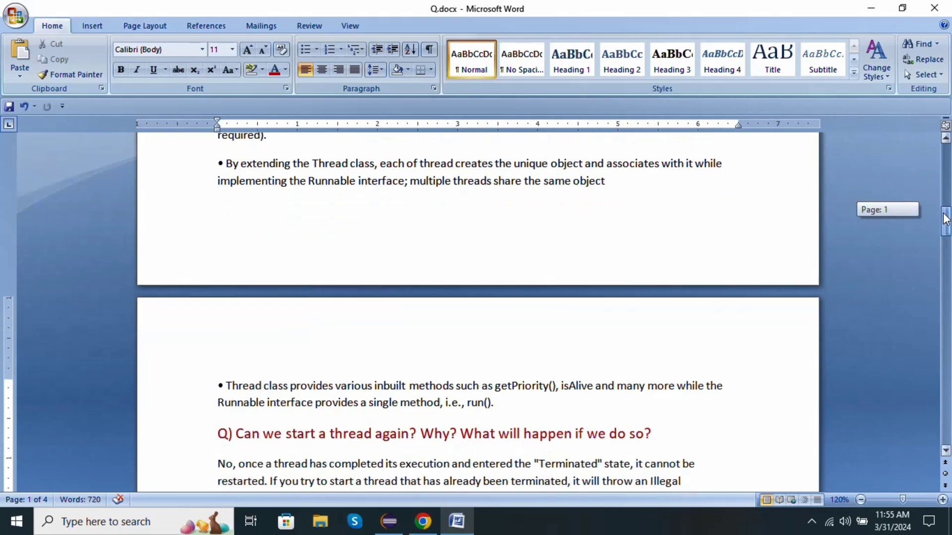
scroll(down, 3)
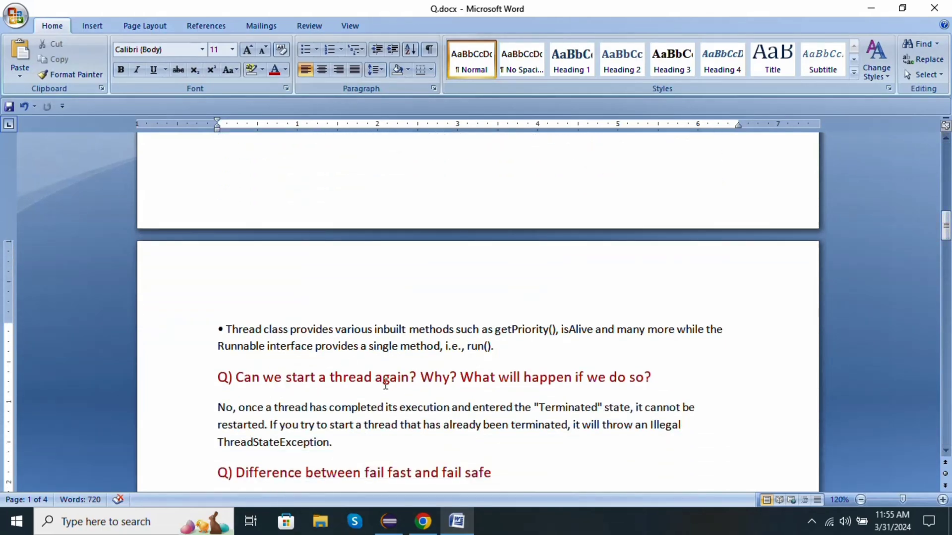
mouse_move(436, 384)
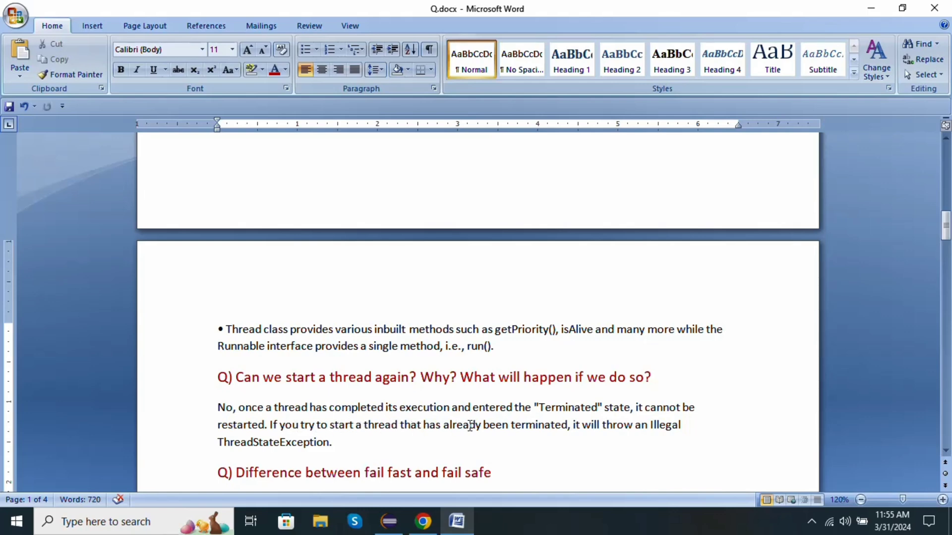
mouse_move(544, 429)
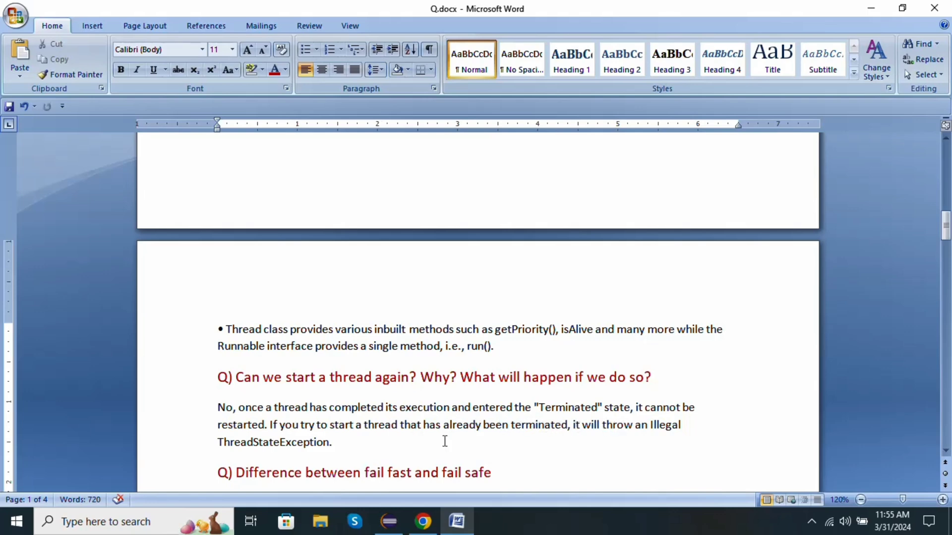
mouse_move(812, 393)
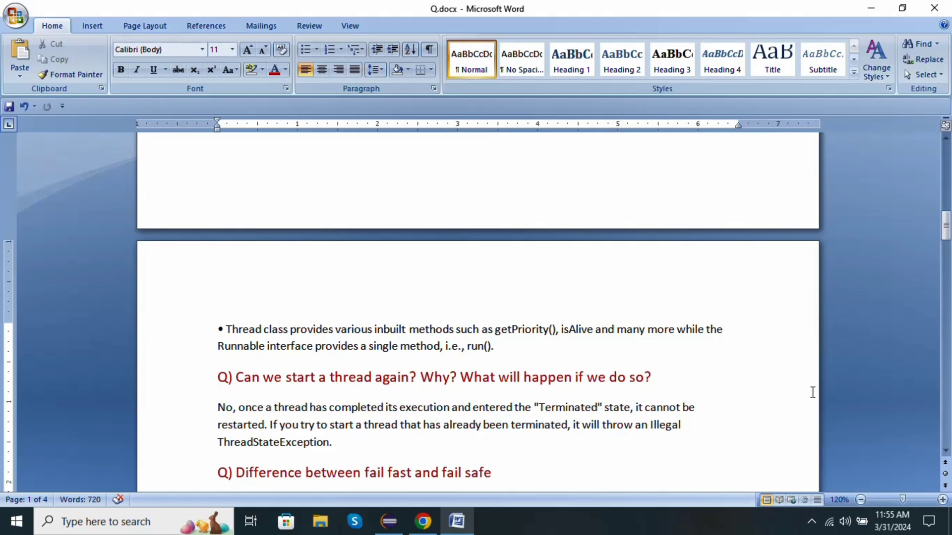
Step: Scroll down until the four-row Fail-Fast vs Fail-Safe iterator table is fully visible
scroll(down, 3)
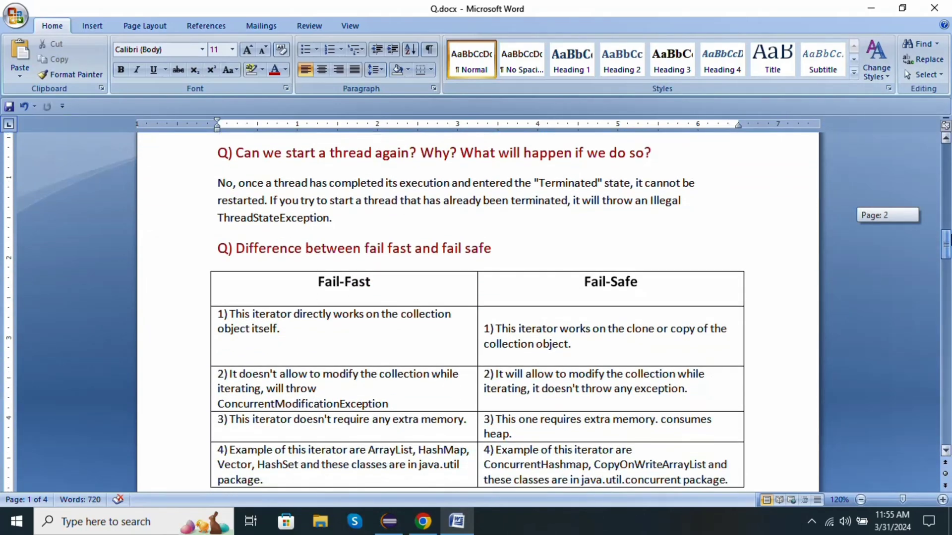
scroll(down, 3)
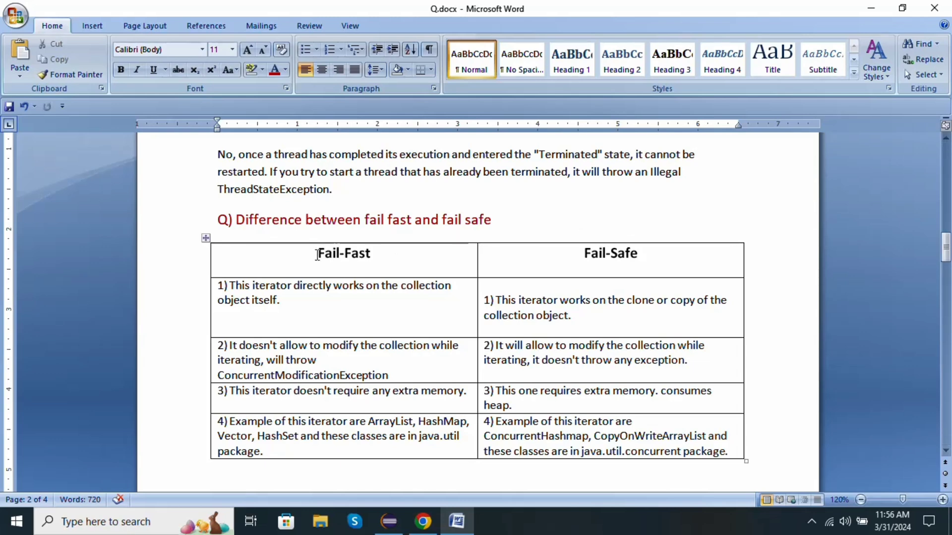
mouse_move(267, 286)
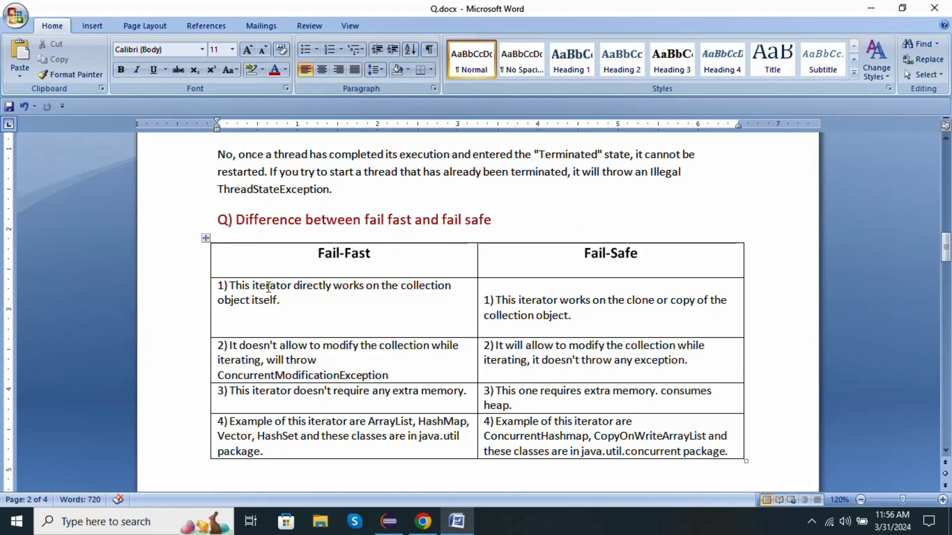
mouse_move(326, 298)
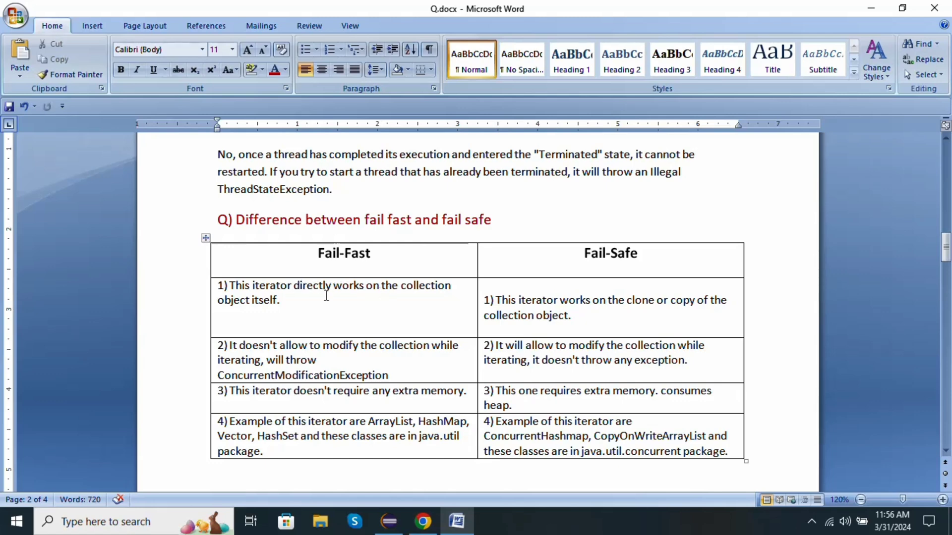
mouse_move(453, 267)
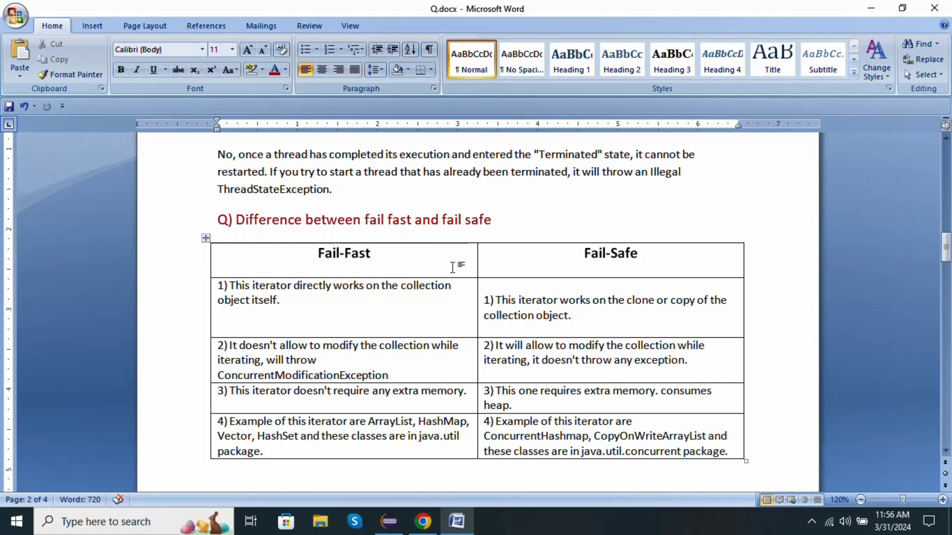
mouse_move(631, 273)
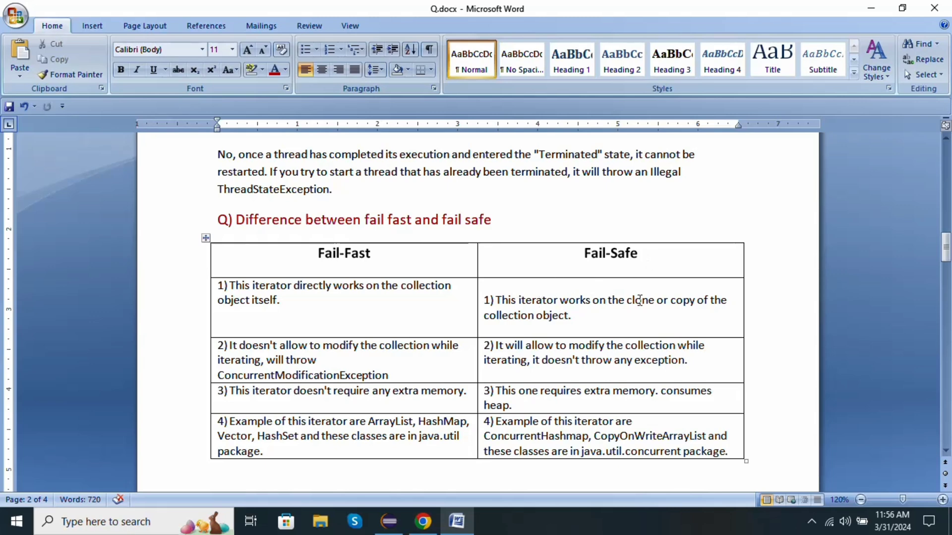
mouse_move(322, 349)
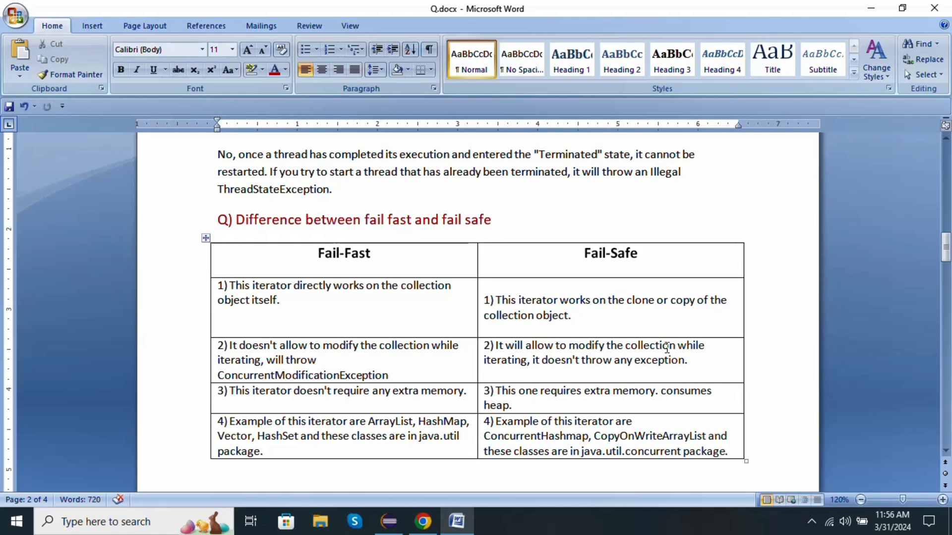
mouse_move(576, 364)
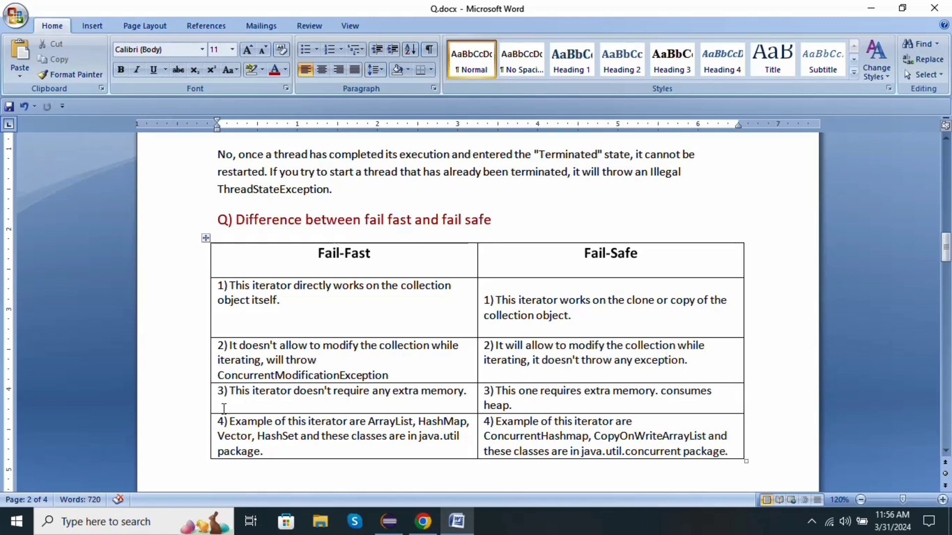
mouse_move(261, 398)
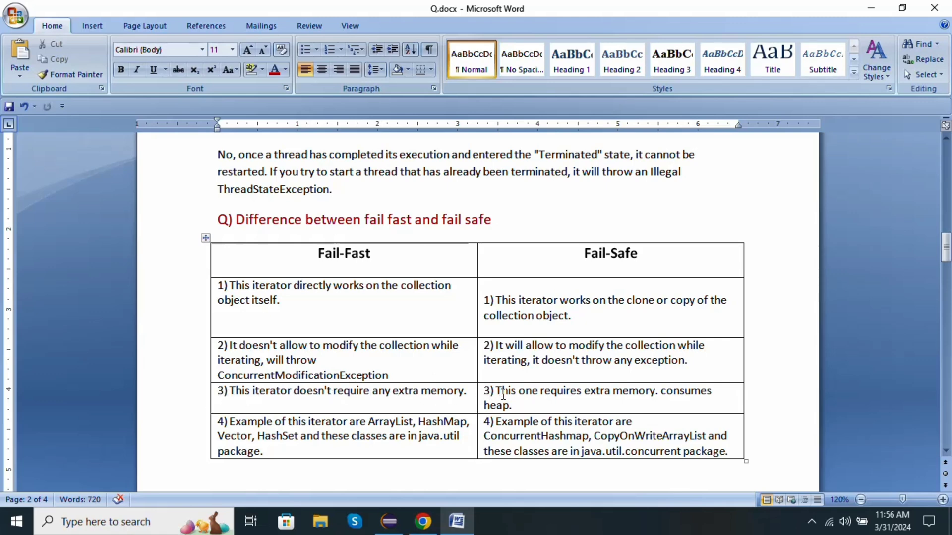
mouse_move(572, 396)
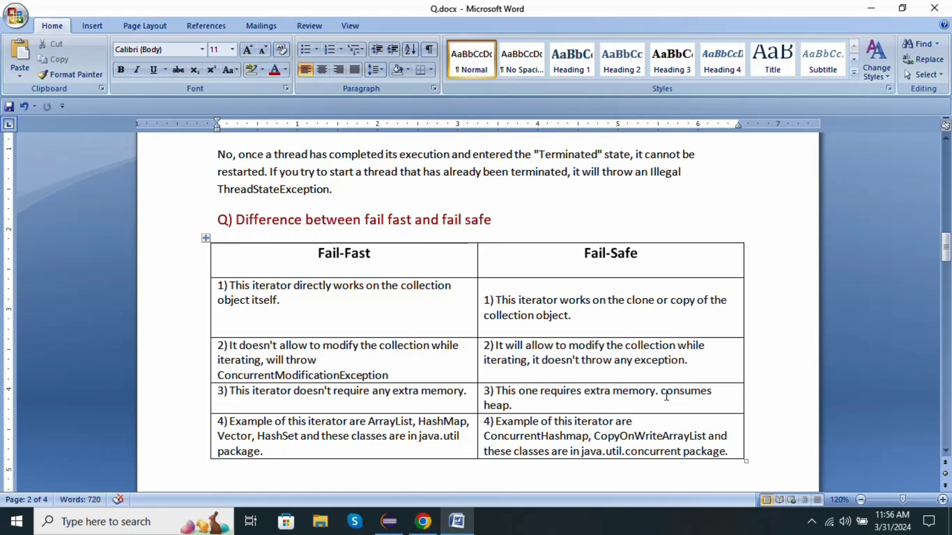
mouse_move(530, 399)
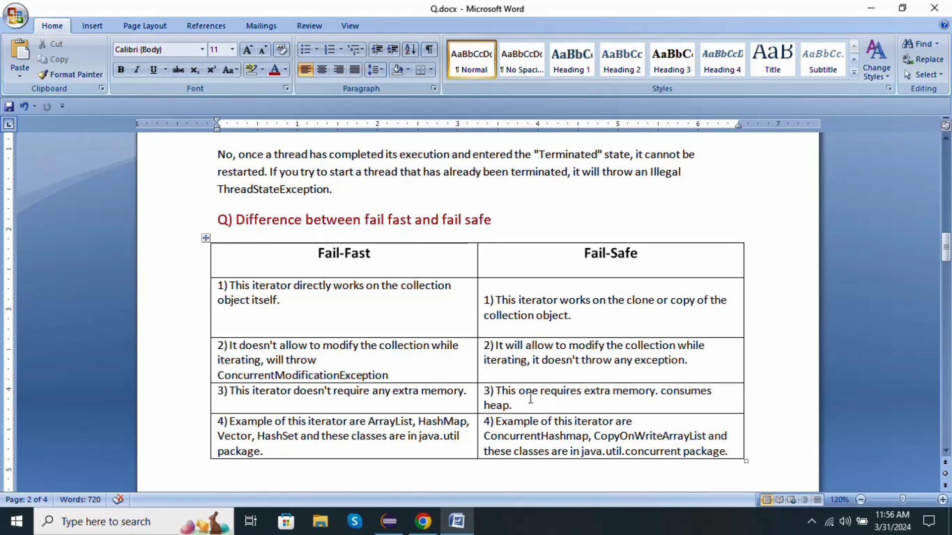
mouse_move(563, 393)
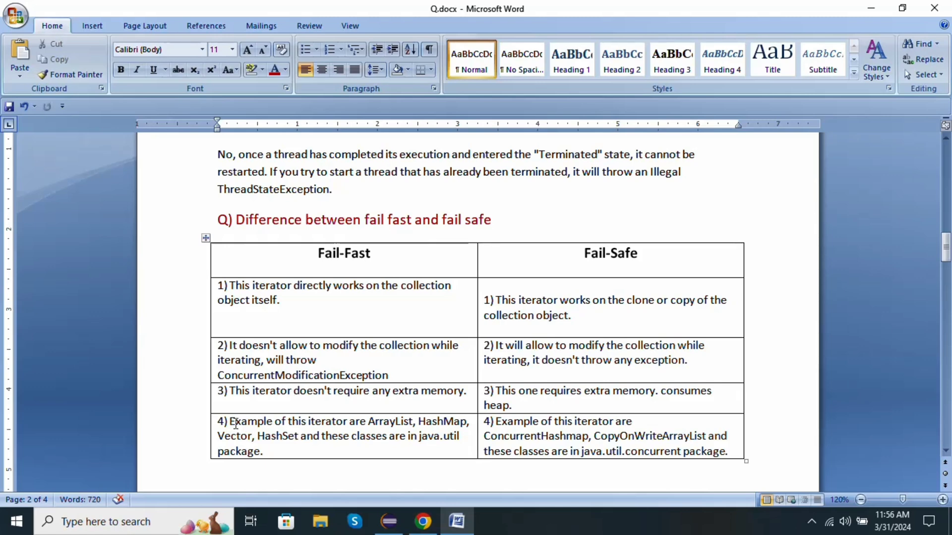
mouse_move(360, 431)
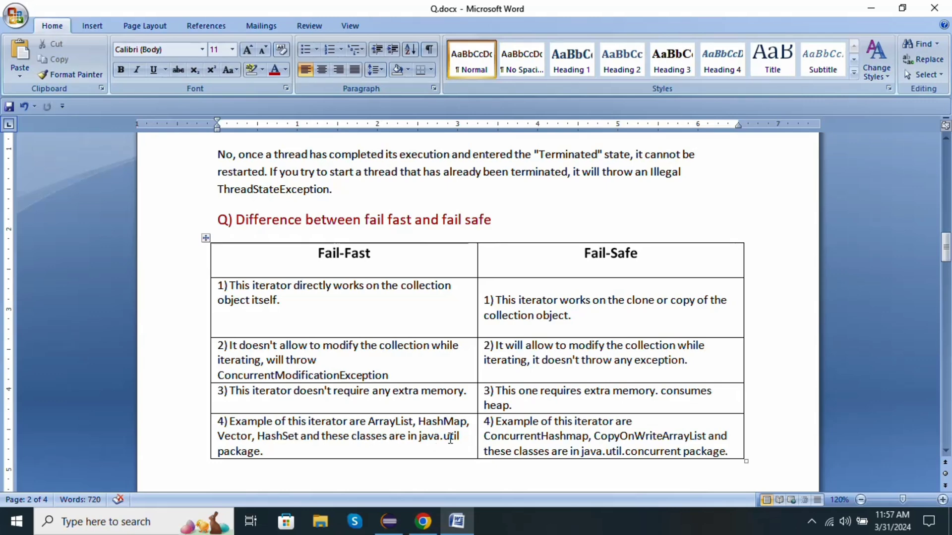
mouse_move(520, 421)
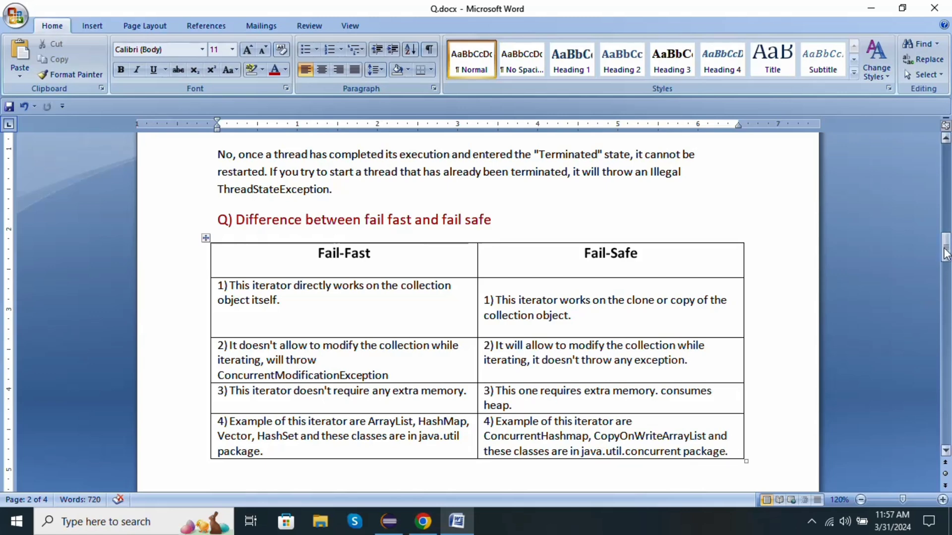
Step: Scroll to the Java 8 streams character-frequency question, then switch to Eclipse
scroll(down, 3)
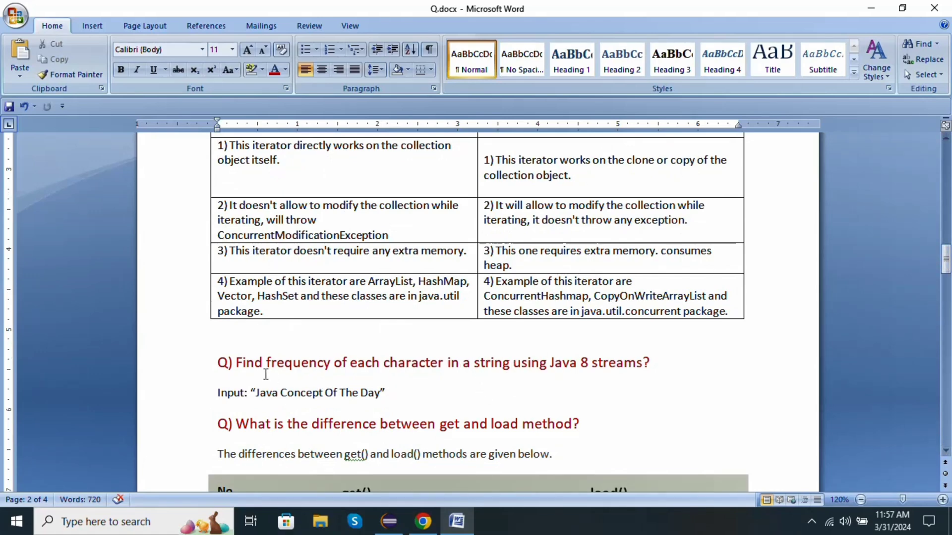
click(387, 393)
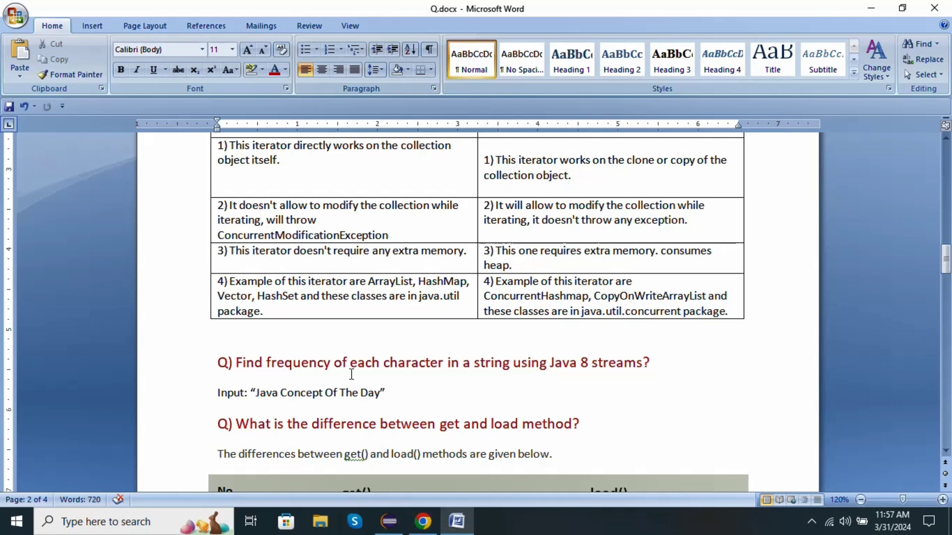
click(388, 521)
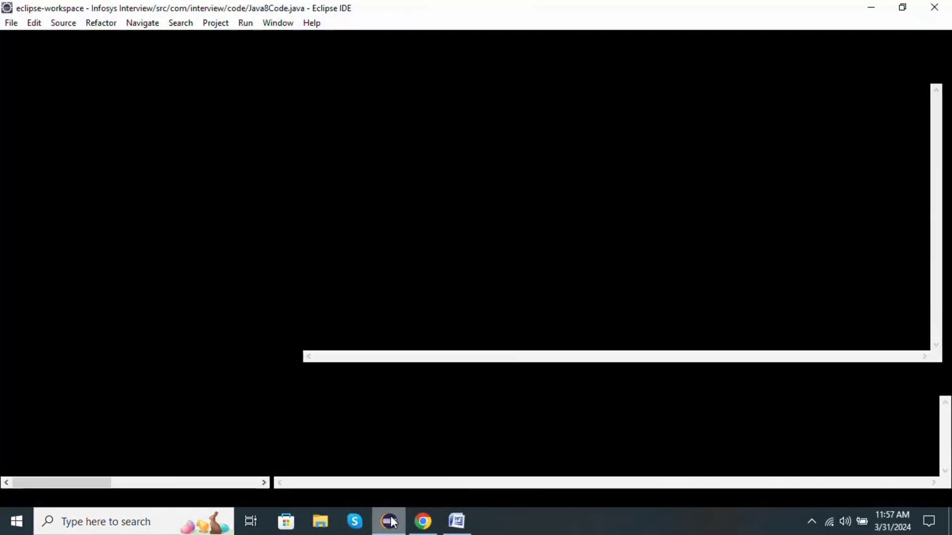
Step: In Java8Code.java, type 'Map<Character,Long> charCountMap=' and begin 'inputString' on the next line
click(388, 521)
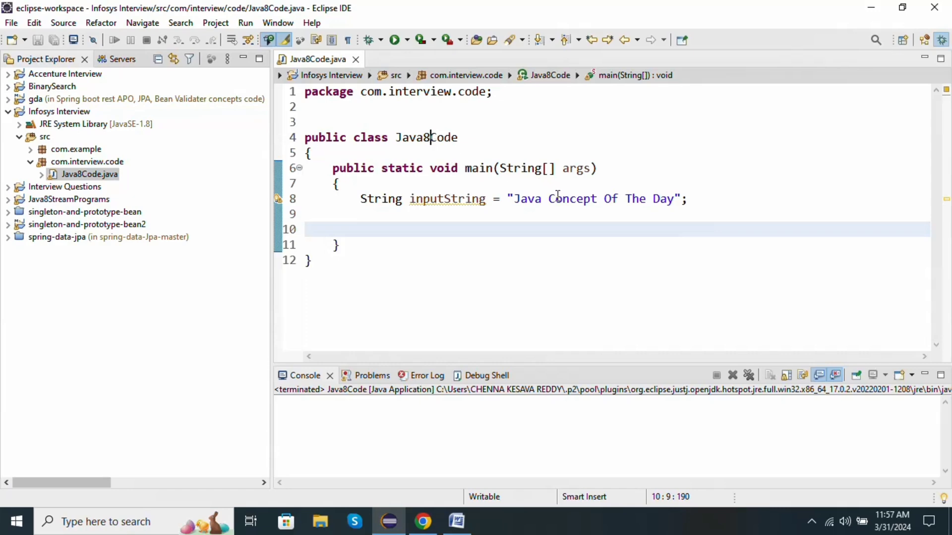
text(Ma)
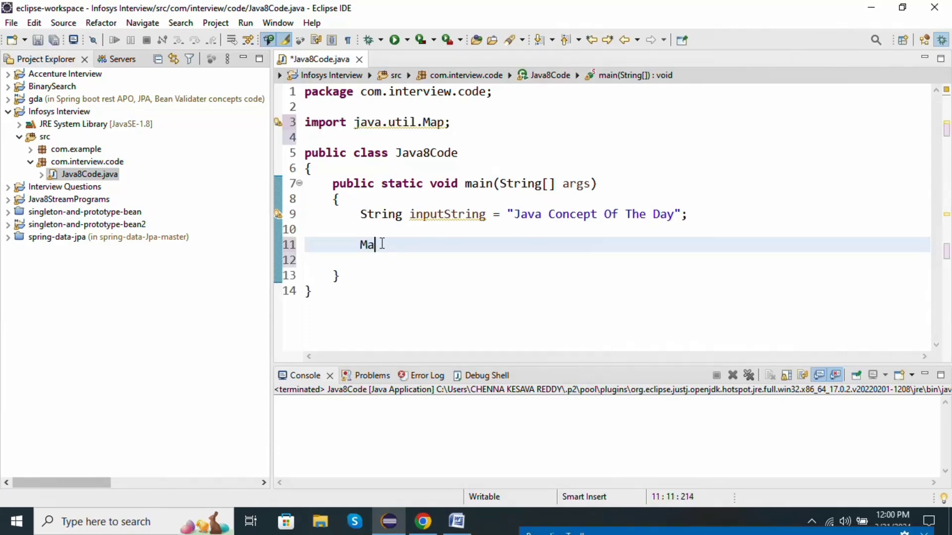
text(p<ch>)
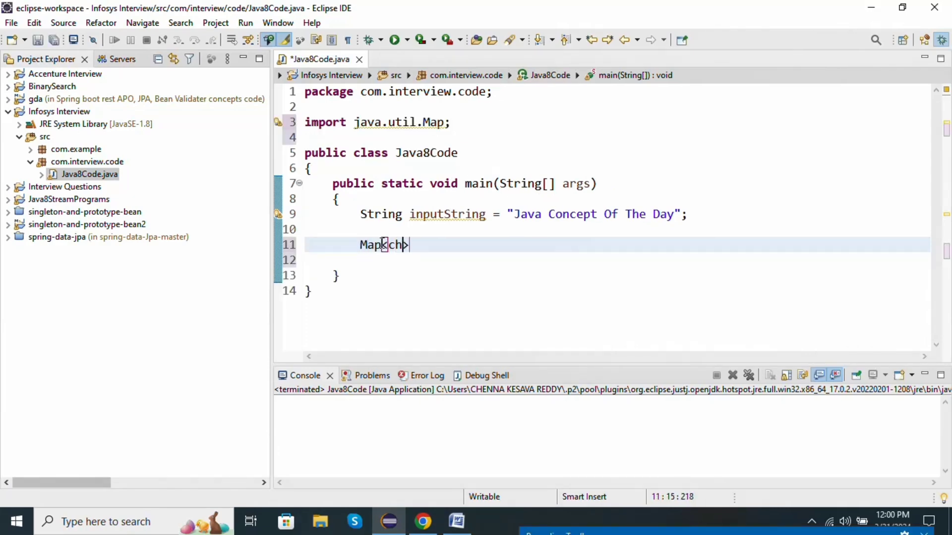
text(ara)
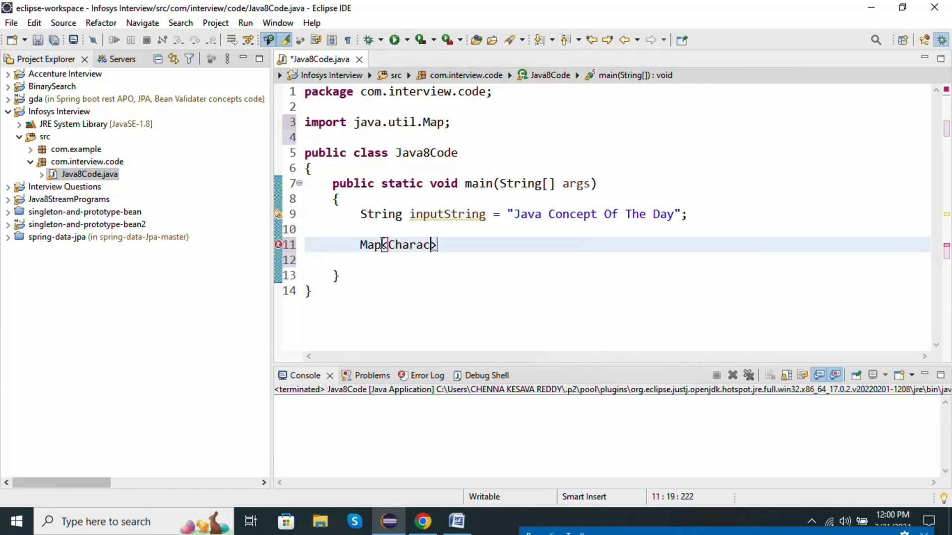
text(ter,)
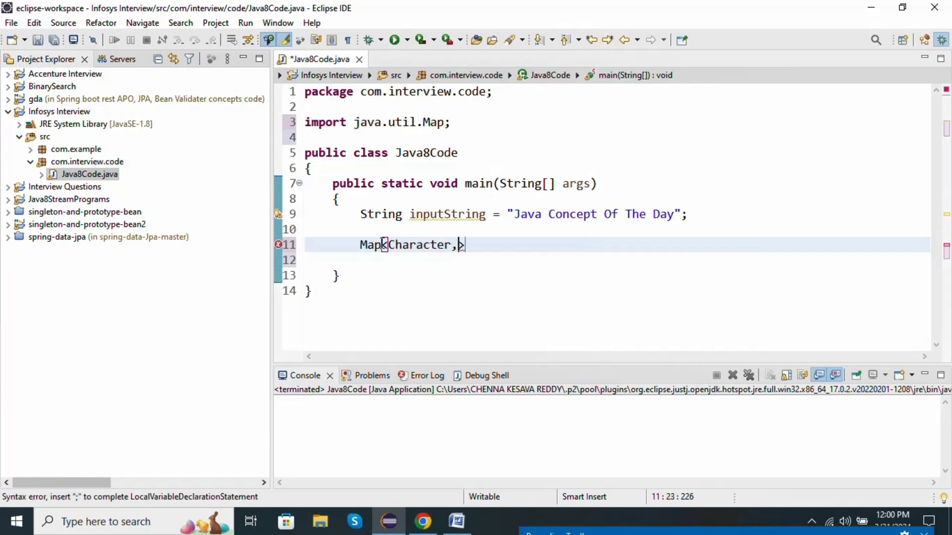
text(Long>)
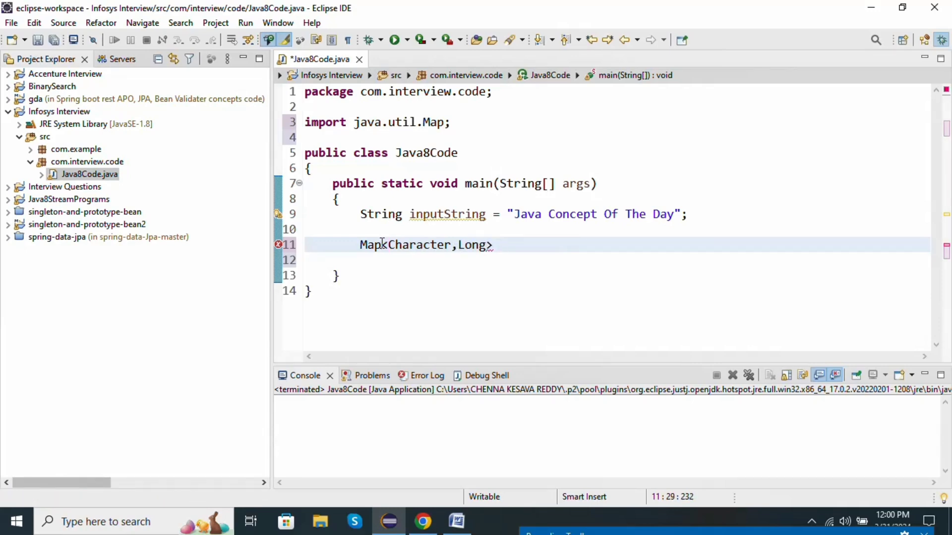
text(char)
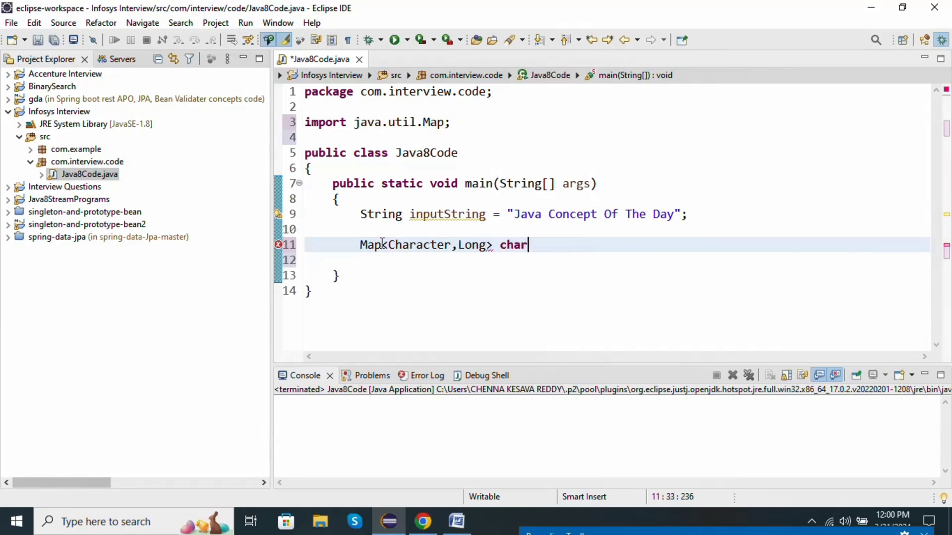
text(Cou)
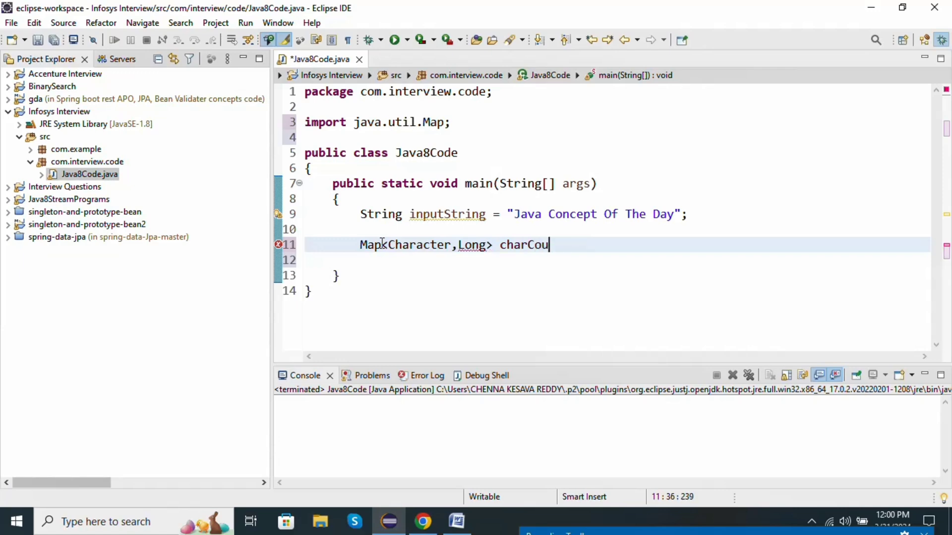
text(ntMap)
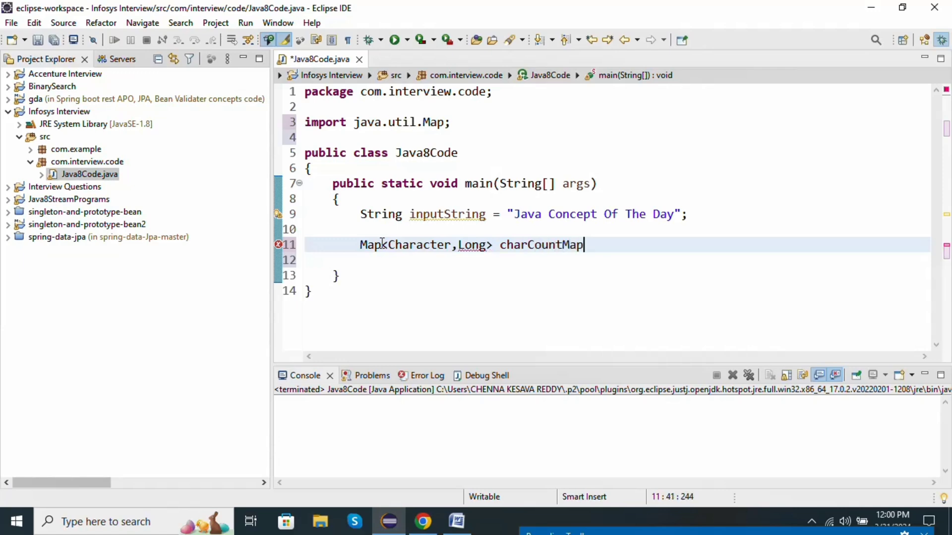
text(=)
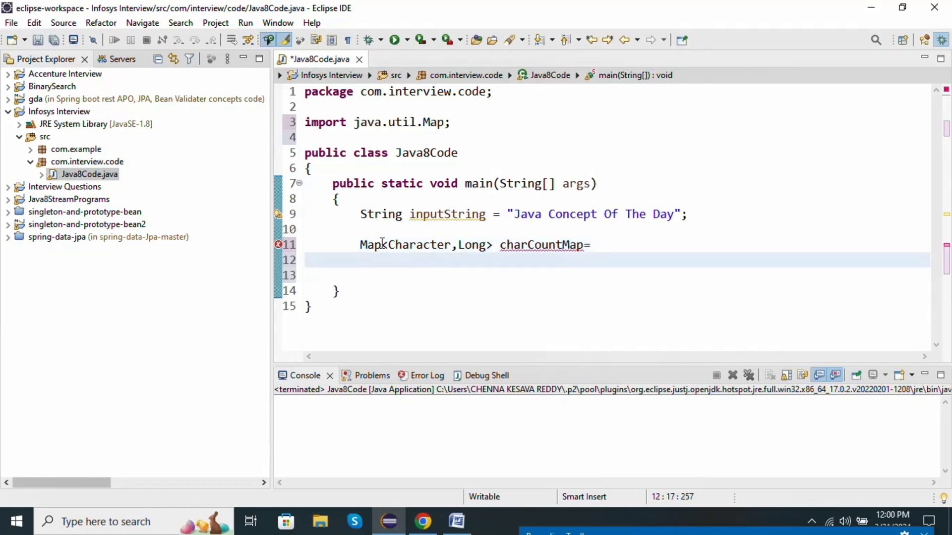
text(in)
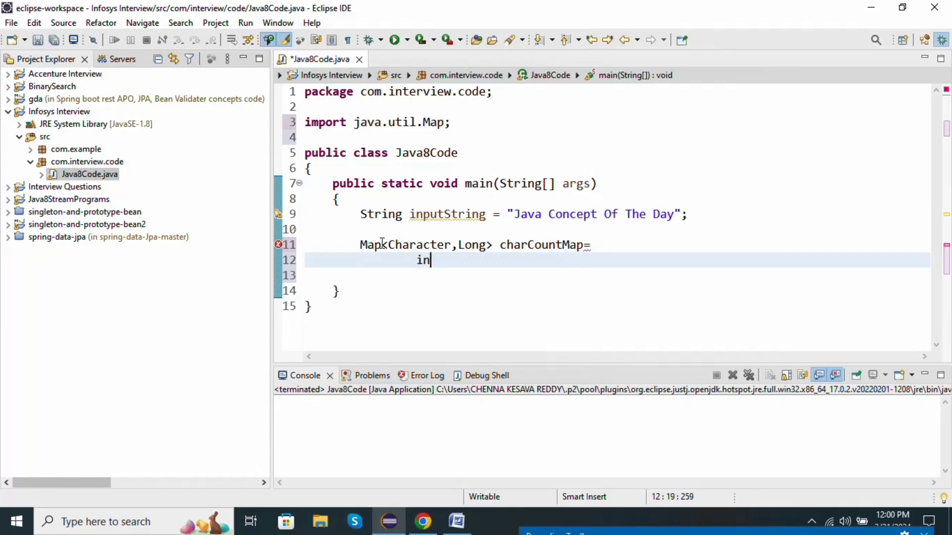
text(p)
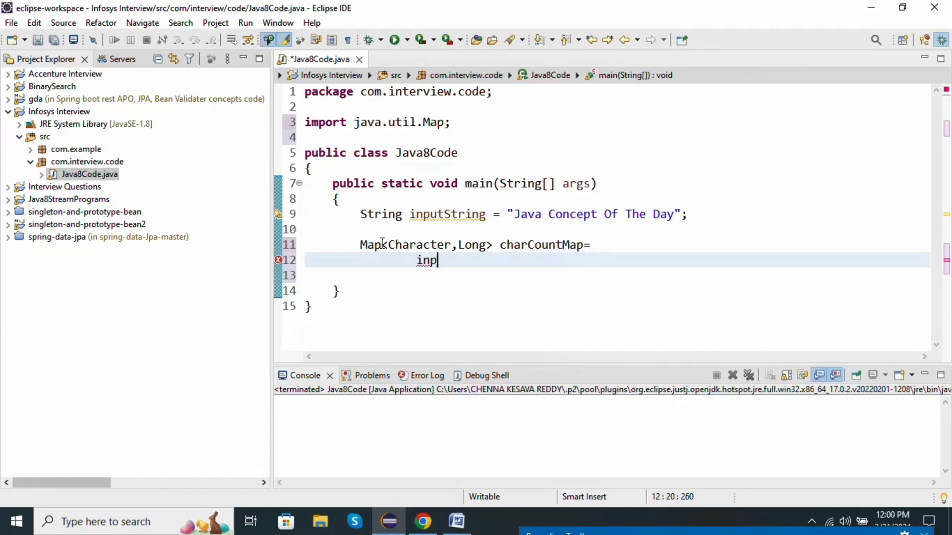
text(utString.)
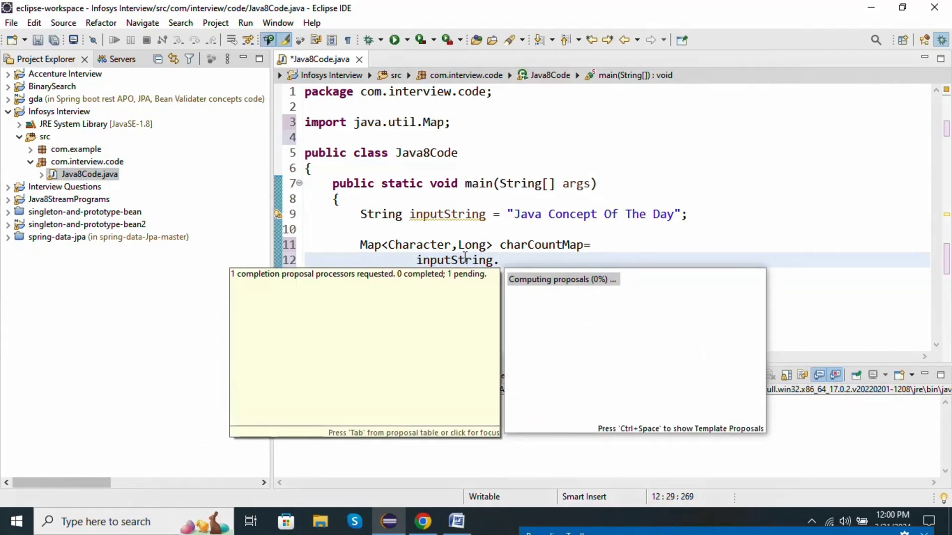
Step: Chain '.chars()' and '.mapToObj(c->(char)c)' onto inputString using content assist
text(chars()
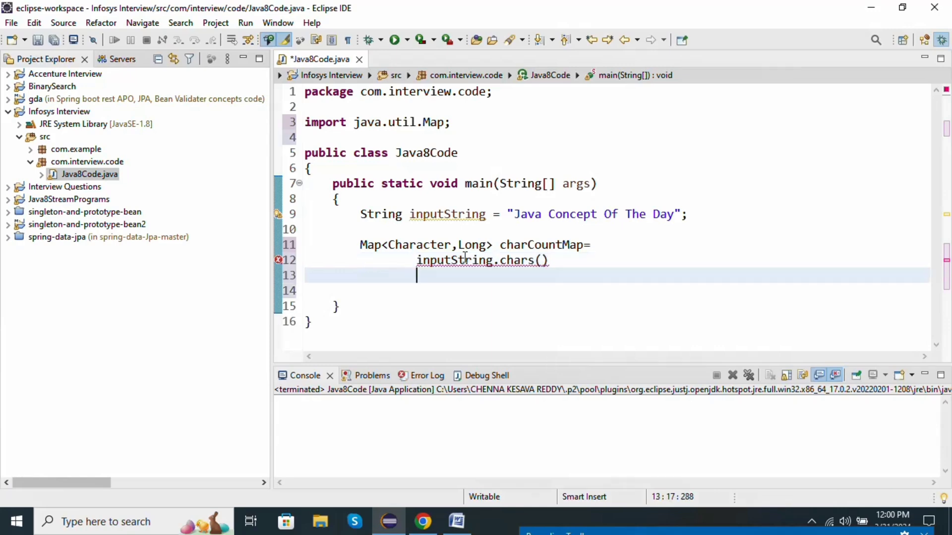
text(.m)
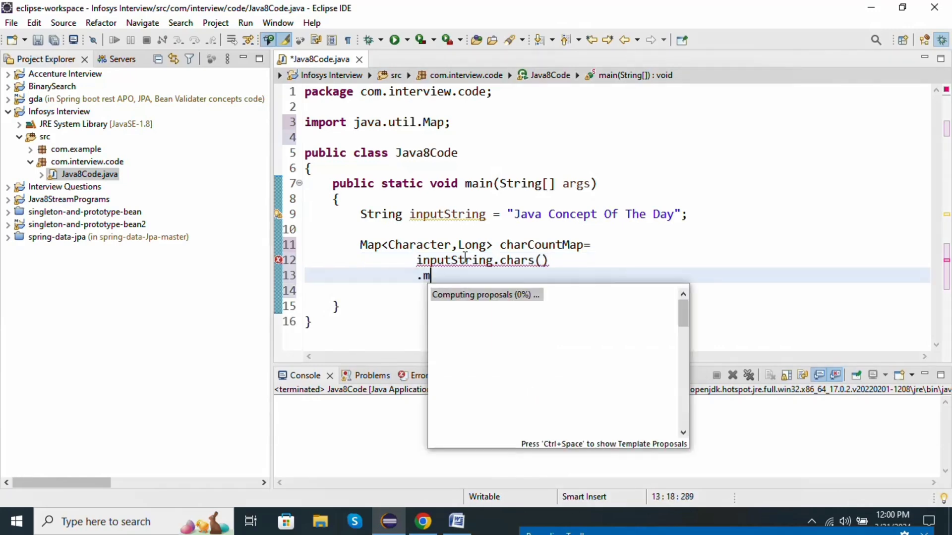
text(ap)
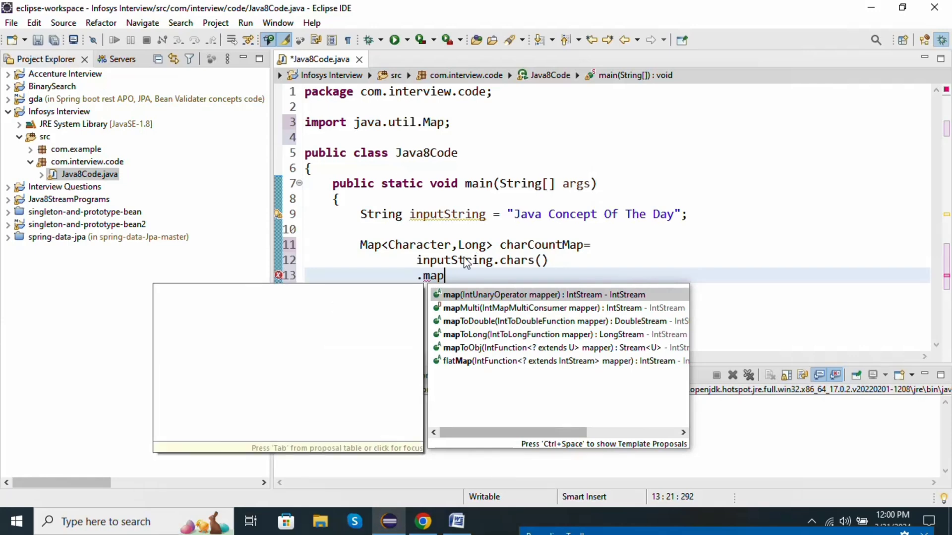
text(ToObj(c)
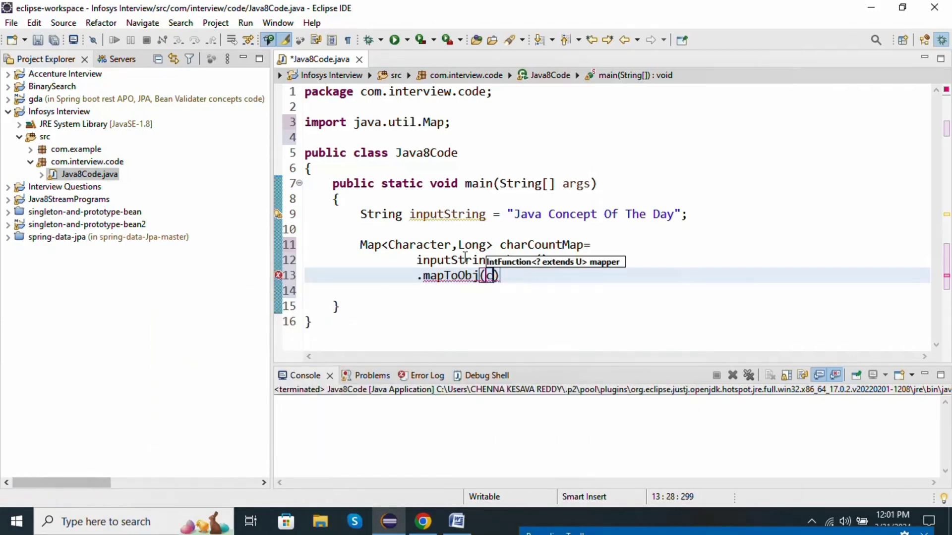
text(->)
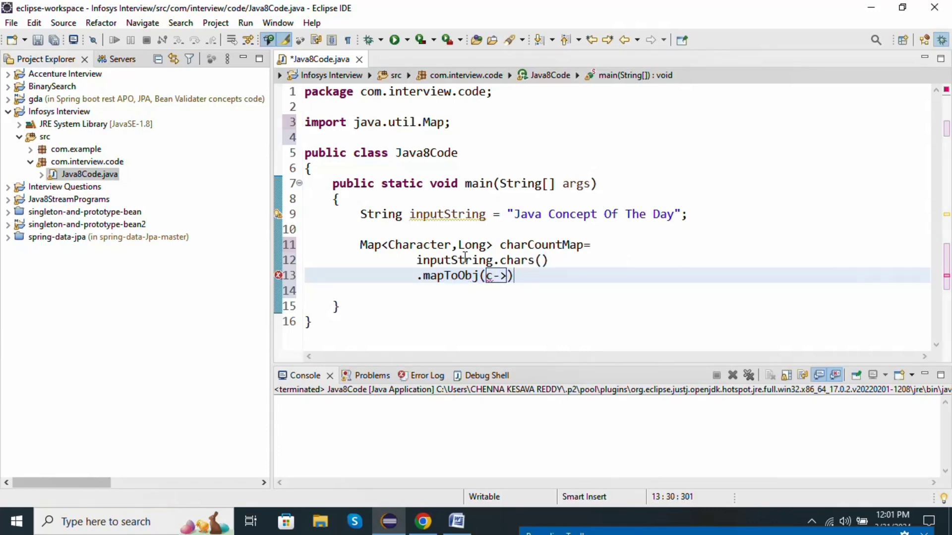
text((char))
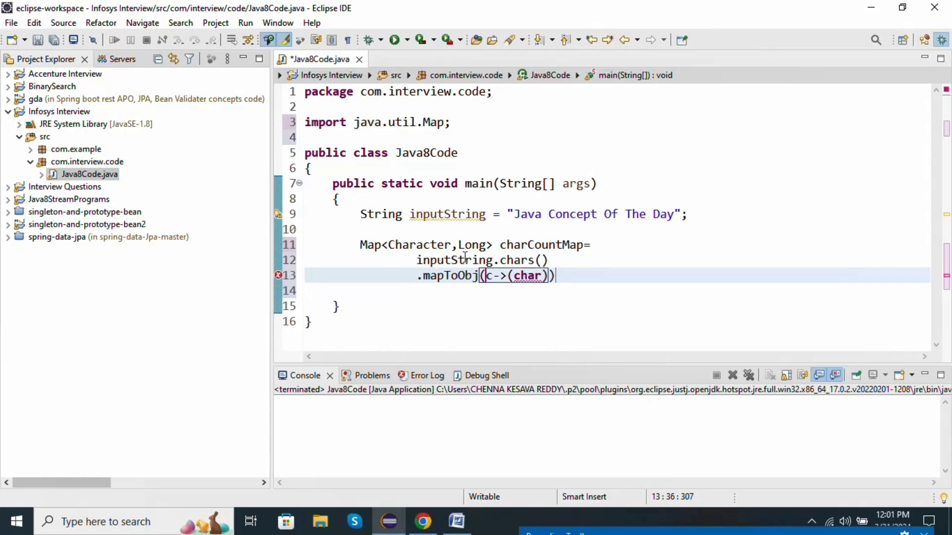
text(c)
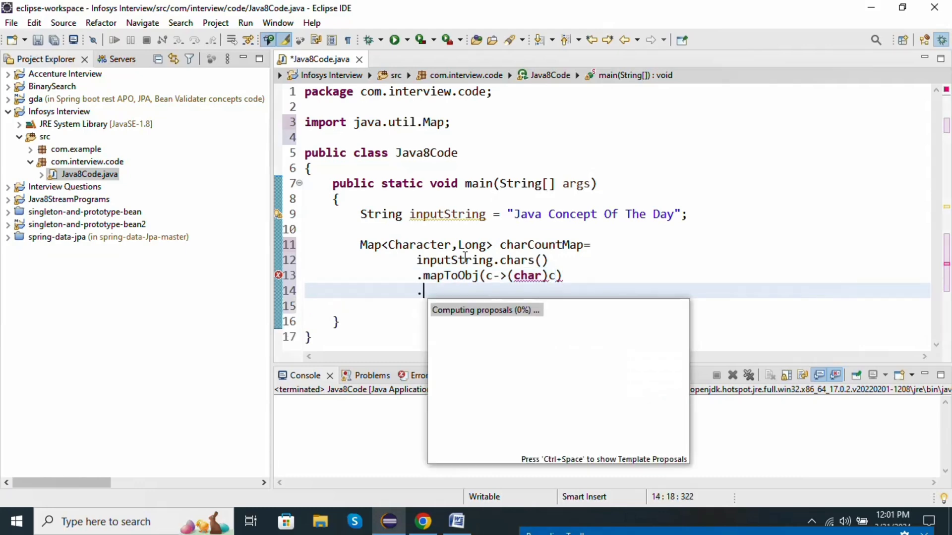
Step: End the chain with '.collect(Collectors.groupingBy(Function.identity(), Collectors.counting()))', auto-importing both classes
text(.collect(null)
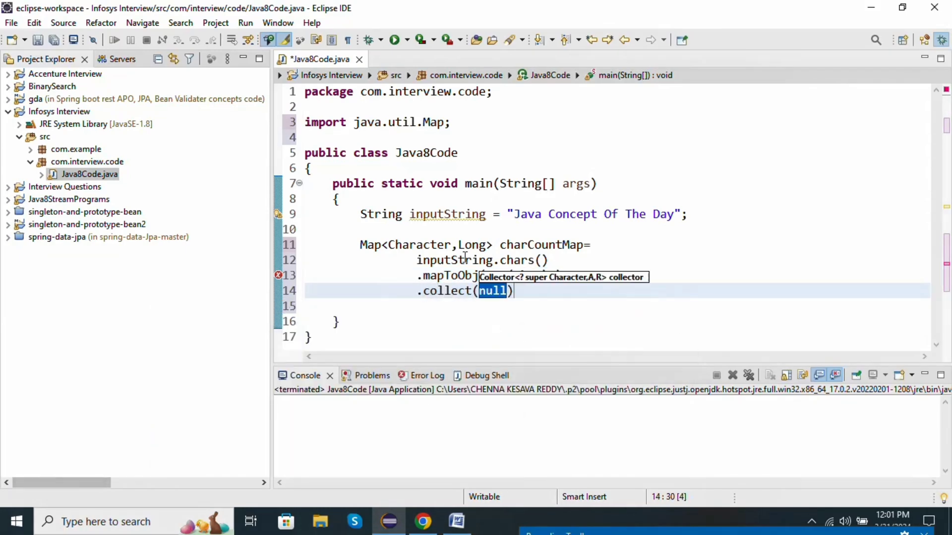
text(Coll)
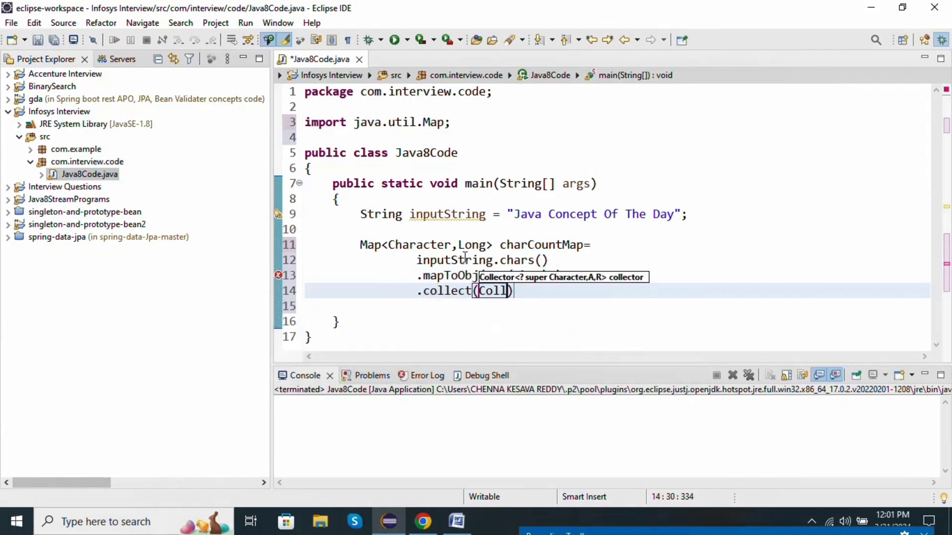
text(ectors.groupingBy(null)
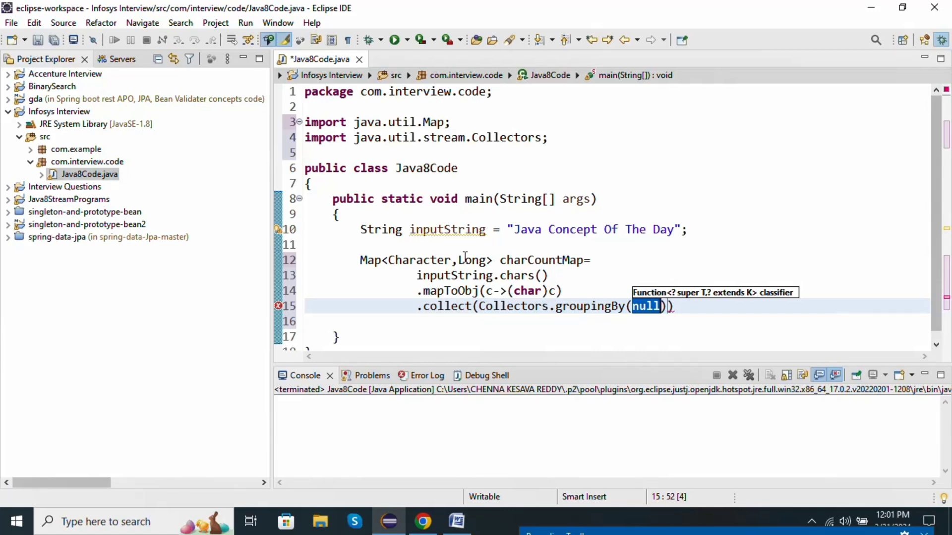
text(Funct)
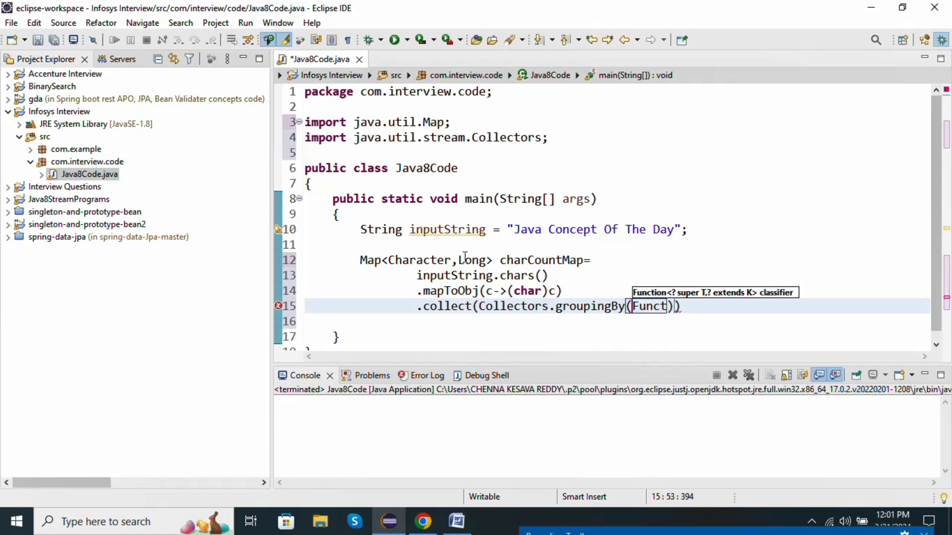
text(ion.i)
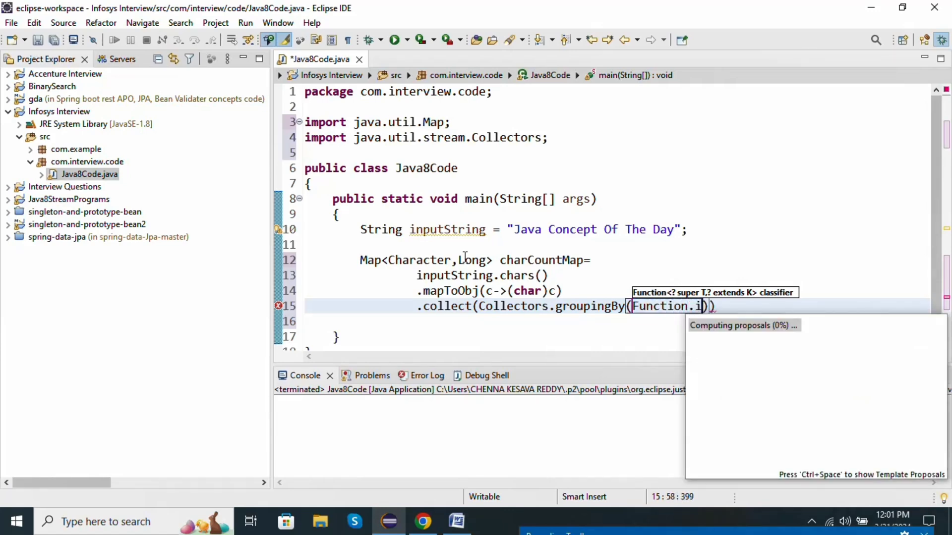
text(dentity()
text(Collectors))
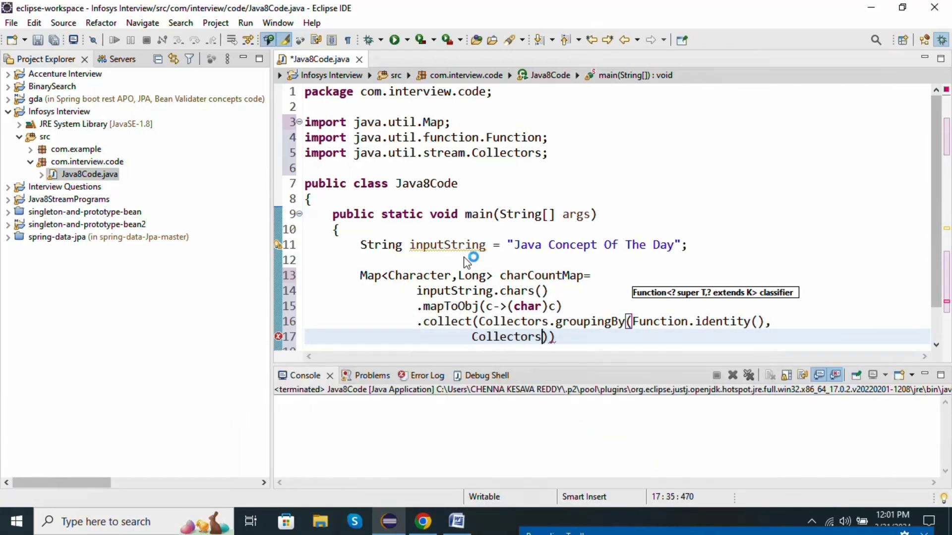
text(counting()
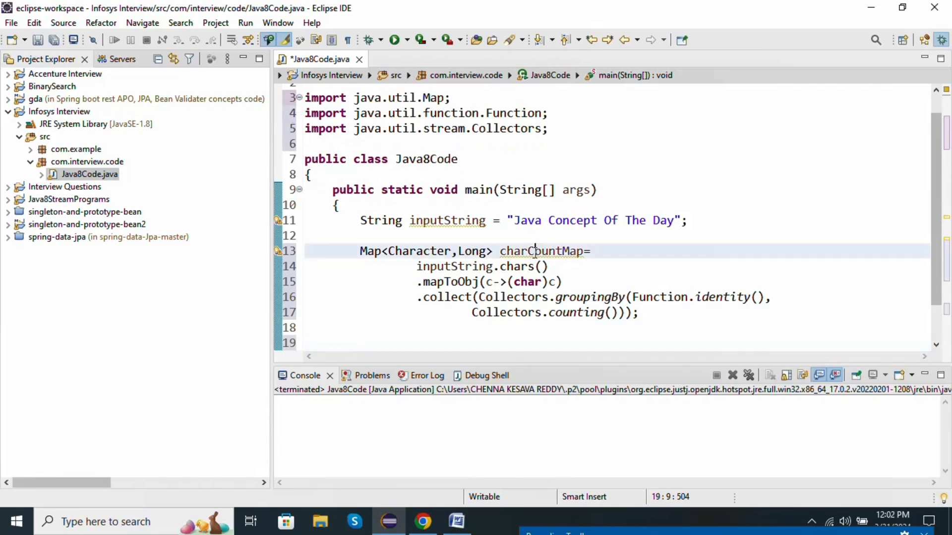
double_click(542, 250)
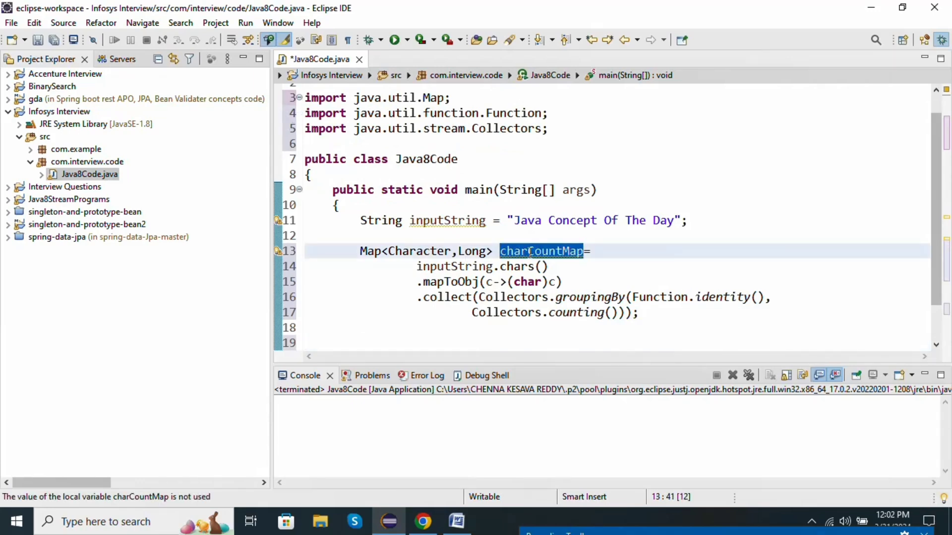
click(372, 342)
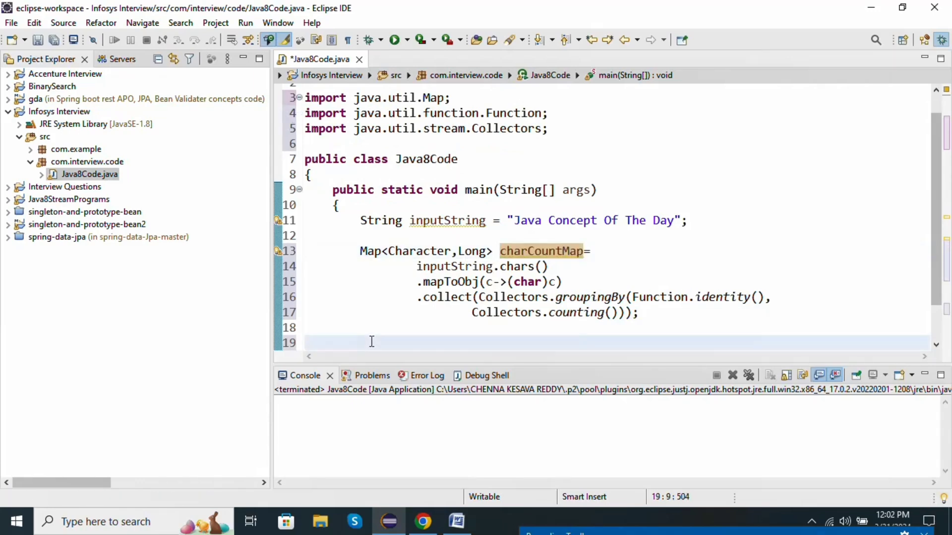
Step: Type 'System.out.println(charCountMap);' on line 19 with content assist
text(Syst)
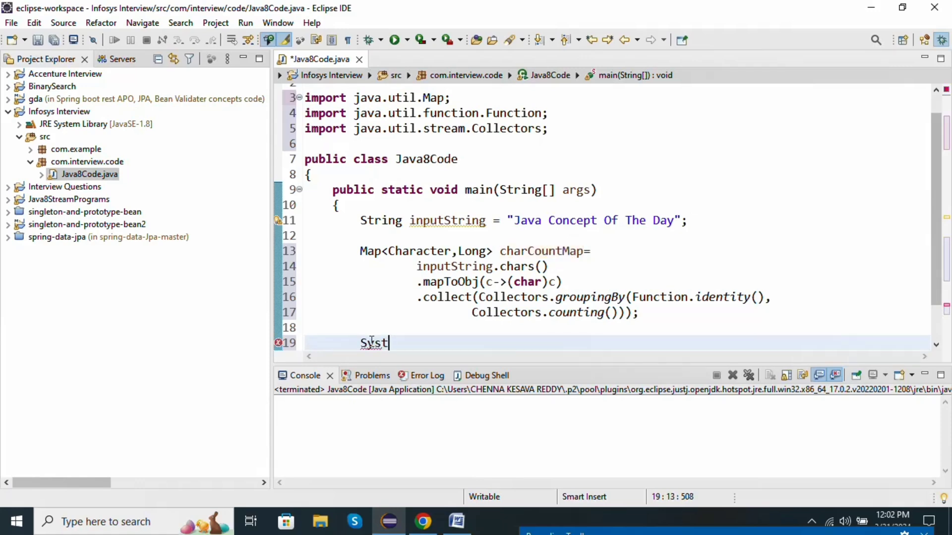
text(em.out)
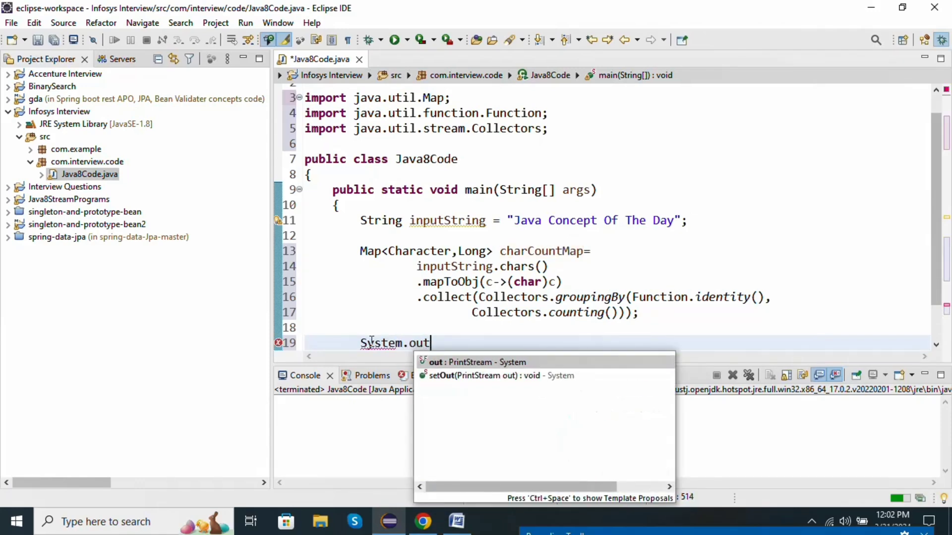
text(.)
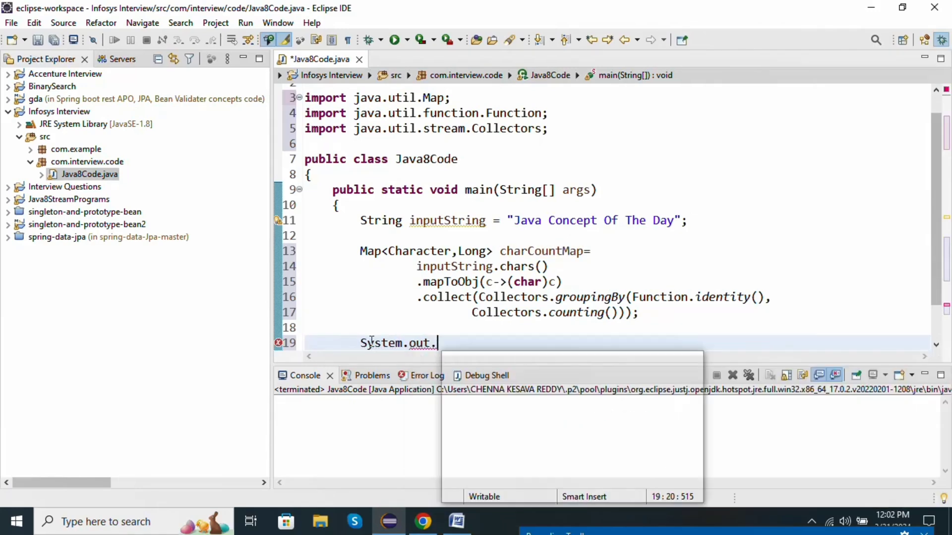
text(prin)
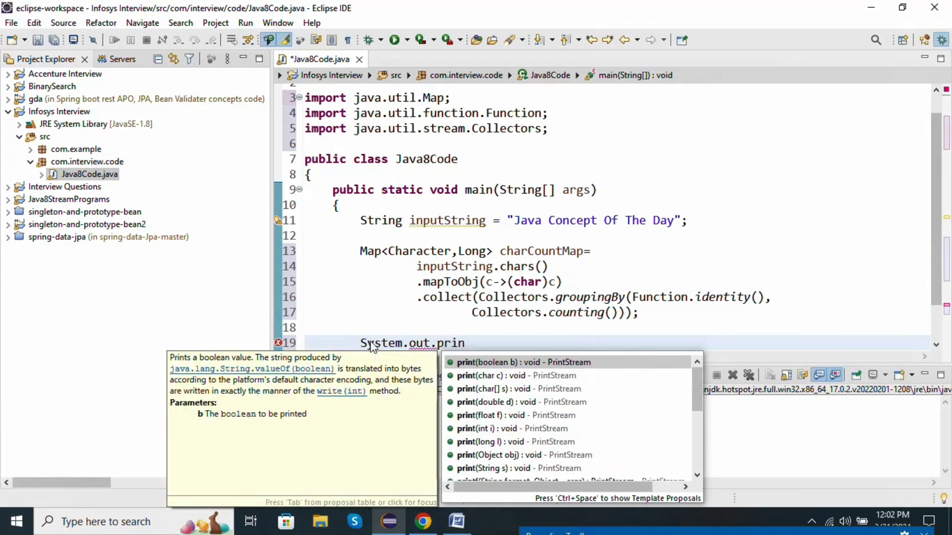
text(ln()
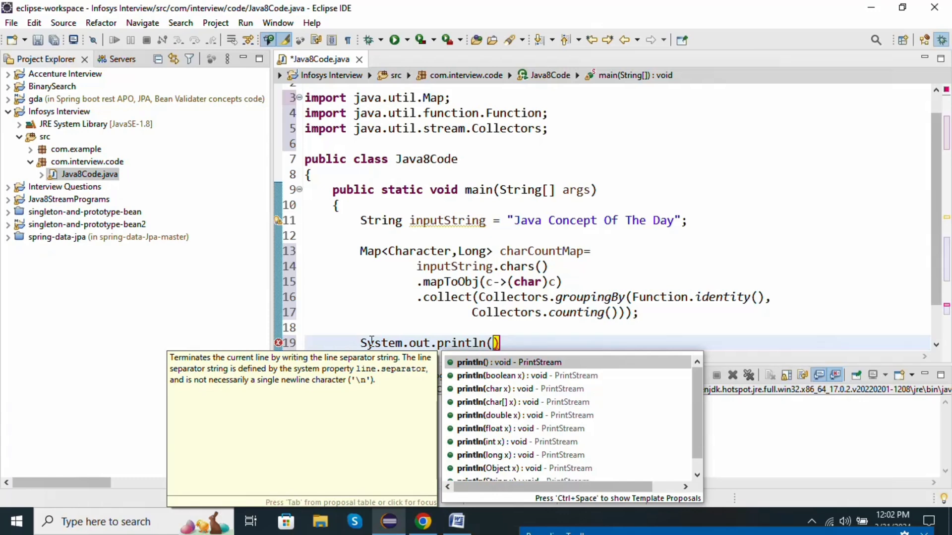
text(ch)
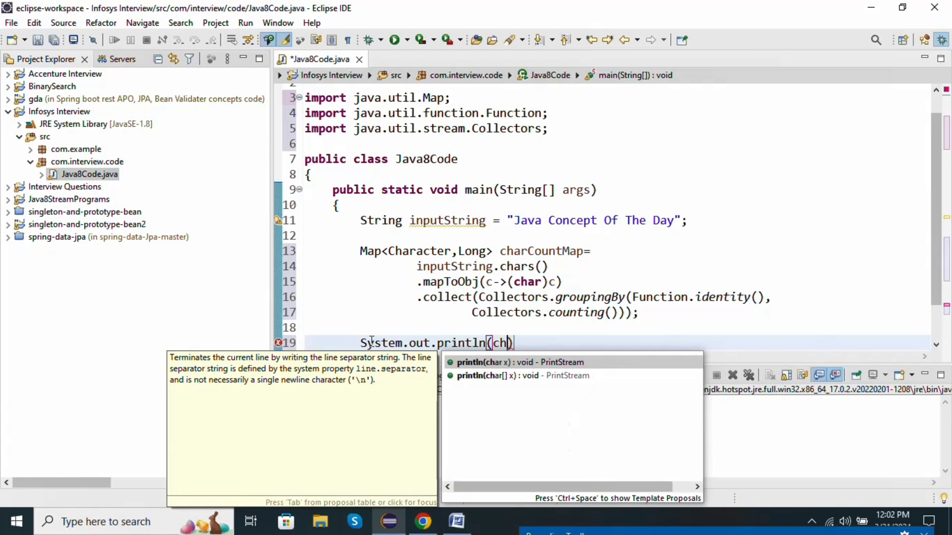
text(ar)
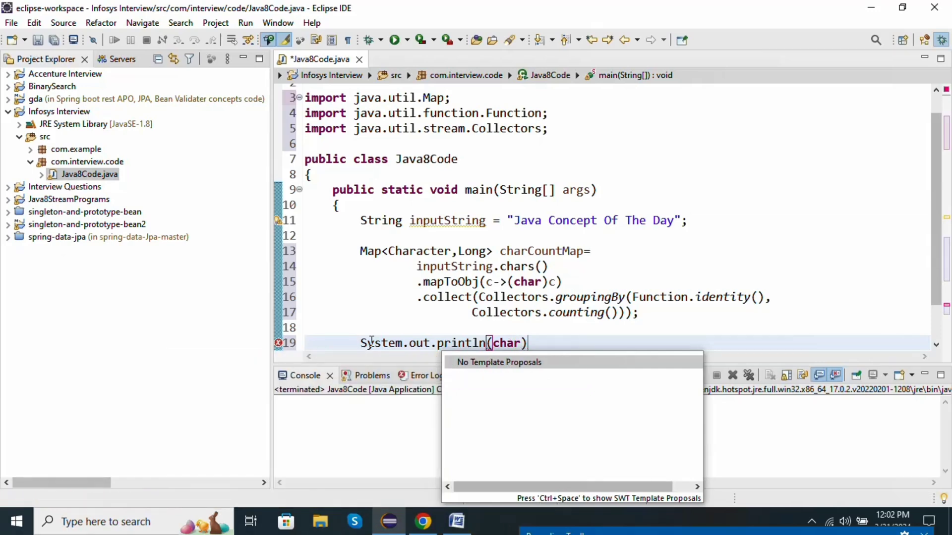
text(C)
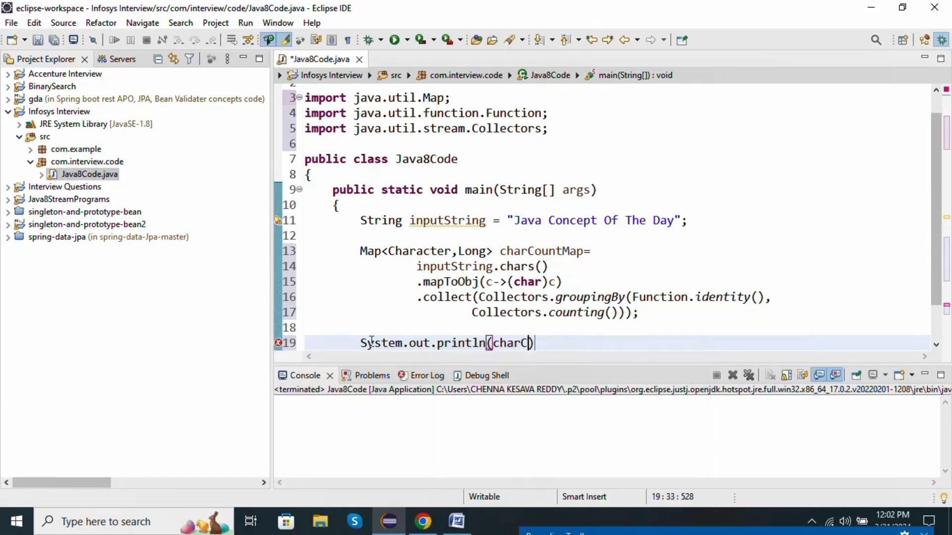
text(ount)
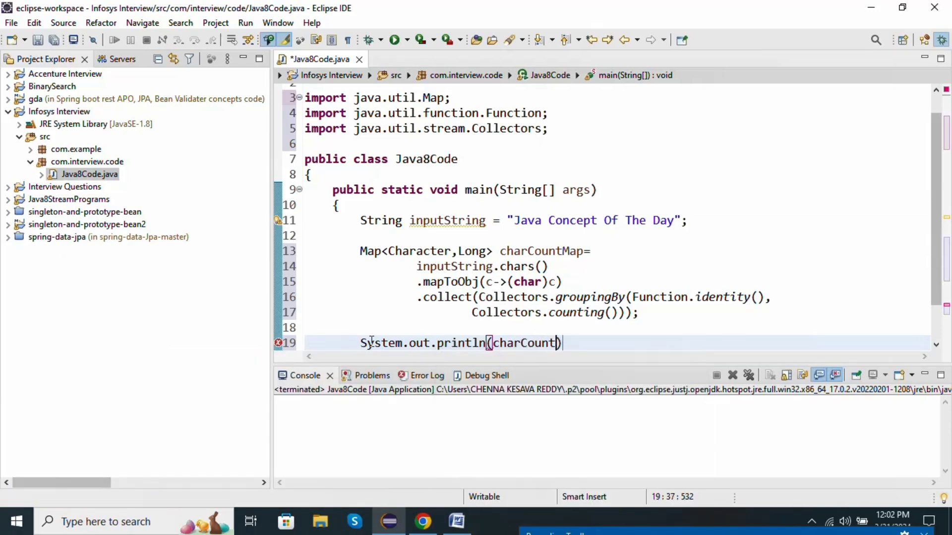
text(Map)
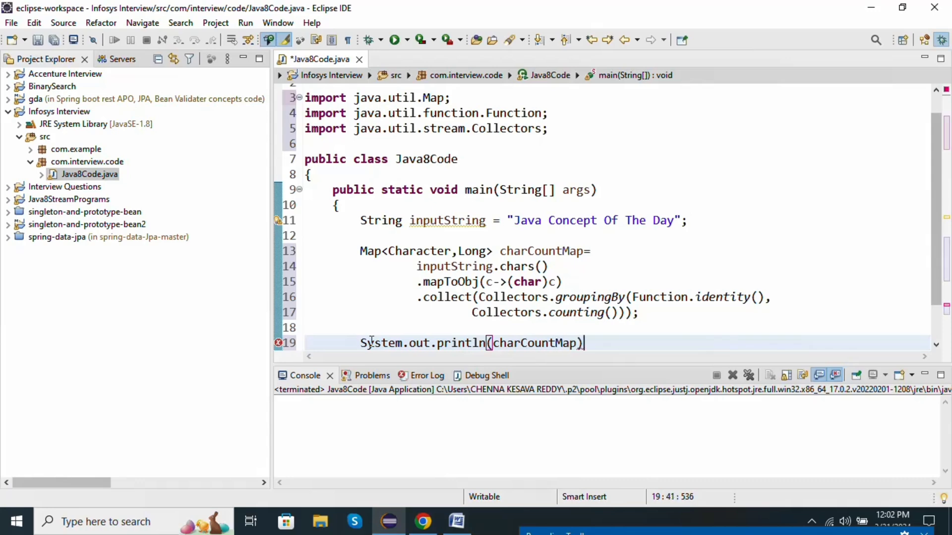
text(;)
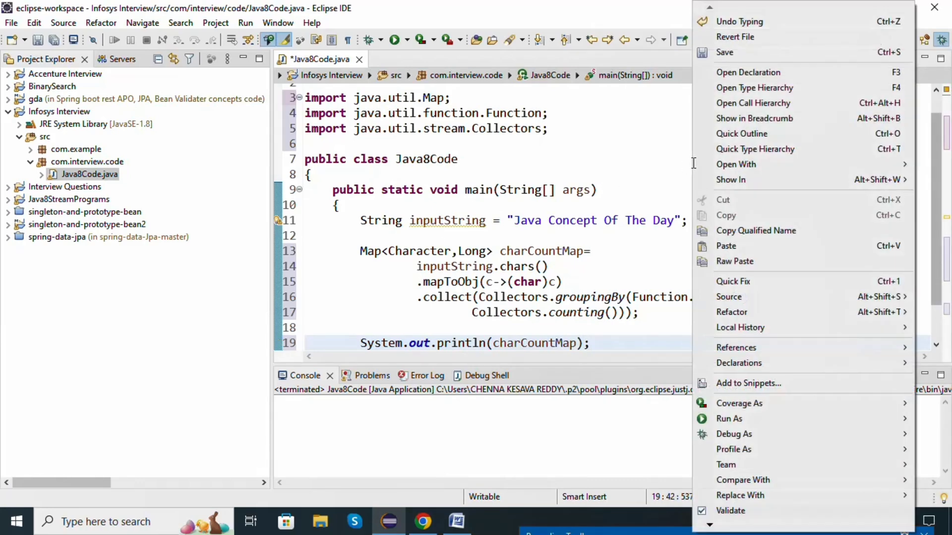
Step: Run Java8Code as a Java application to print character frequencies, then return to Word
click(729, 419)
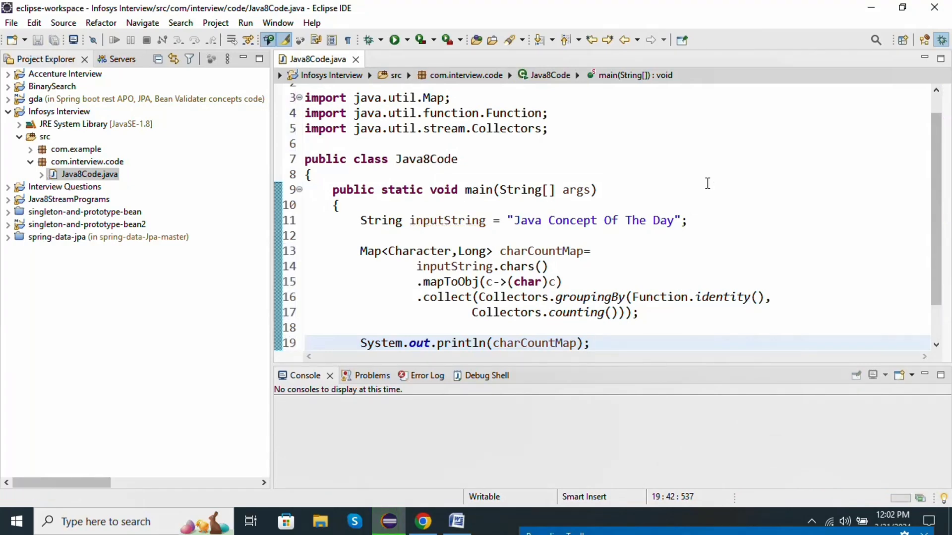
click(394, 40)
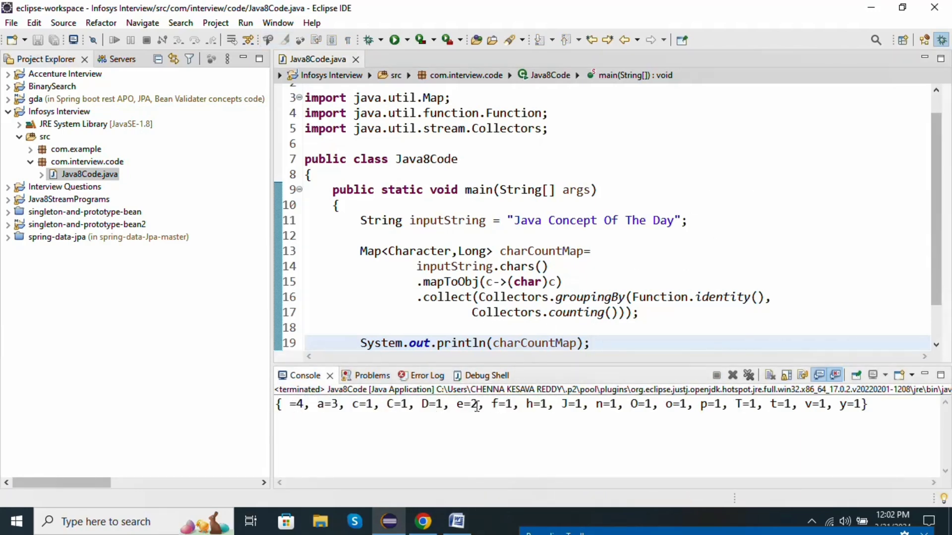
click(456, 522)
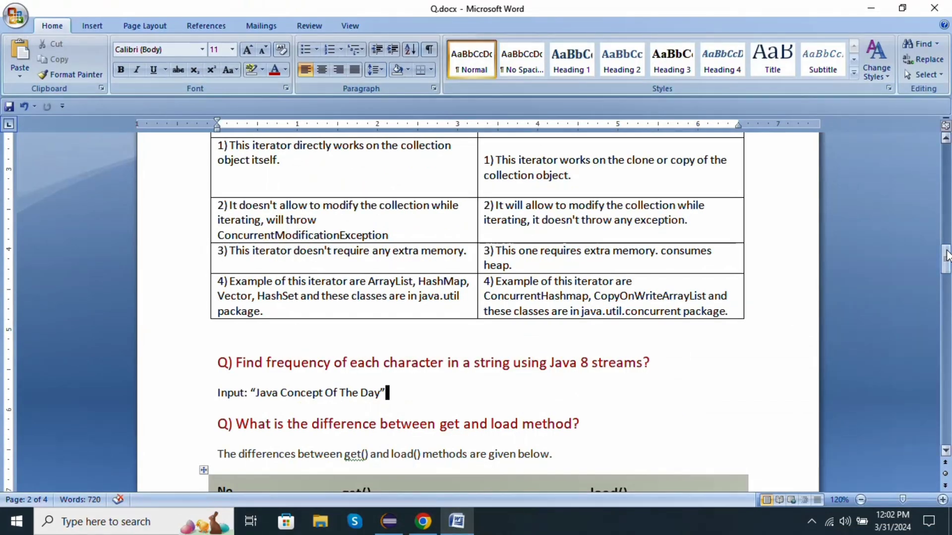
Step: Scroll down to the get versus load method question and its four-row comparison table
scroll(down, 3)
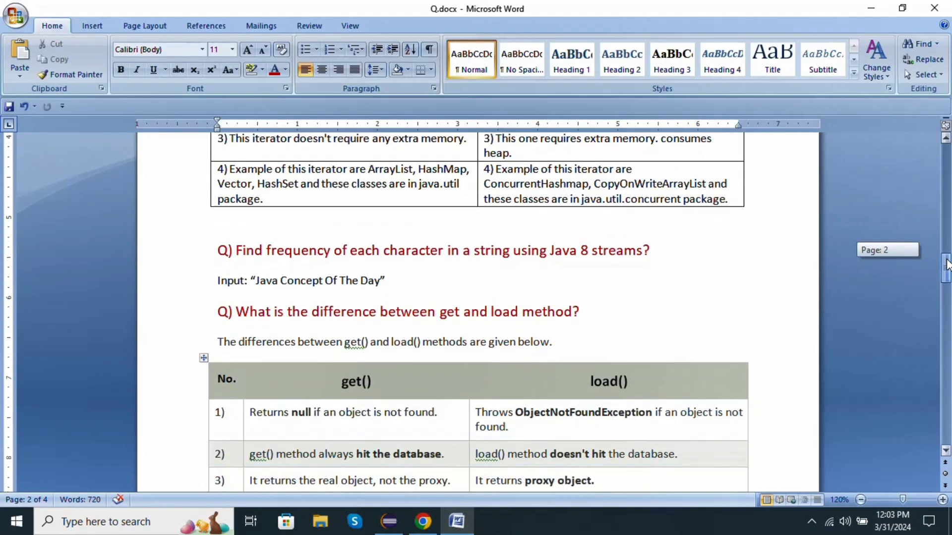
scroll(down, 3)
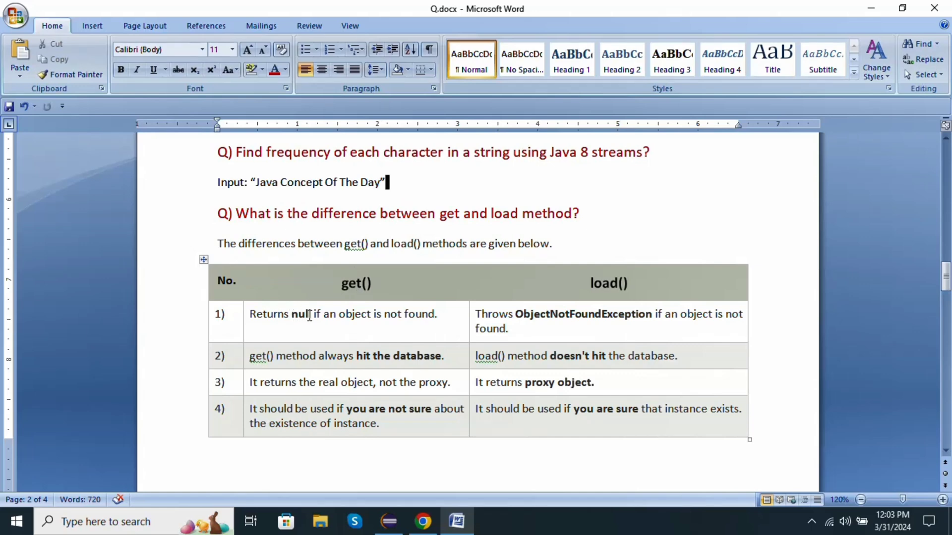
mouse_move(419, 320)
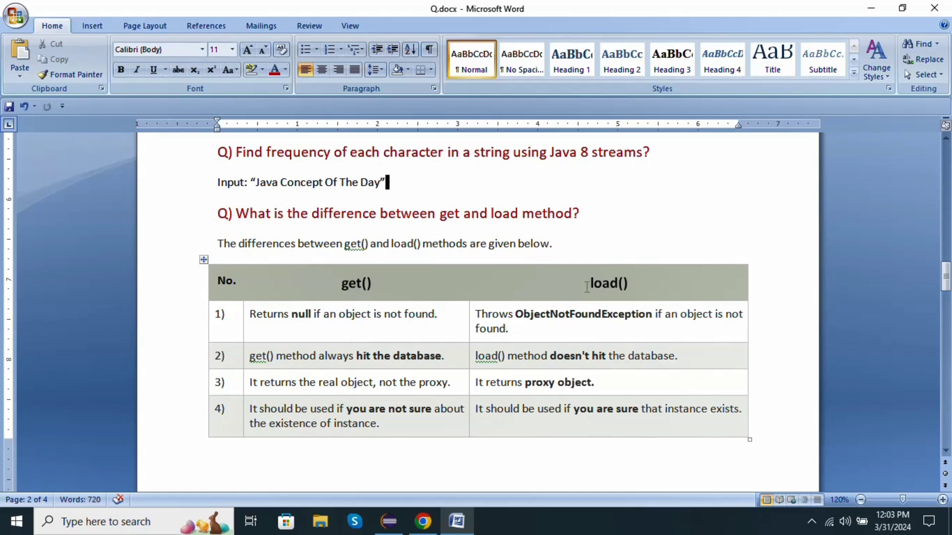
mouse_move(516, 314)
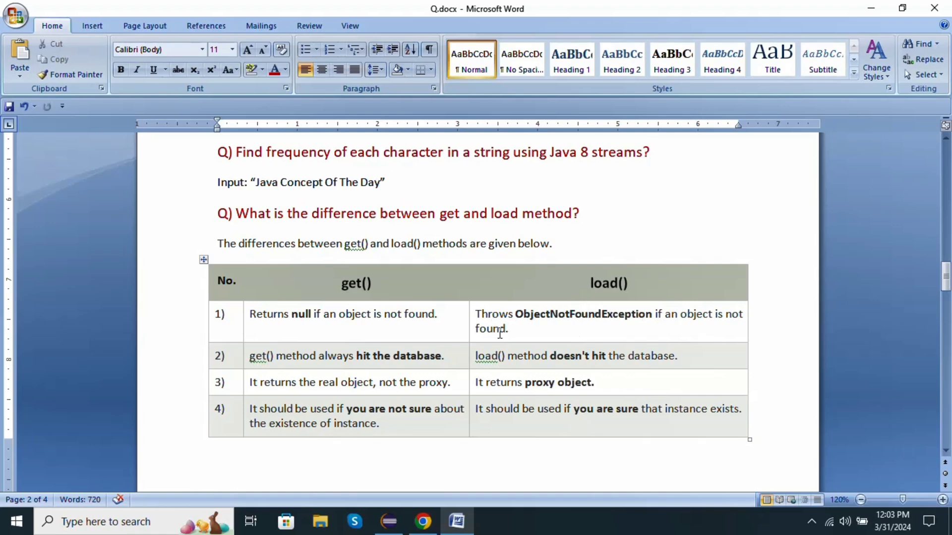
mouse_move(262, 358)
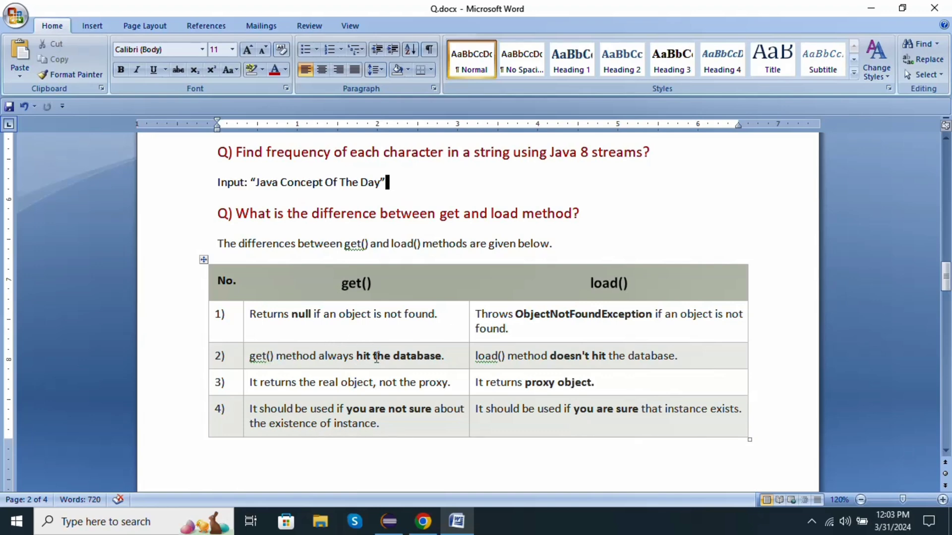
mouse_move(504, 356)
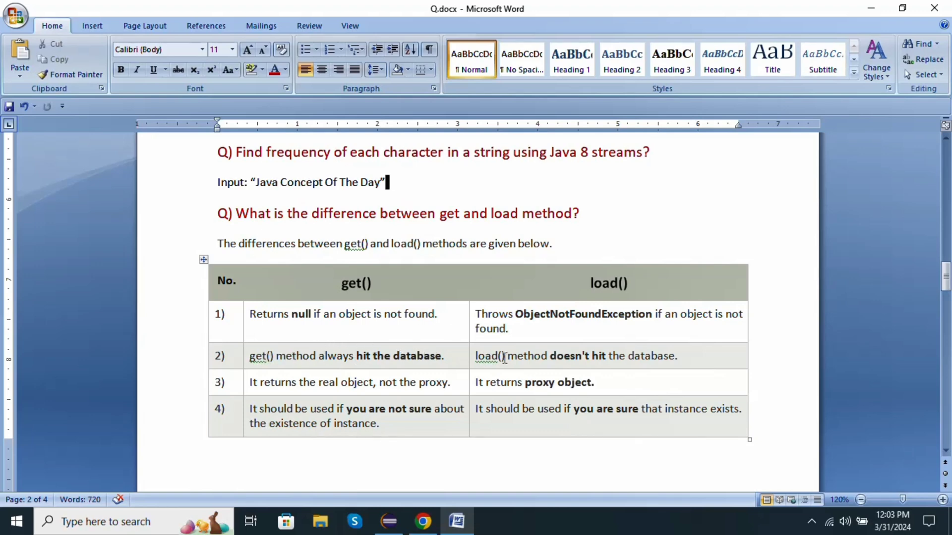
mouse_move(637, 362)
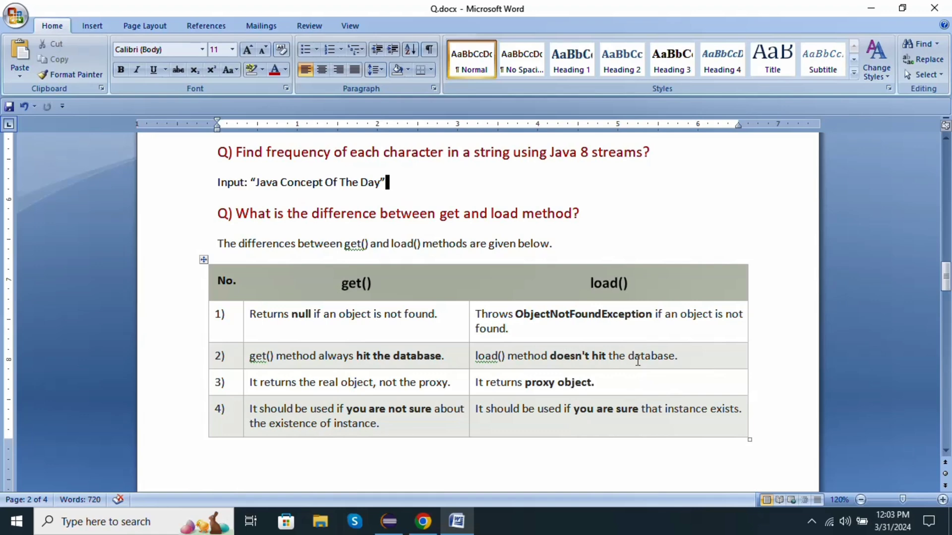
mouse_move(257, 391)
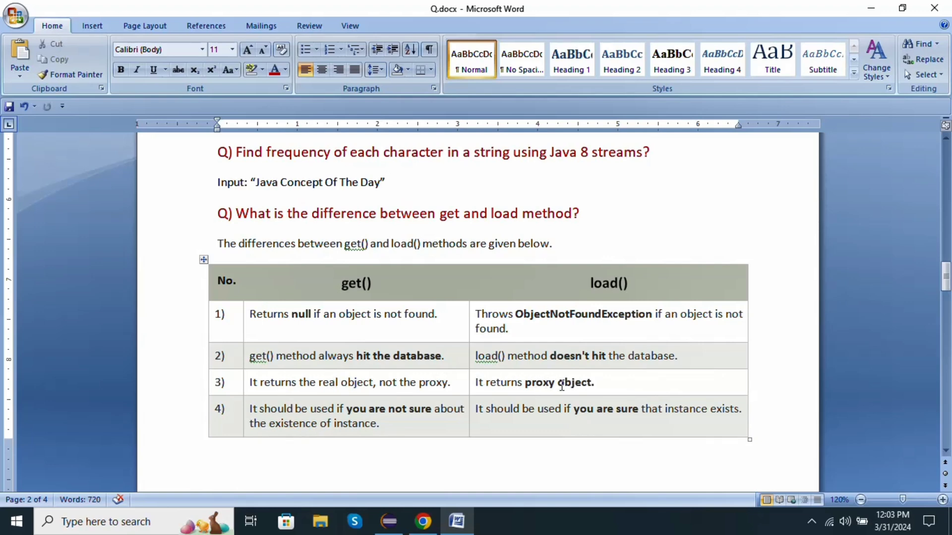
click(385, 183)
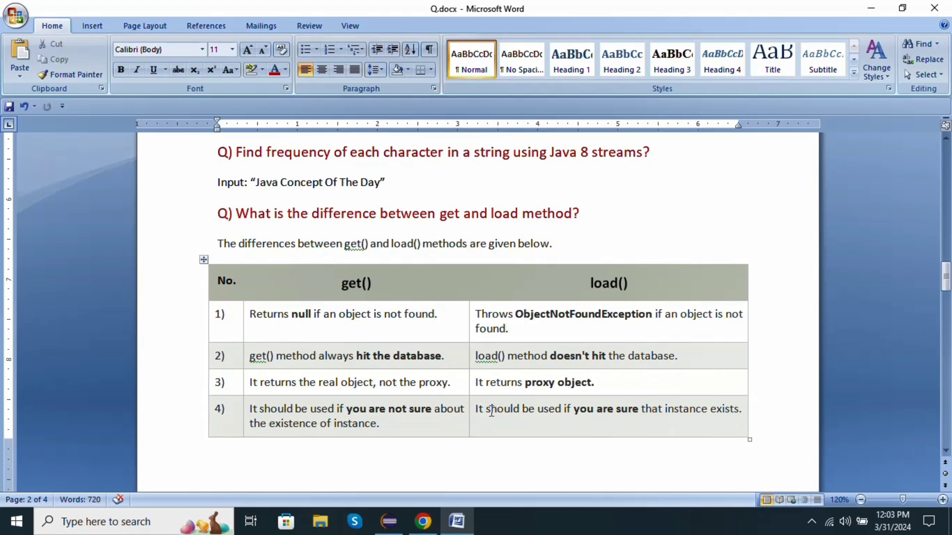
mouse_move(488, 415)
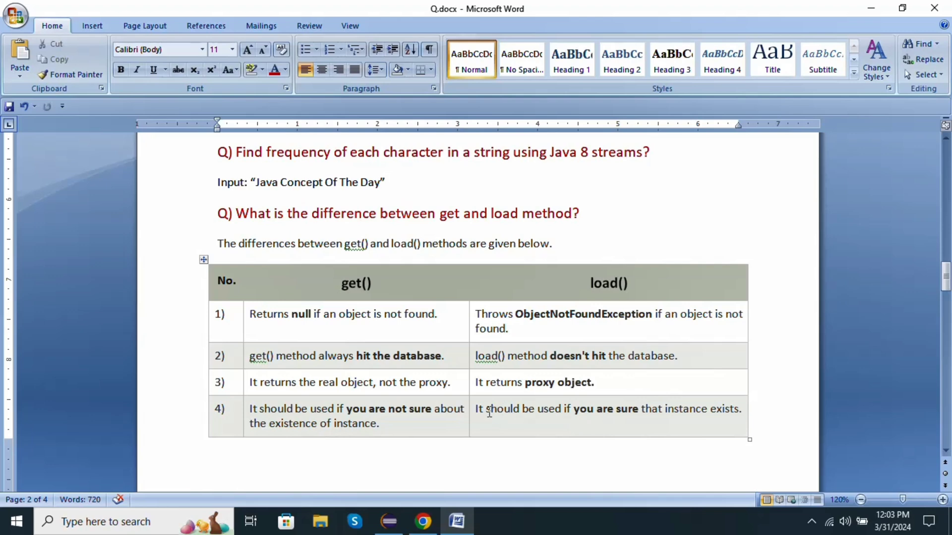
mouse_move(623, 413)
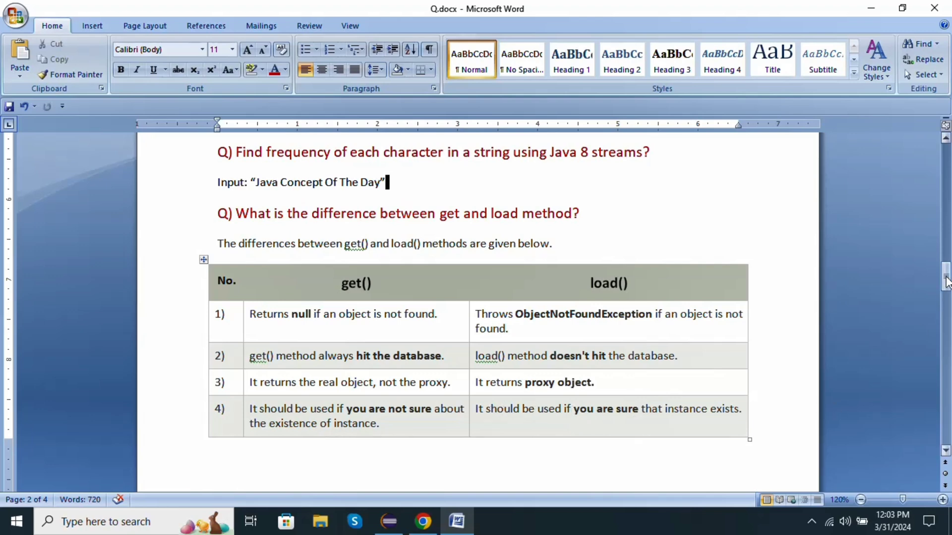
scroll(down, 3)
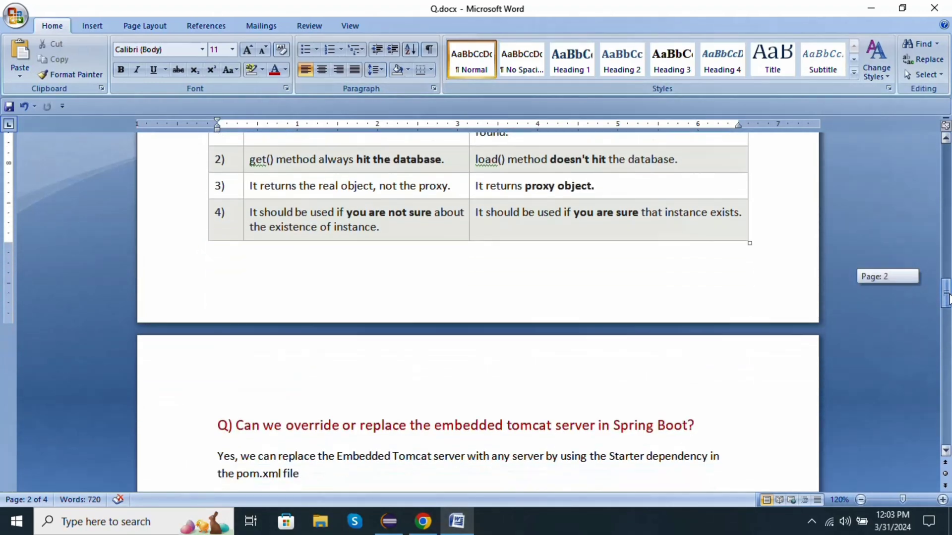
scroll(down, 3)
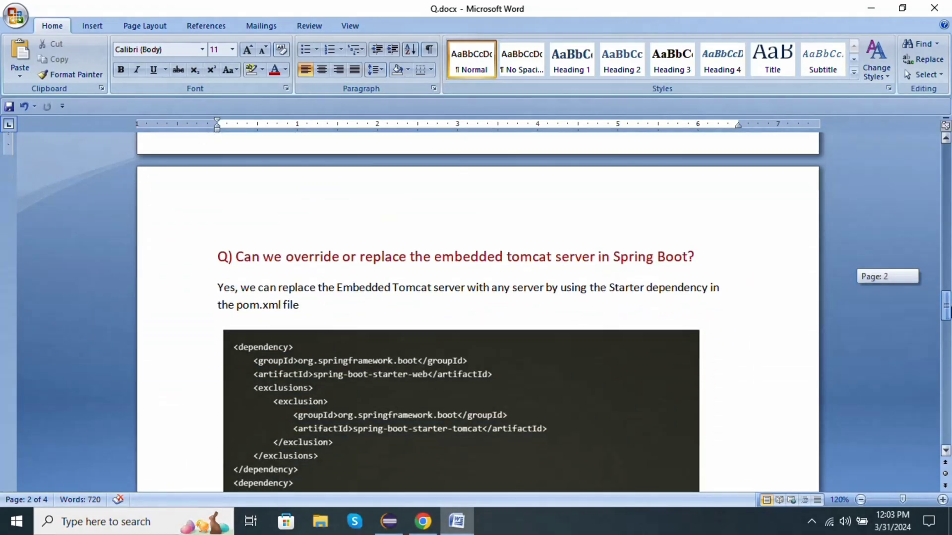
scroll(down, 3)
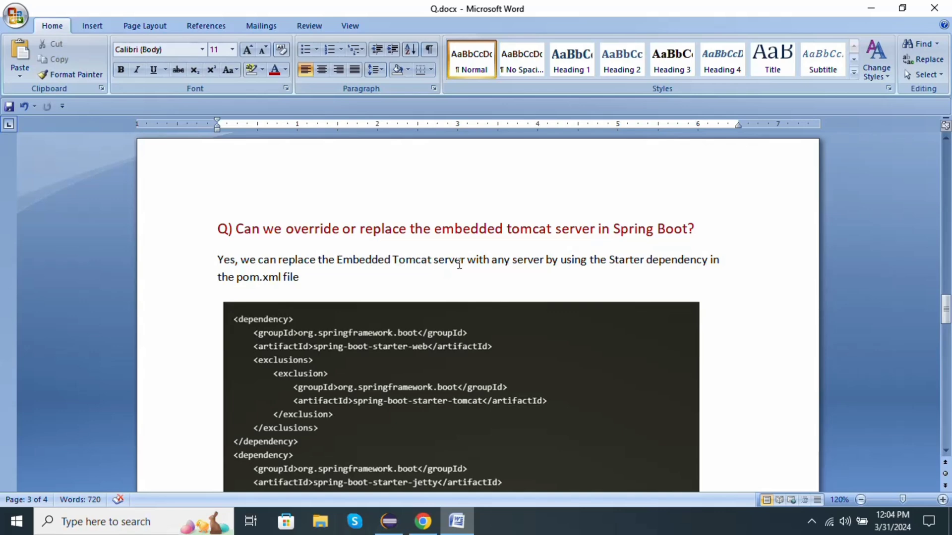
mouse_move(620, 264)
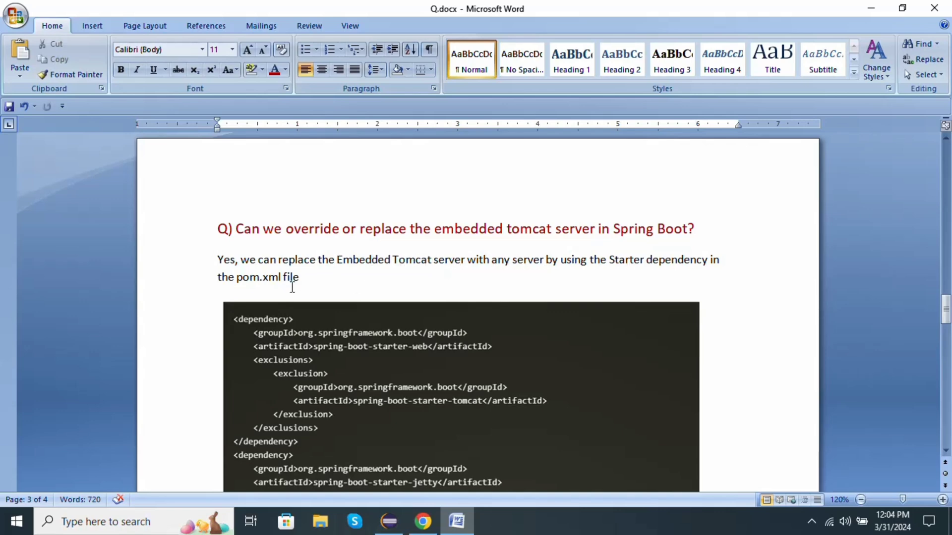
mouse_move(944, 310)
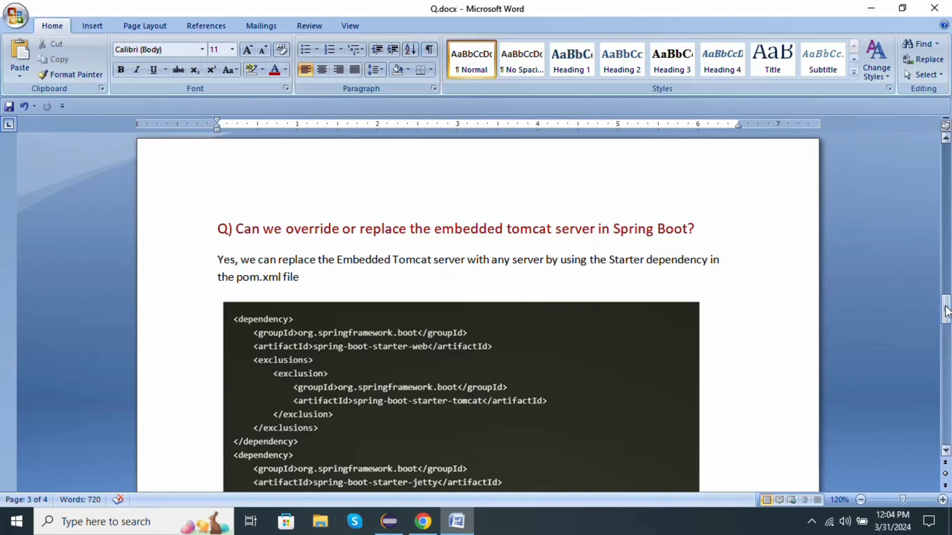
scroll(down, 3)
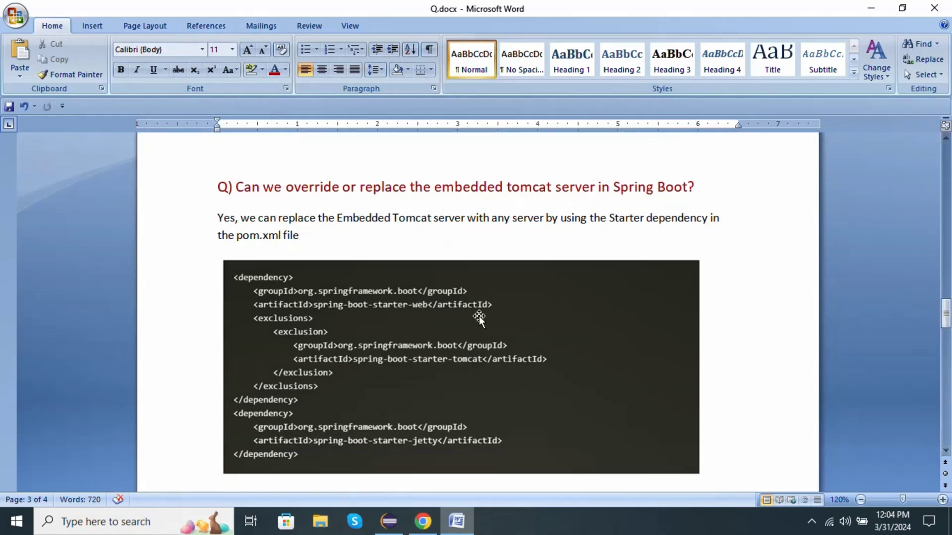
mouse_move(385, 307)
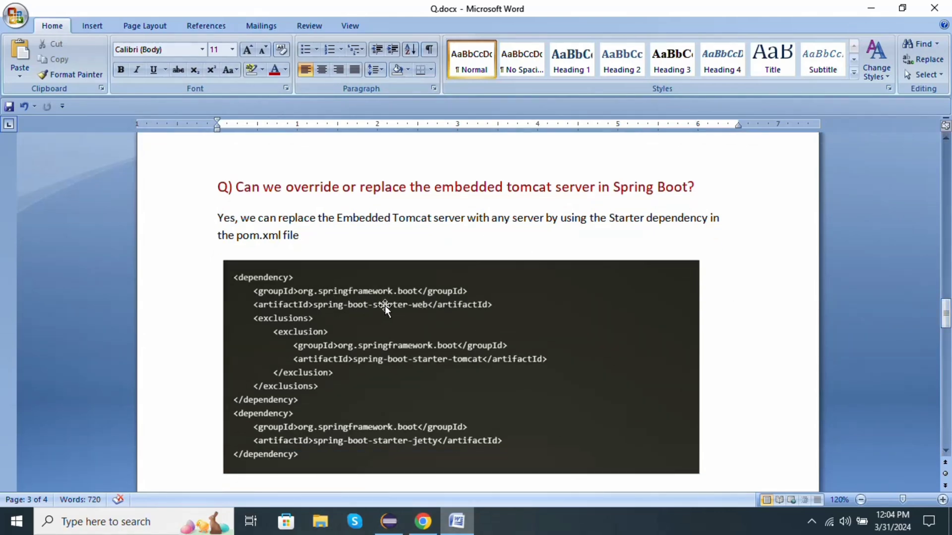
mouse_move(362, 304)
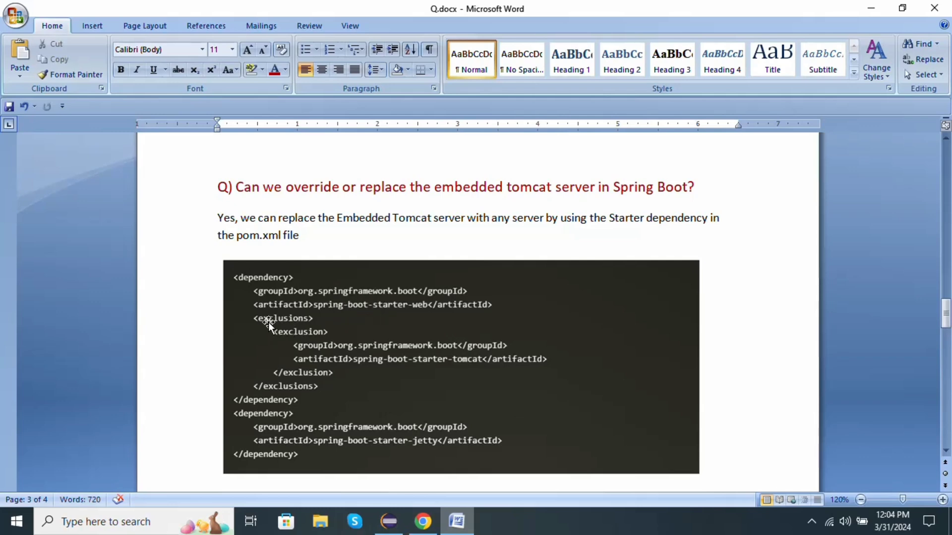
mouse_move(277, 328)
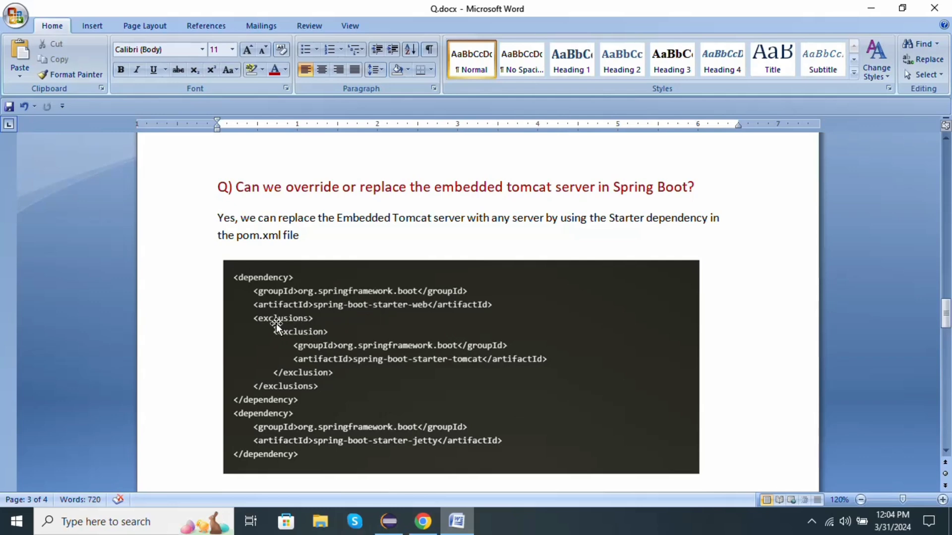
mouse_move(299, 325)
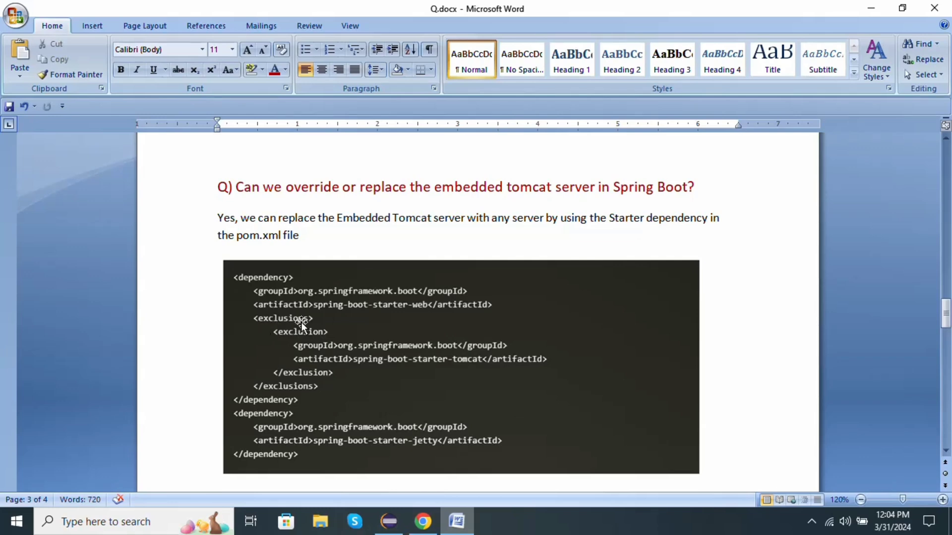
mouse_move(308, 336)
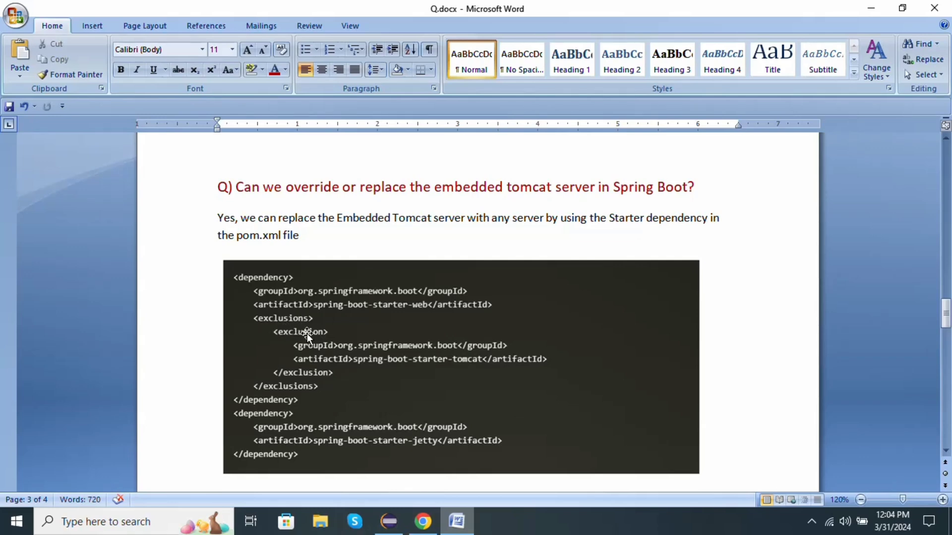
mouse_move(349, 353)
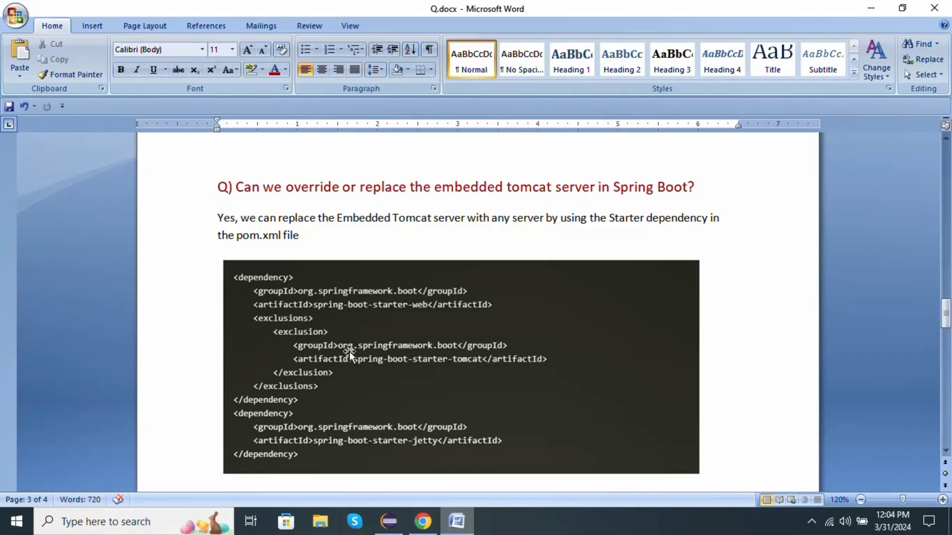
mouse_move(246, 426)
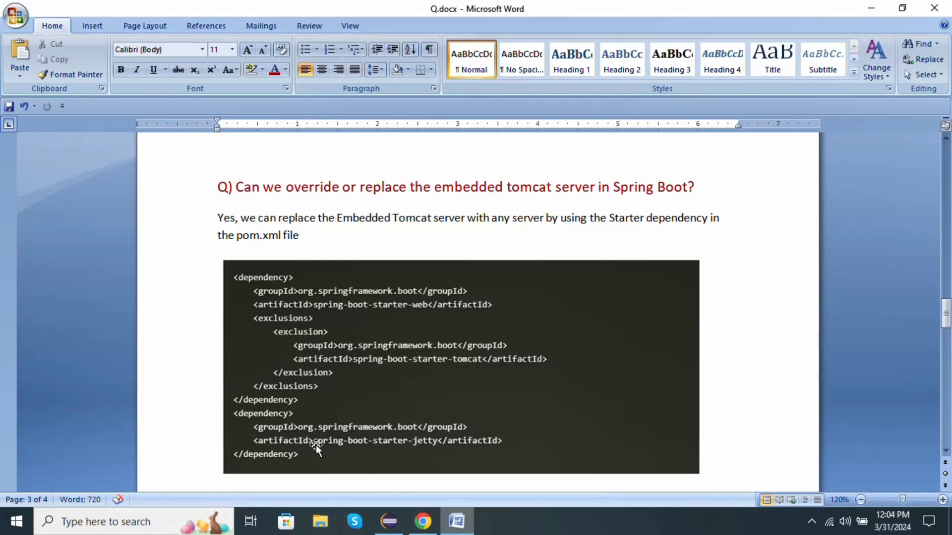
mouse_move(242, 421)
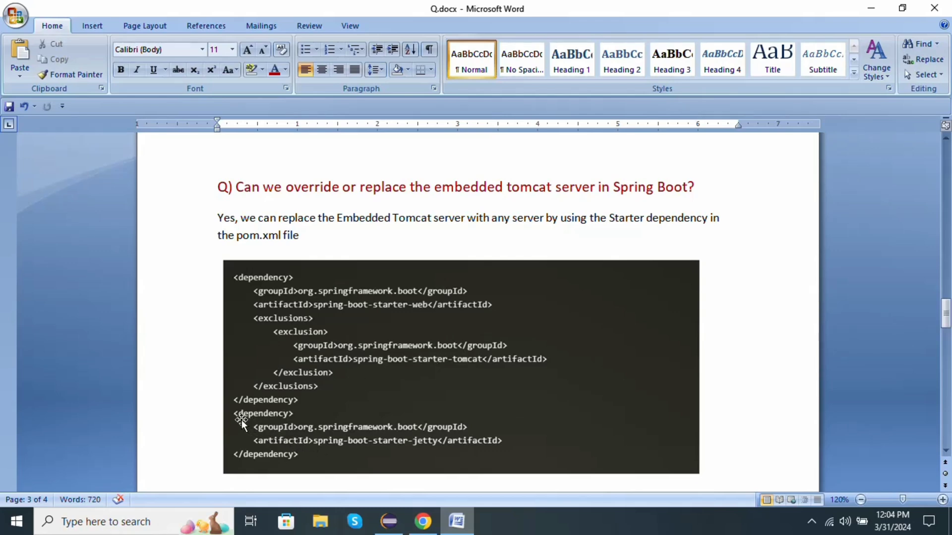
mouse_move(277, 446)
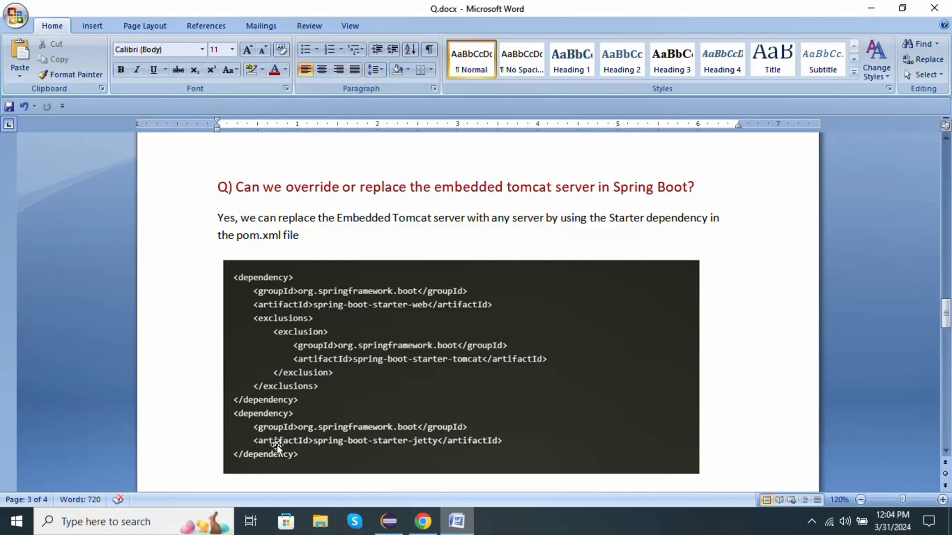
mouse_move(314, 451)
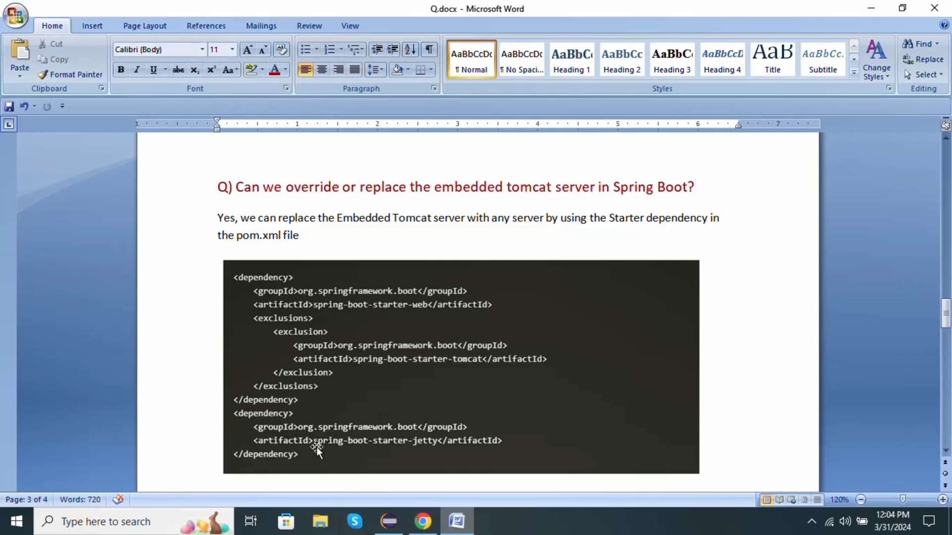
mouse_move(349, 449)
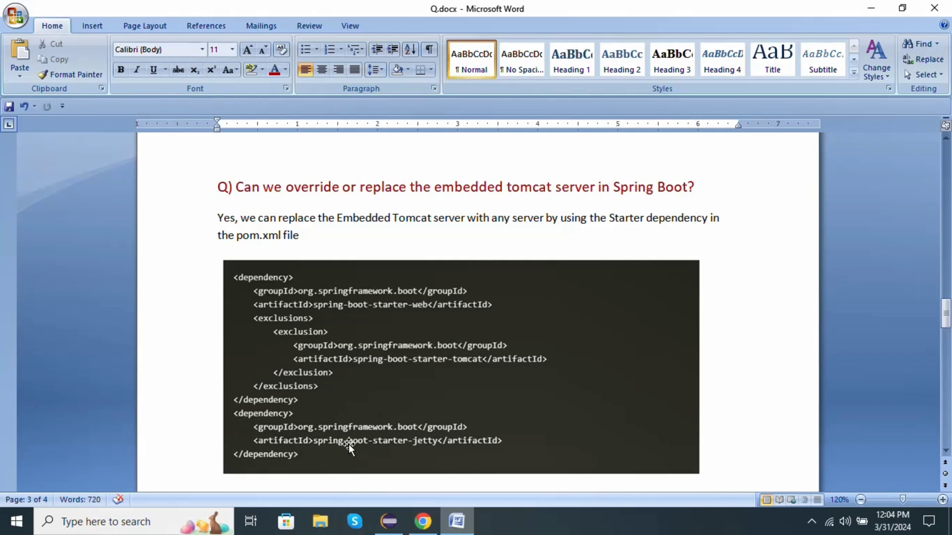
mouse_move(469, 380)
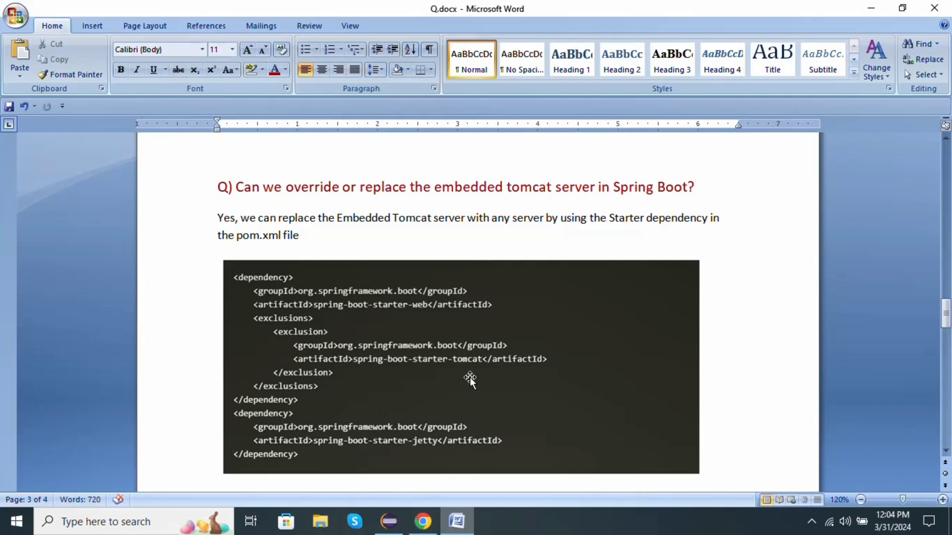
mouse_move(530, 420)
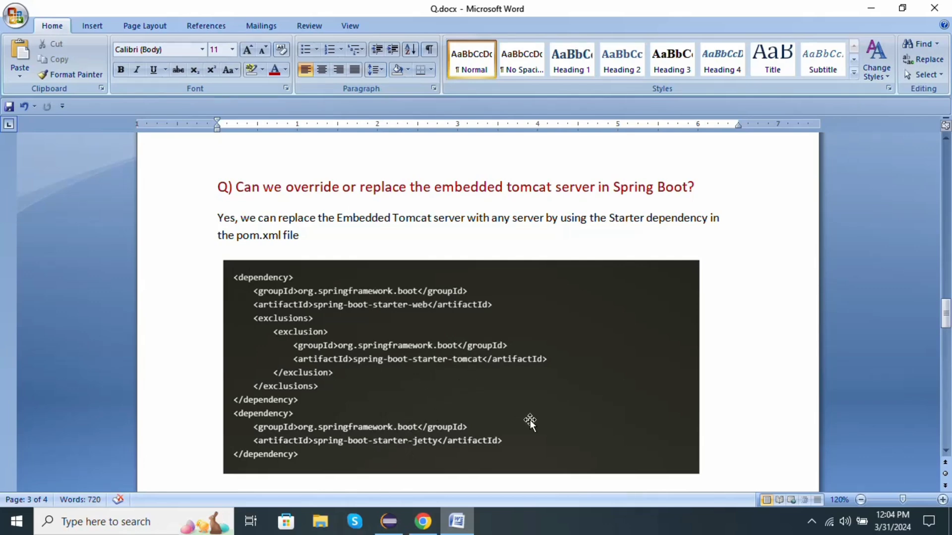
scroll(down, 3)
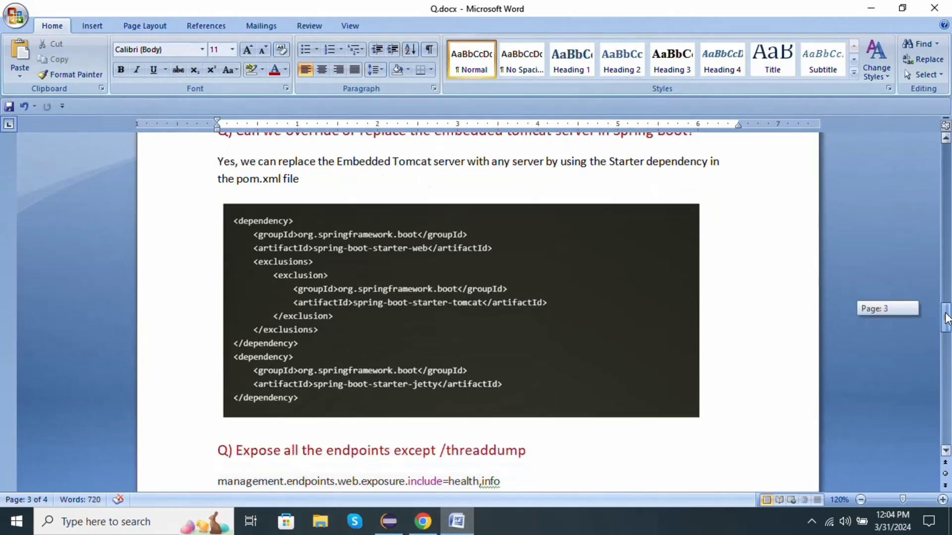
Step: Select the threaddump exclude property line, then scroll on to the authentication question
scroll(down, 3)
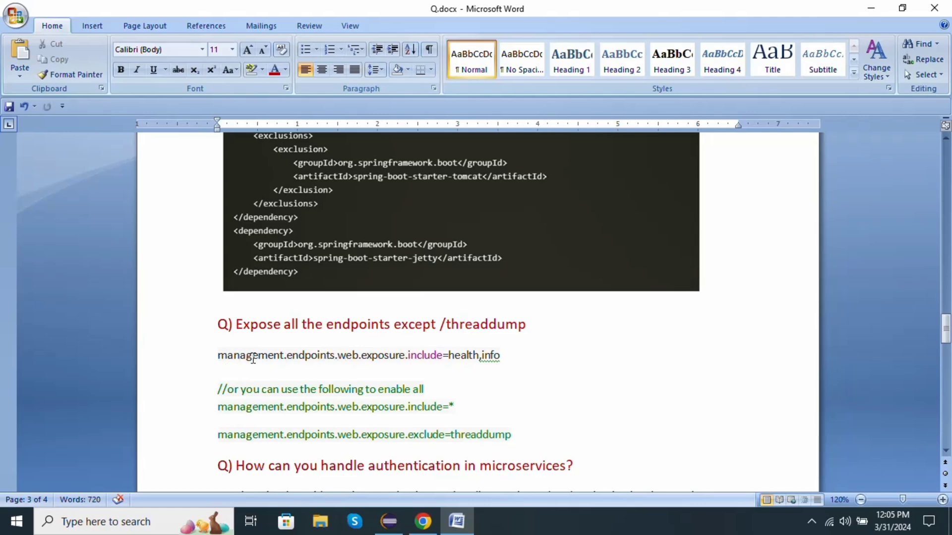
mouse_move(341, 360)
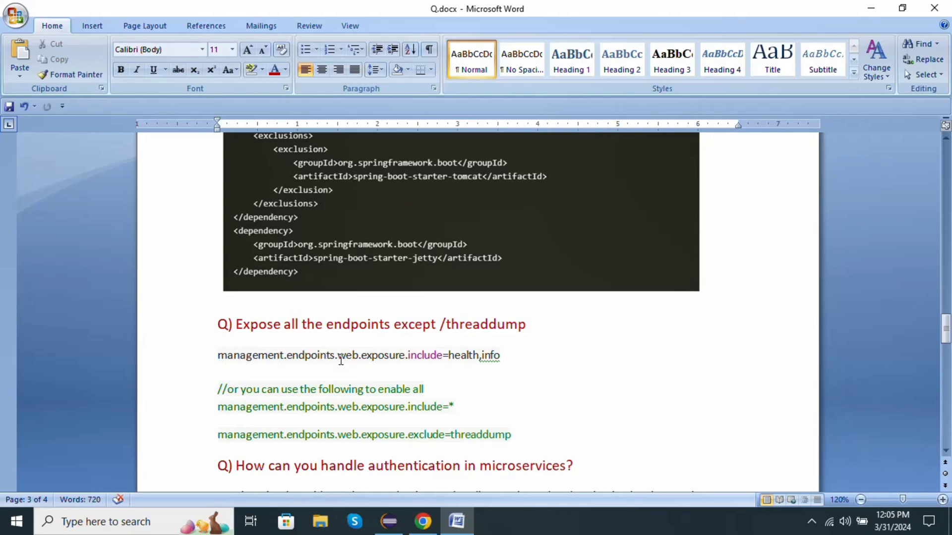
mouse_move(369, 360)
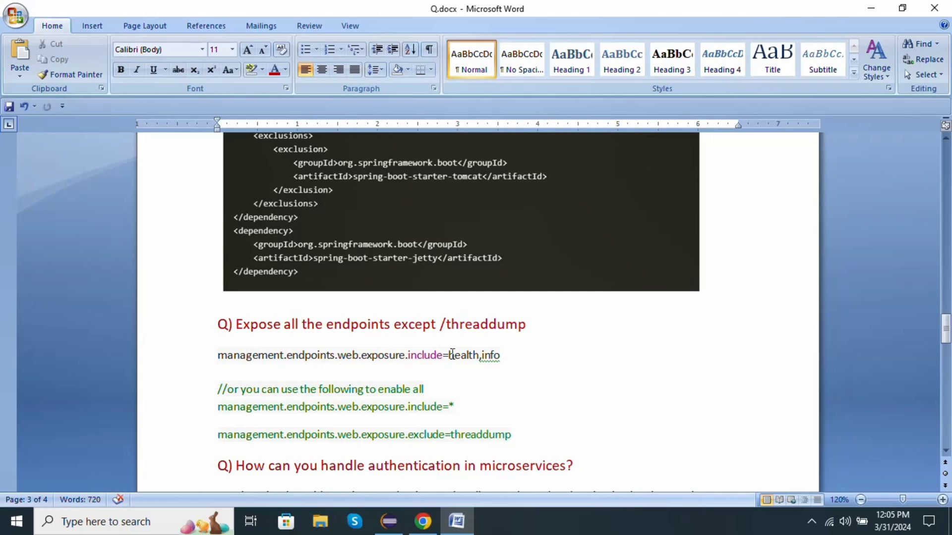
drag(448, 355, 500, 355)
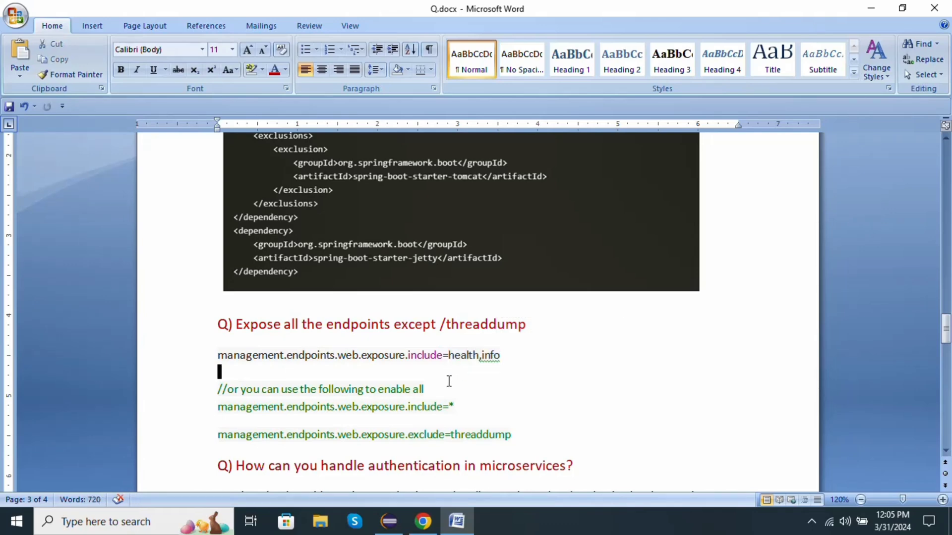
mouse_move(433, 401)
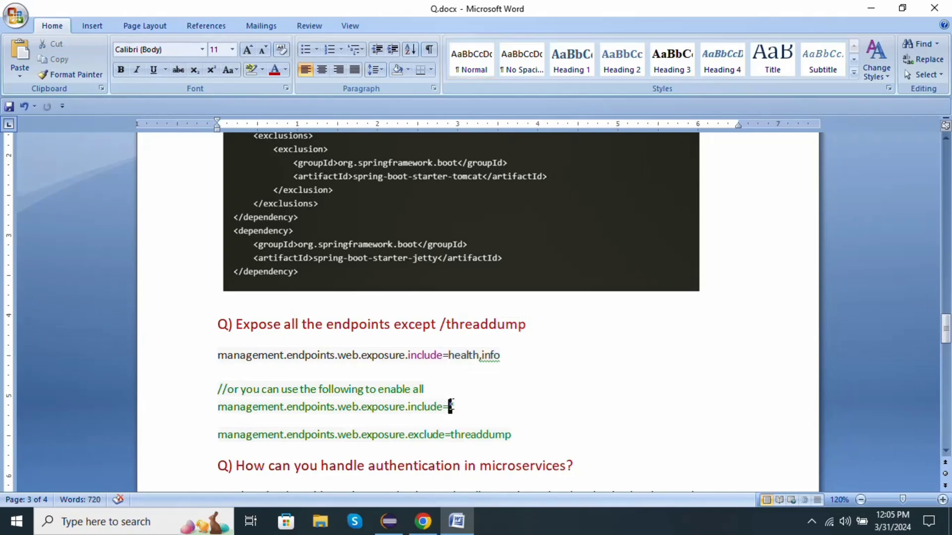
text(*)
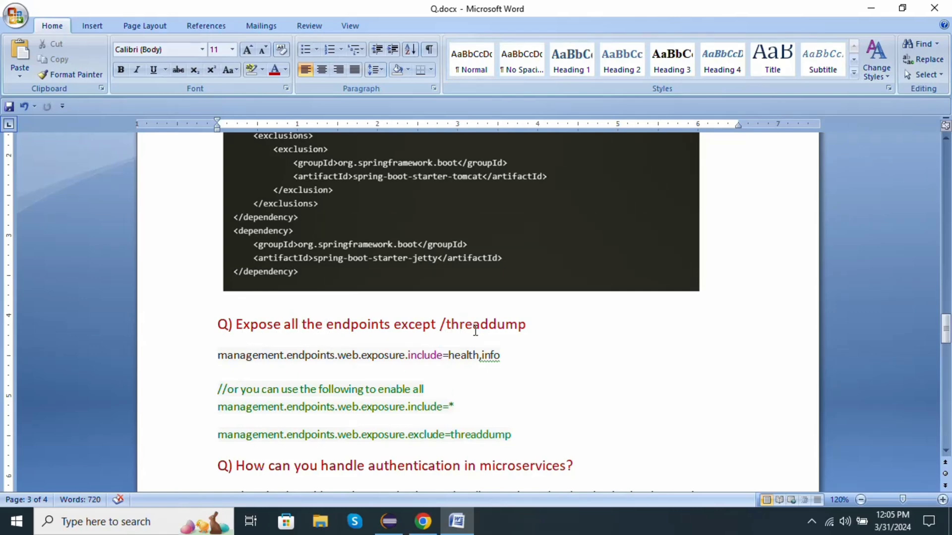
mouse_move(448, 325)
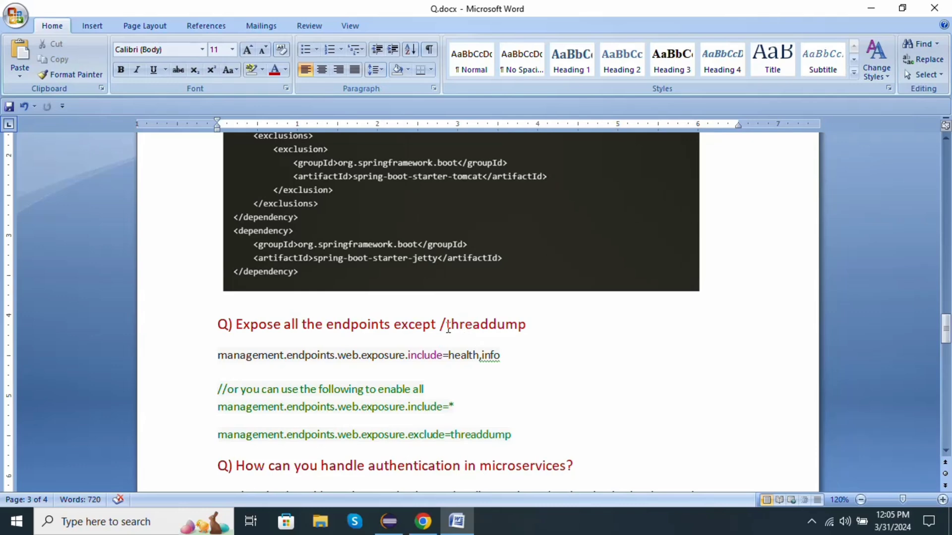
double_click(485, 324)
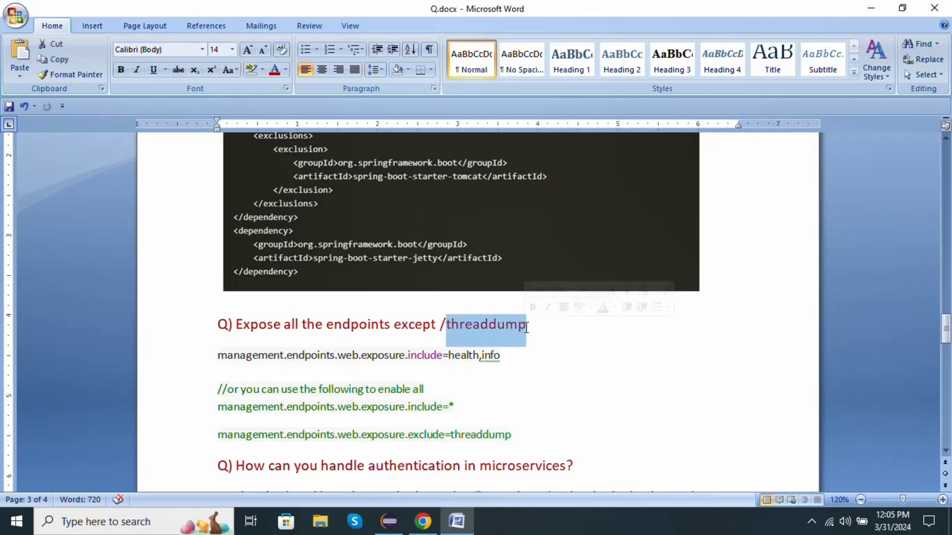
click(218, 435)
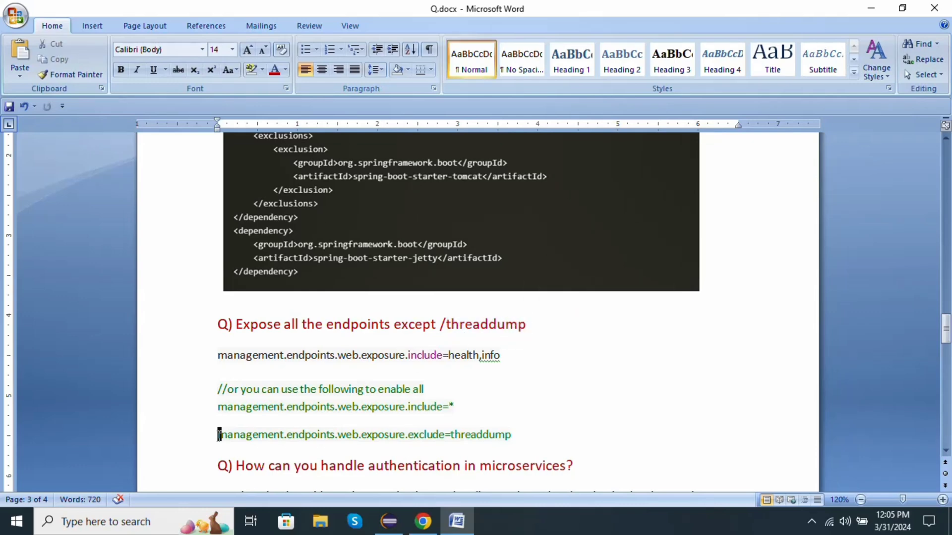
drag(218, 435, 517, 435)
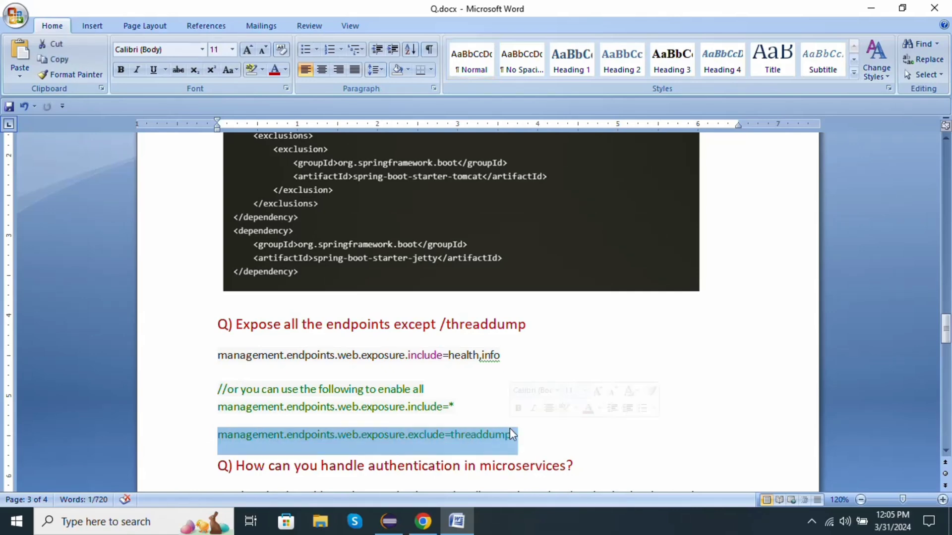
mouse_move(342, 450)
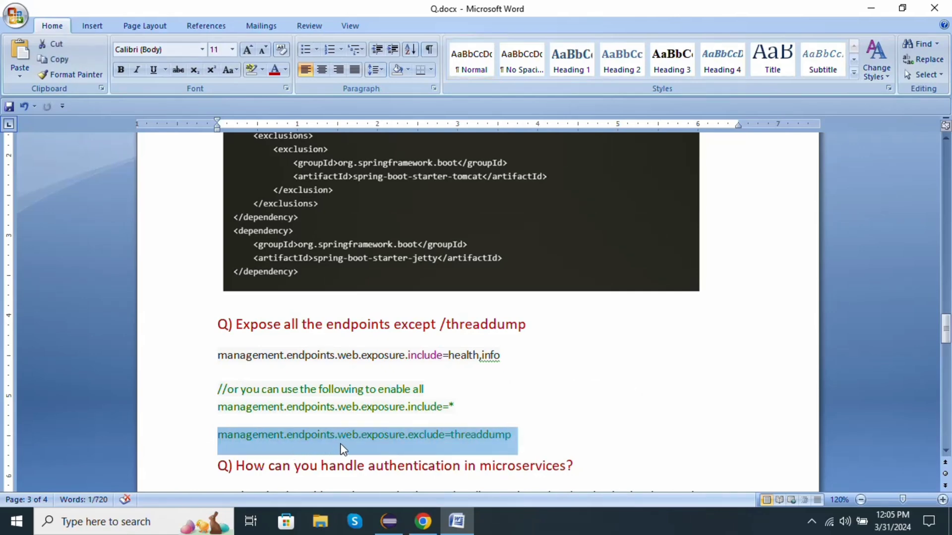
click(400, 443)
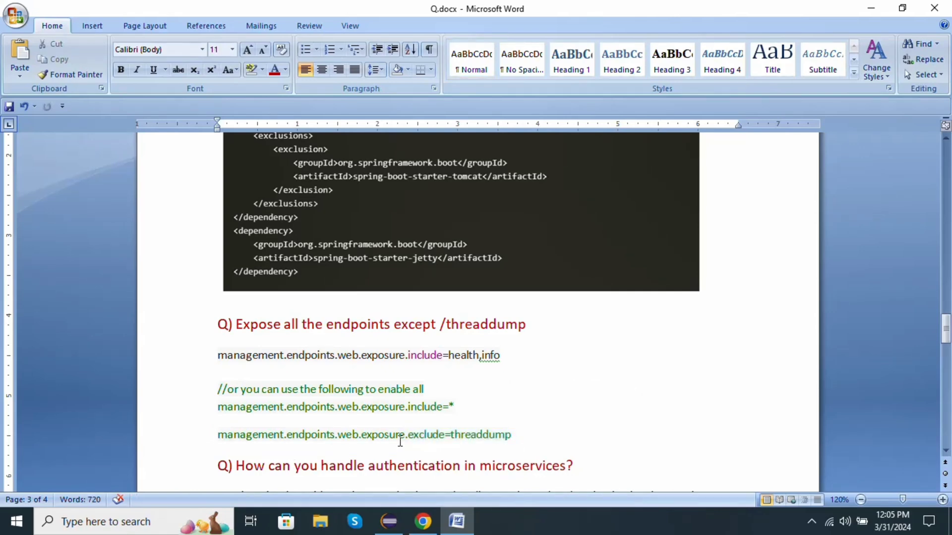
mouse_move(466, 438)
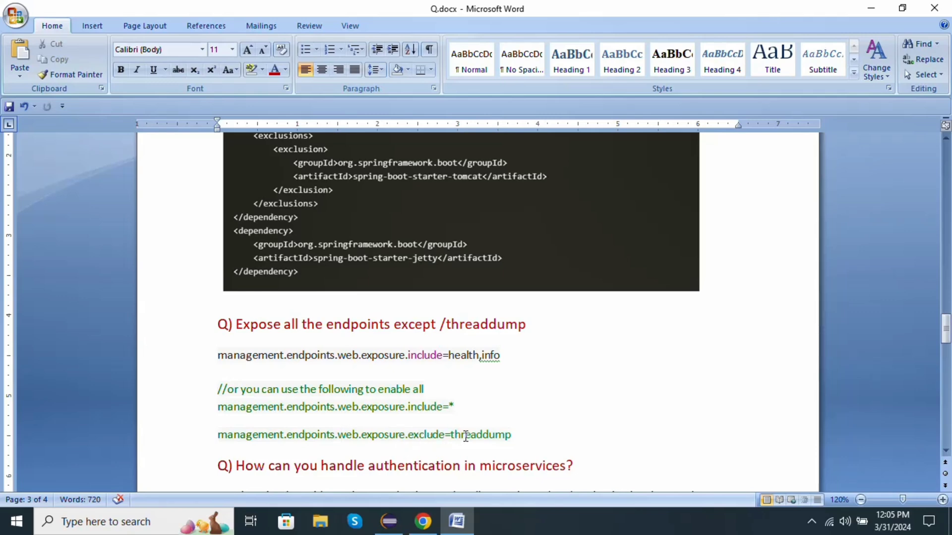
scroll(down, 3)
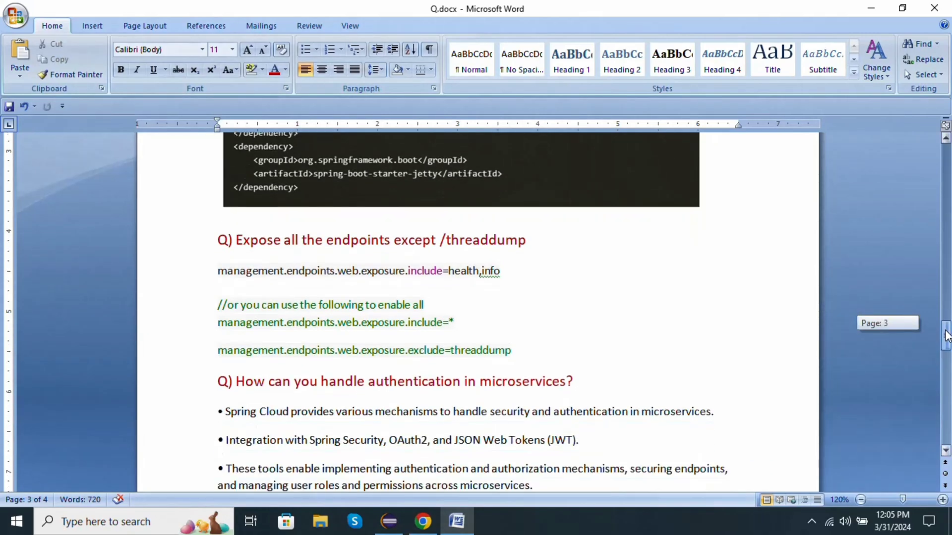
scroll(down, 3)
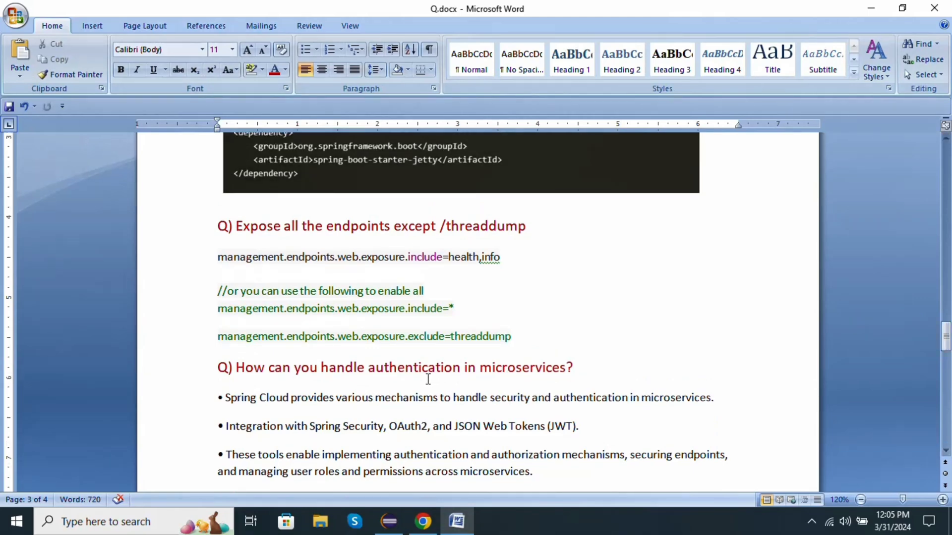
mouse_move(523, 372)
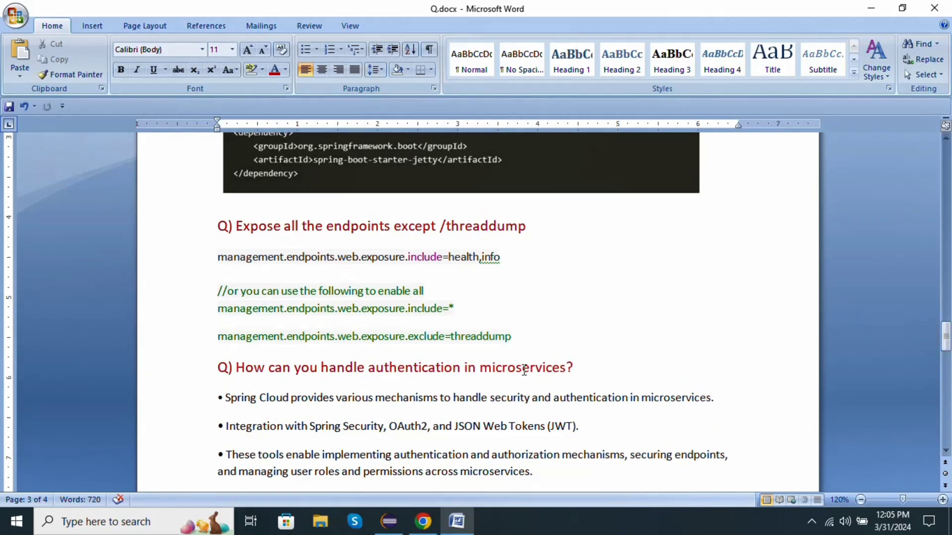
mouse_move(242, 404)
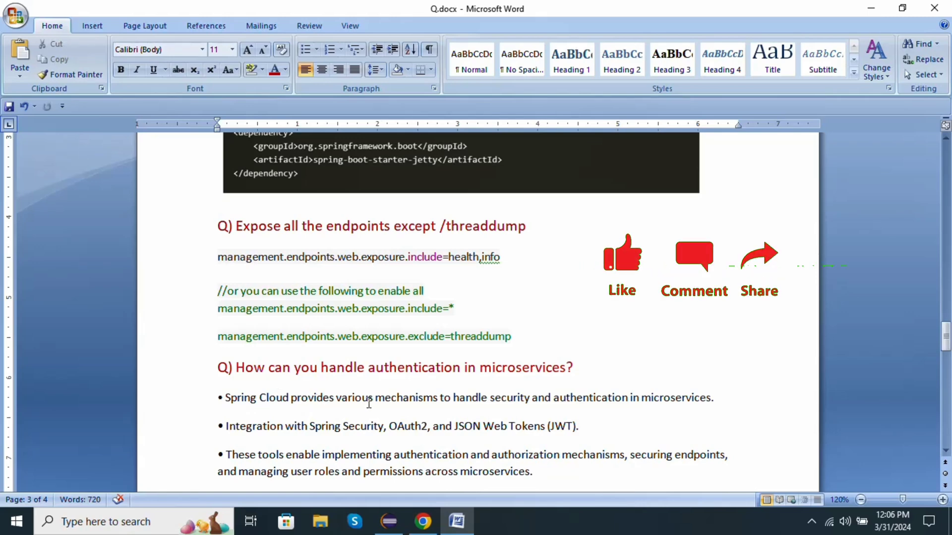
click(426, 291)
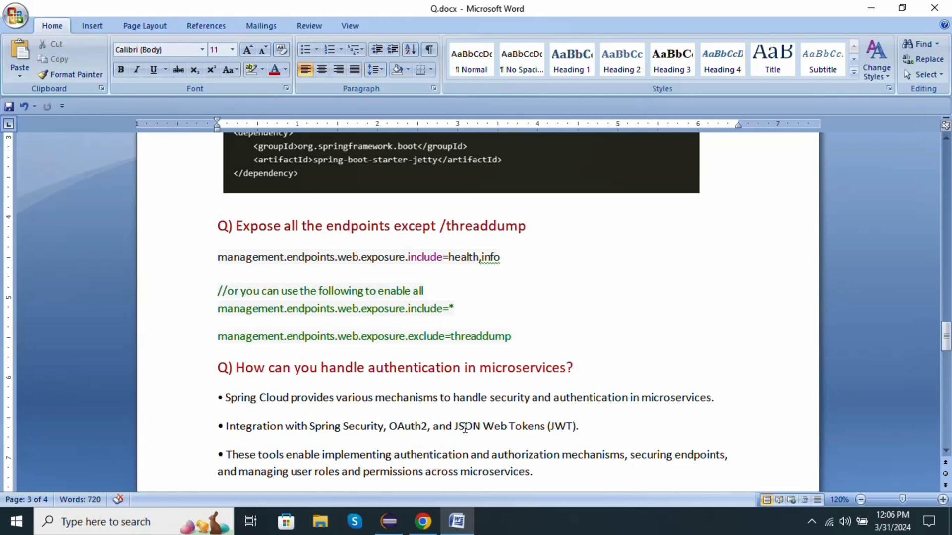
mouse_move(548, 445)
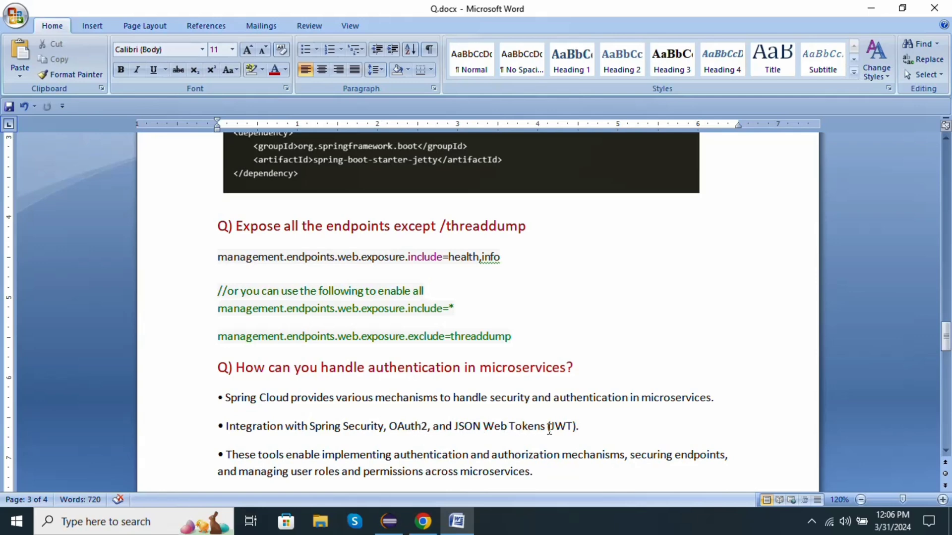
mouse_move(240, 459)
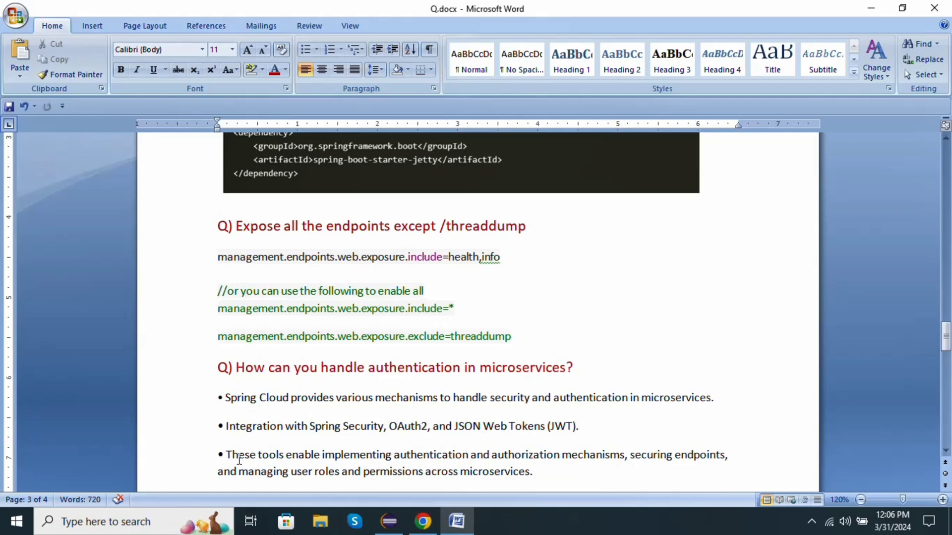
click(426, 291)
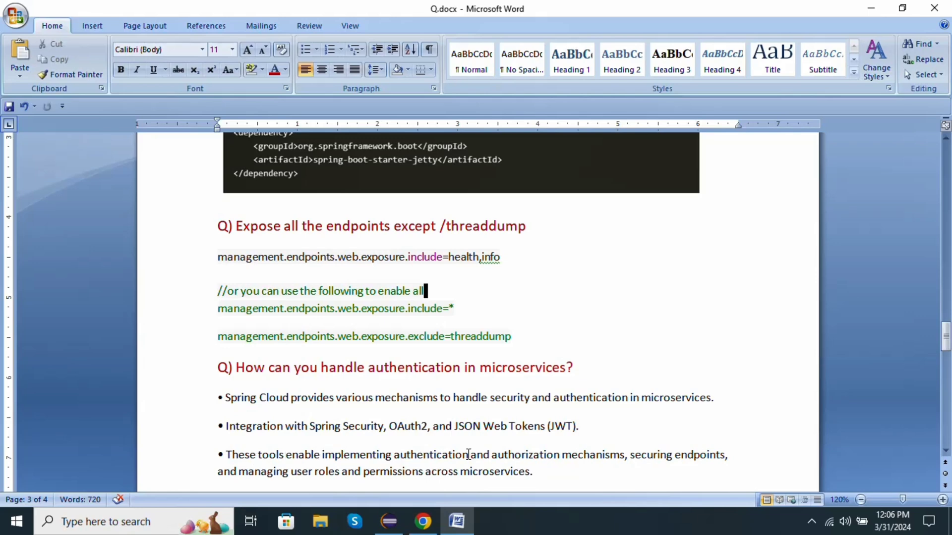
mouse_move(585, 454)
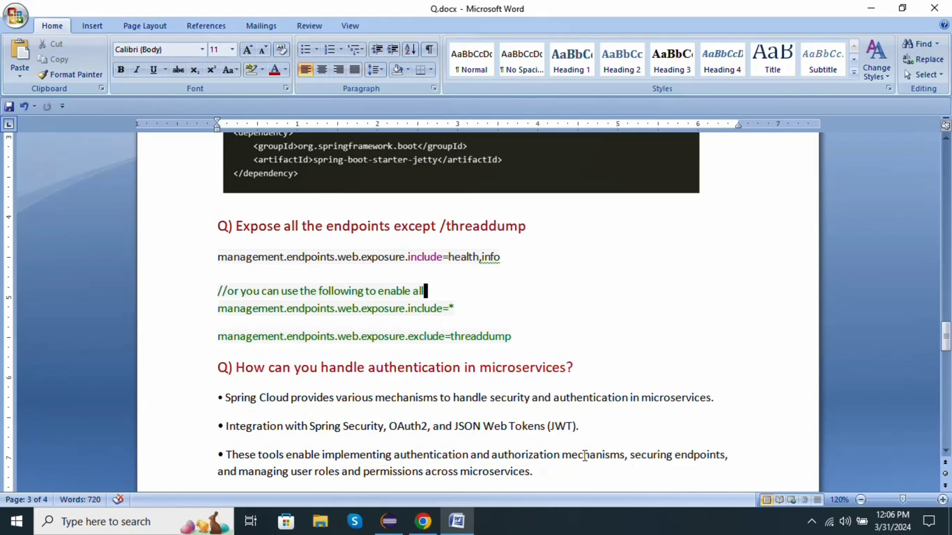
mouse_move(278, 476)
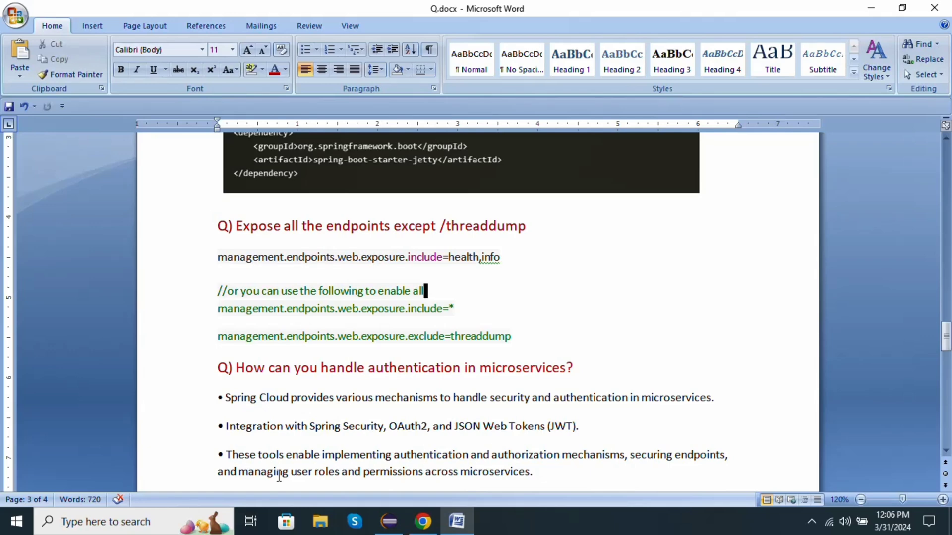
mouse_move(266, 477)
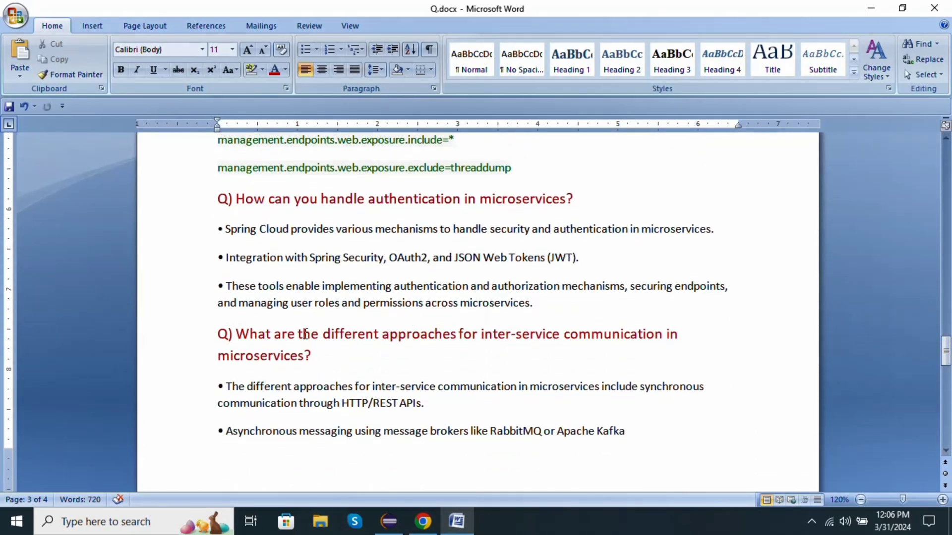
mouse_move(477, 338)
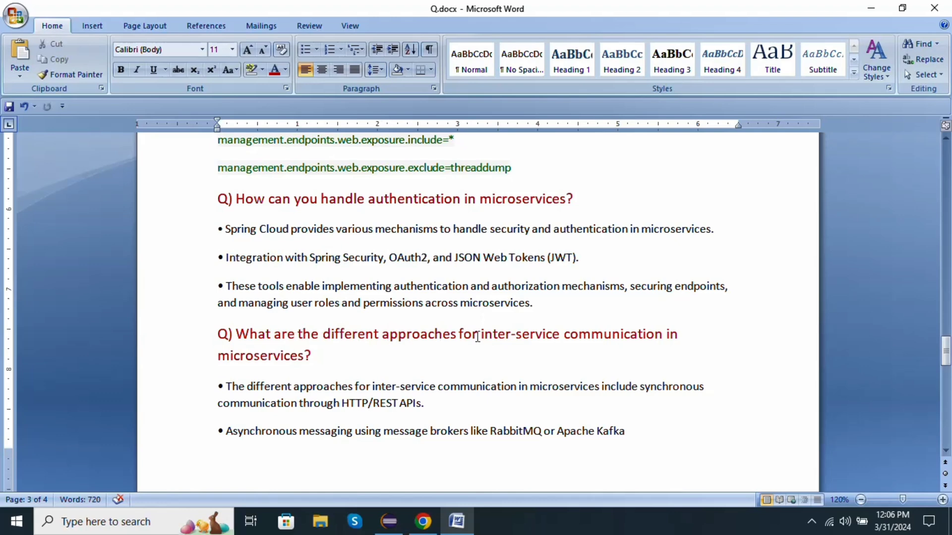
mouse_move(614, 335)
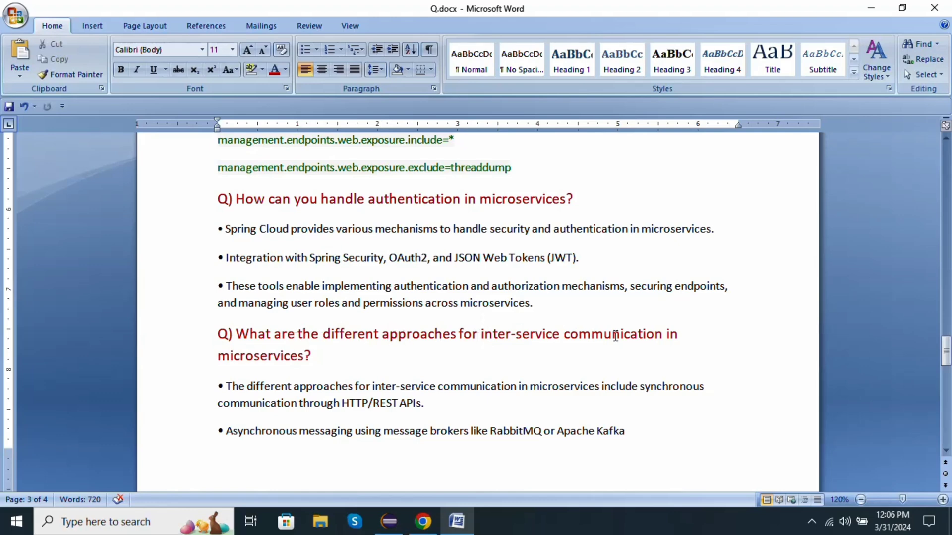
mouse_move(250, 366)
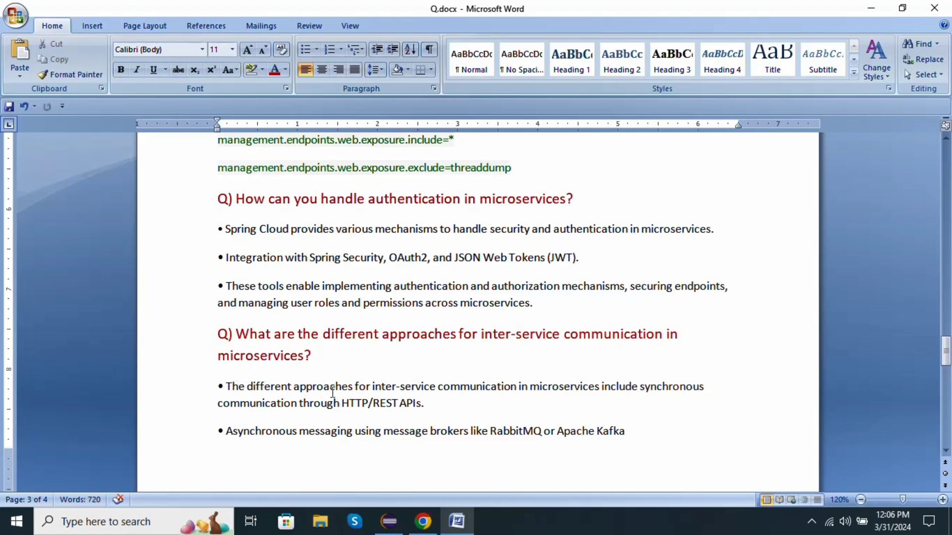
mouse_move(365, 390)
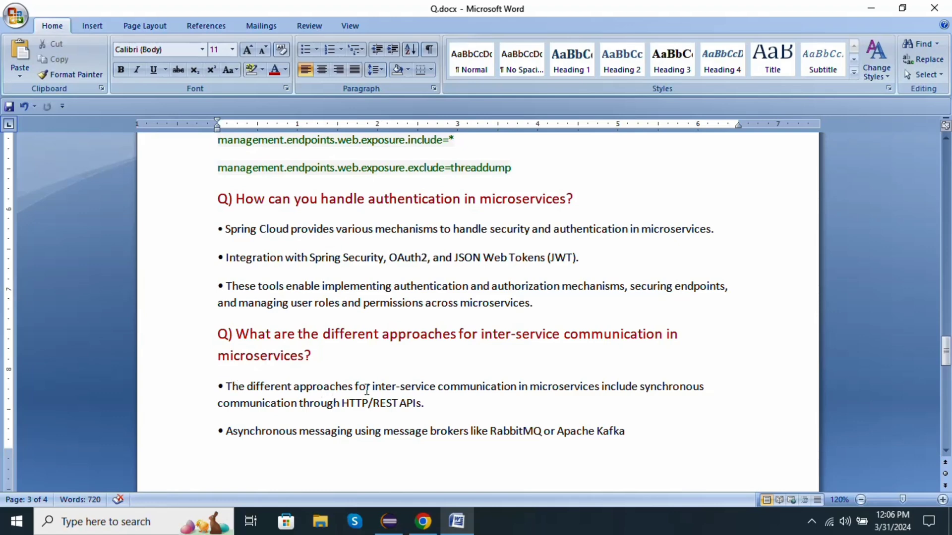
mouse_move(558, 394)
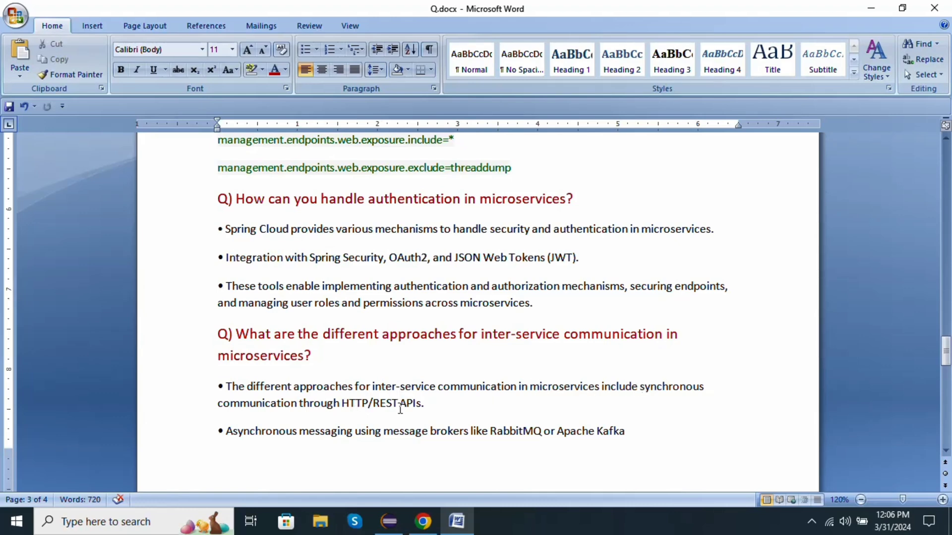
mouse_move(289, 440)
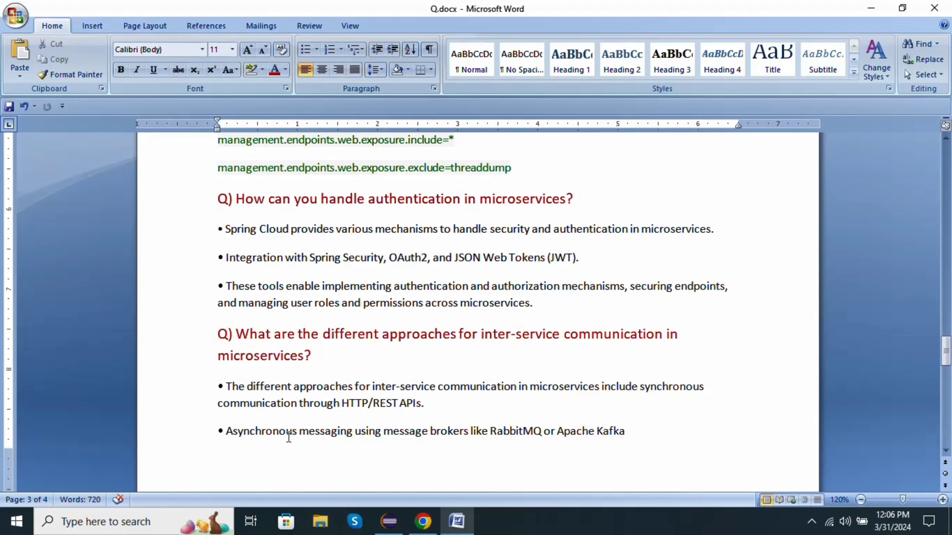
mouse_move(335, 441)
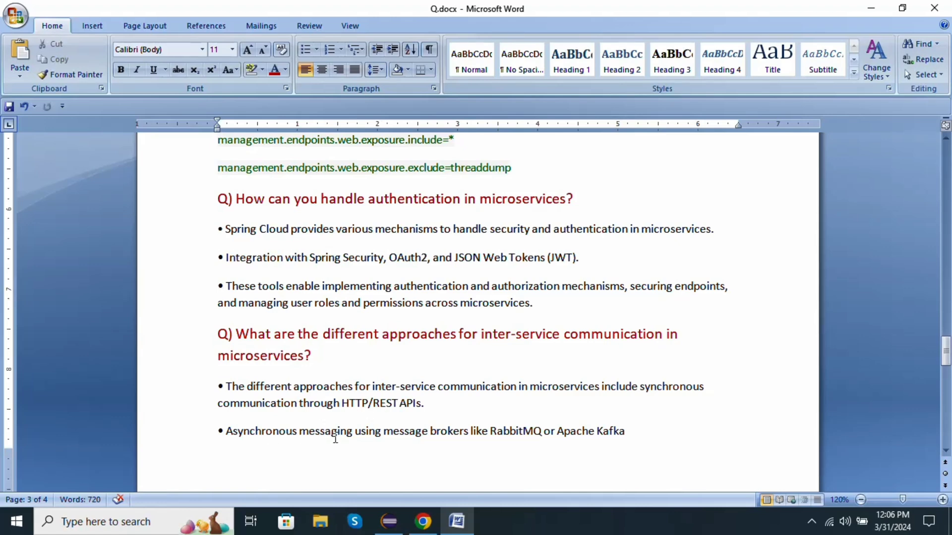
mouse_move(391, 433)
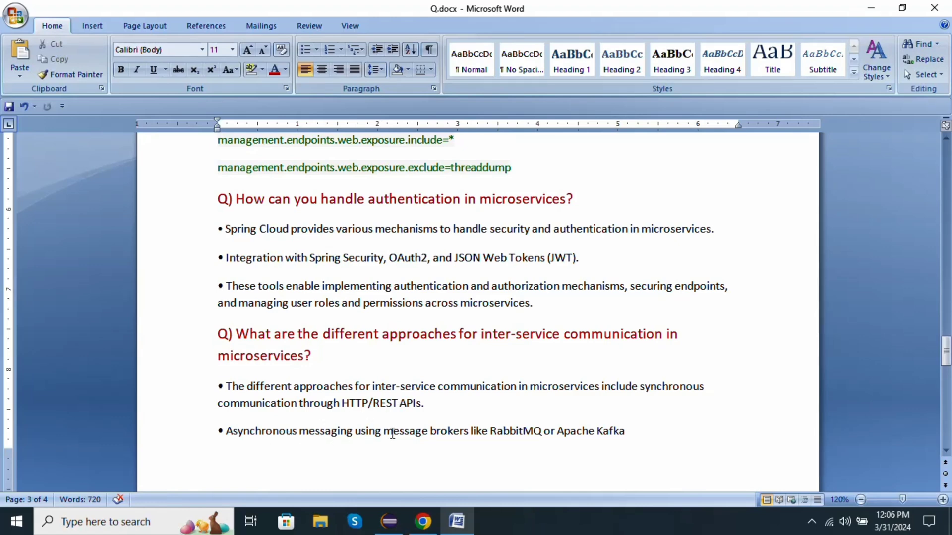
mouse_move(512, 431)
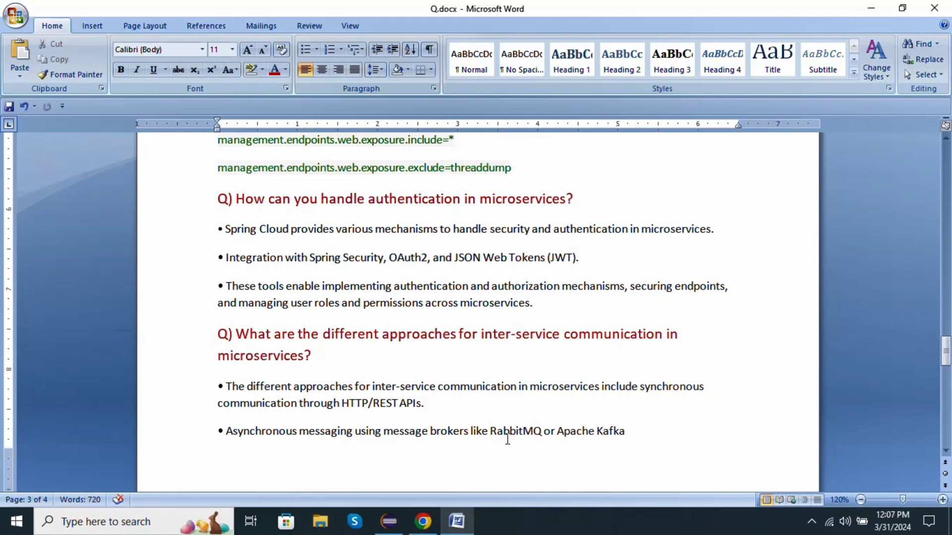
Step: Scroll to the inter-service communication question covering synchronous REST and asynchronous RabbitMQ/Kafka messaging
scroll(down, 3)
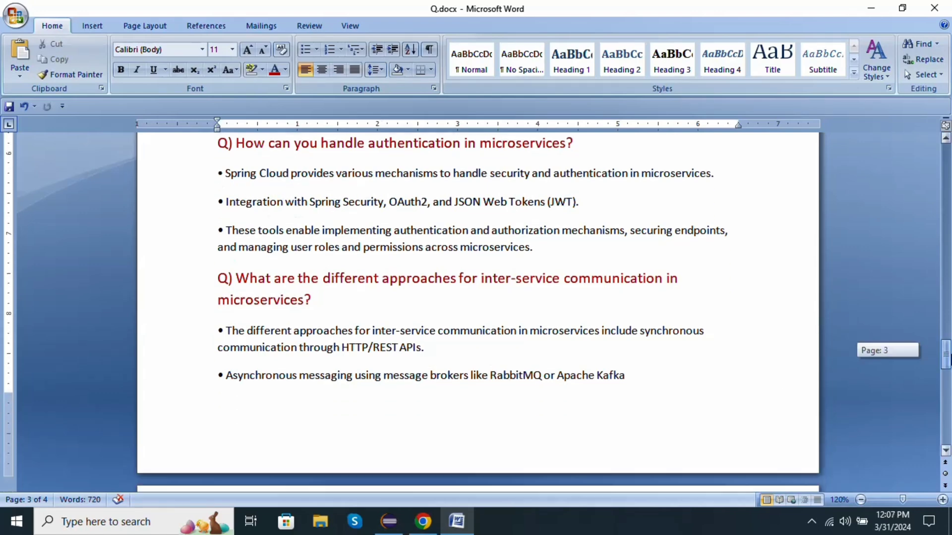
Step: Scroll to the next page to reveal the event-driven pub/sub communication bullet
scroll(down, 3)
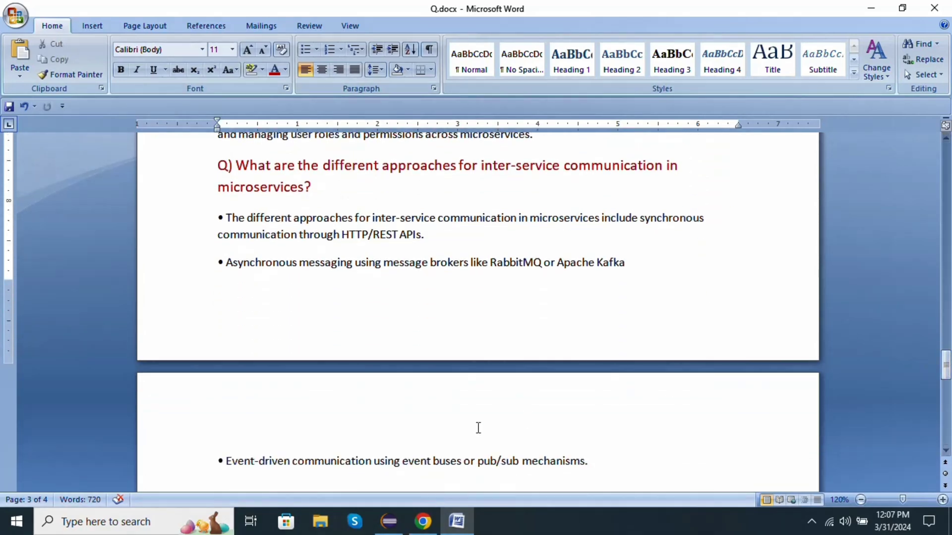
mouse_move(429, 465)
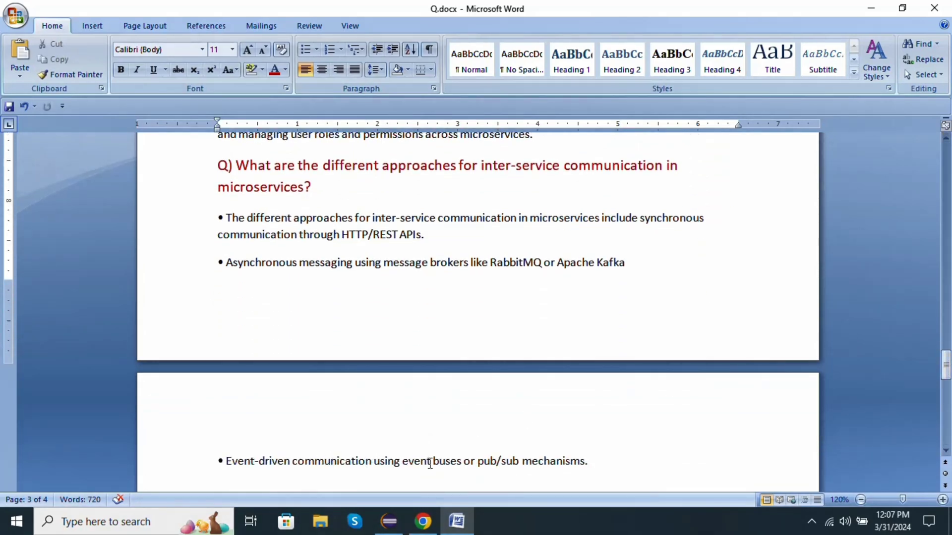
mouse_move(669, 449)
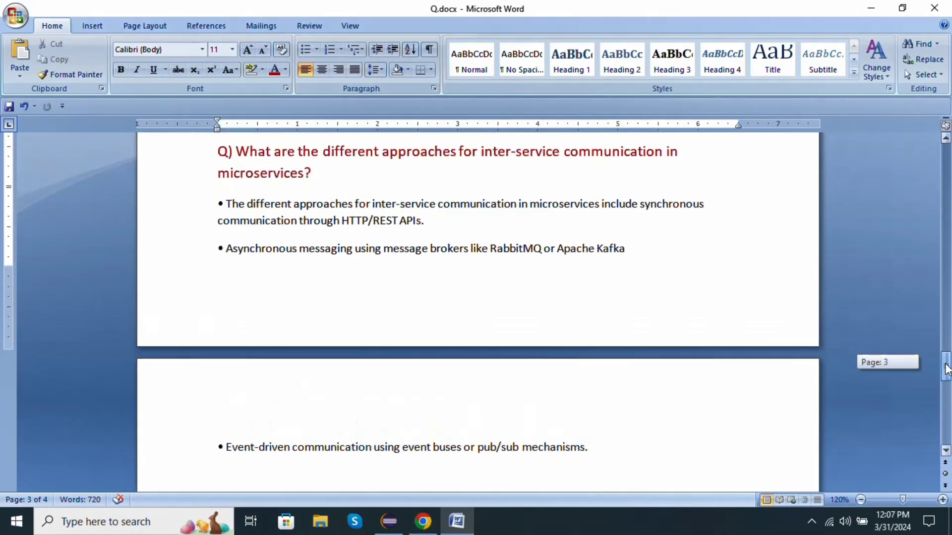
mouse_move(664, 409)
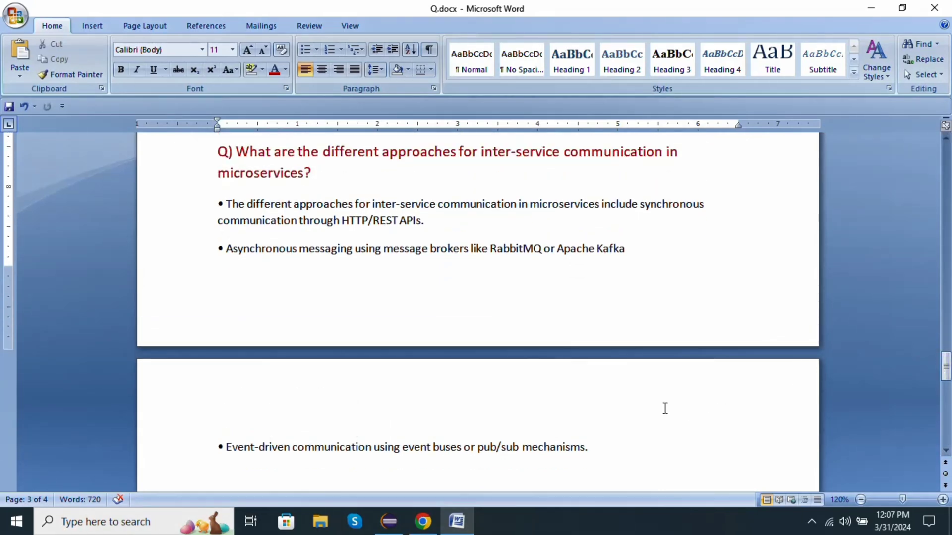
mouse_move(657, 408)
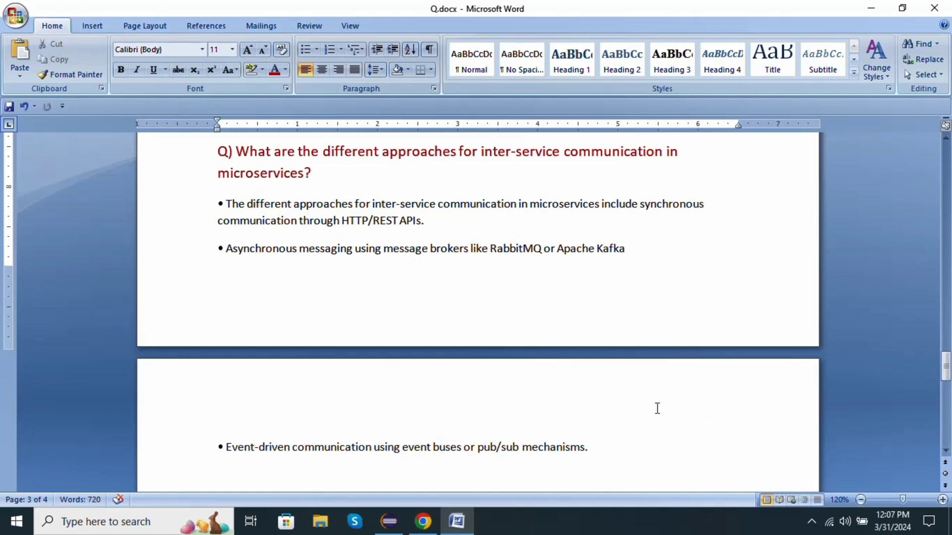